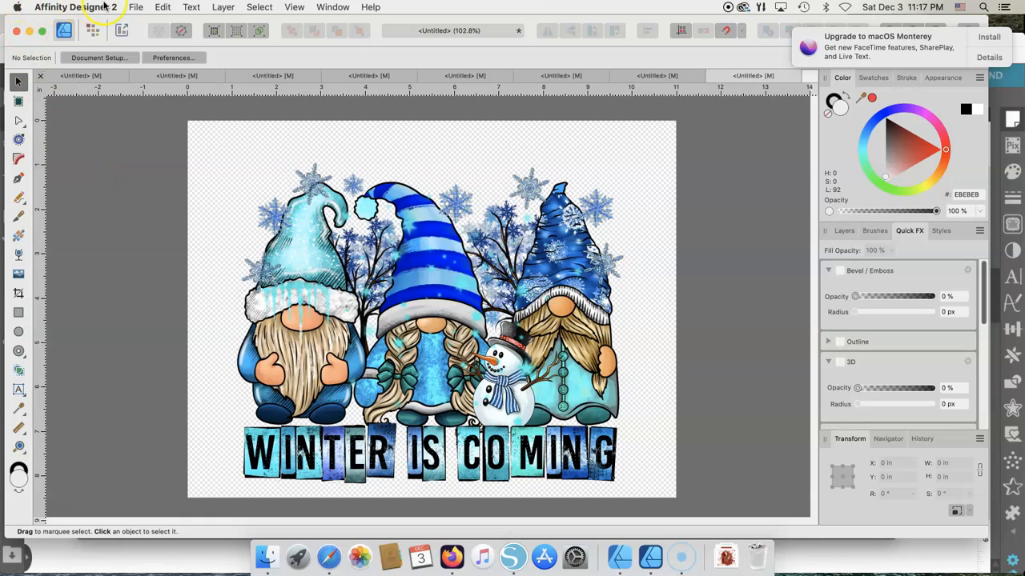
mouse_move(112, 165)
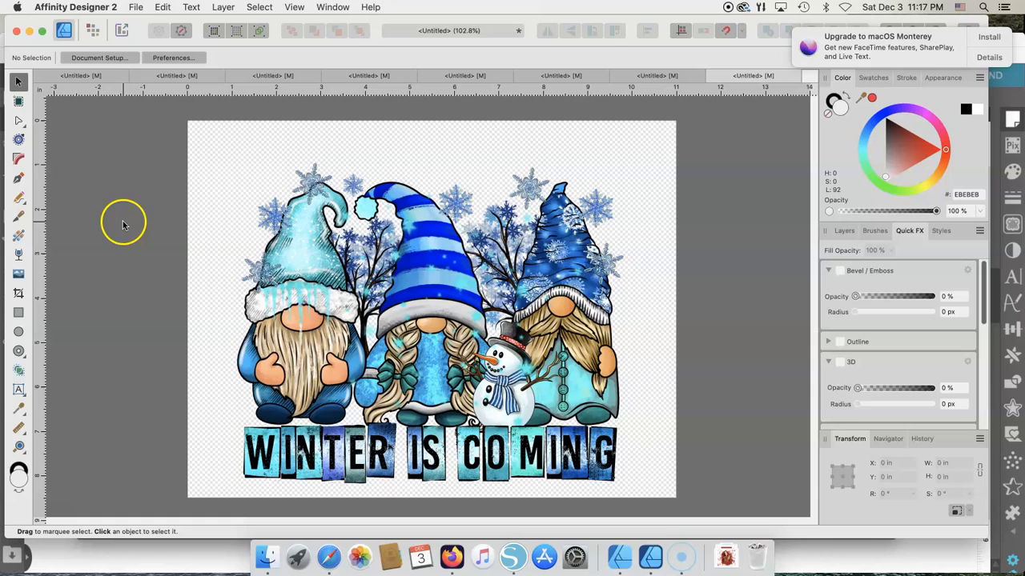
mouse_move(128, 148)
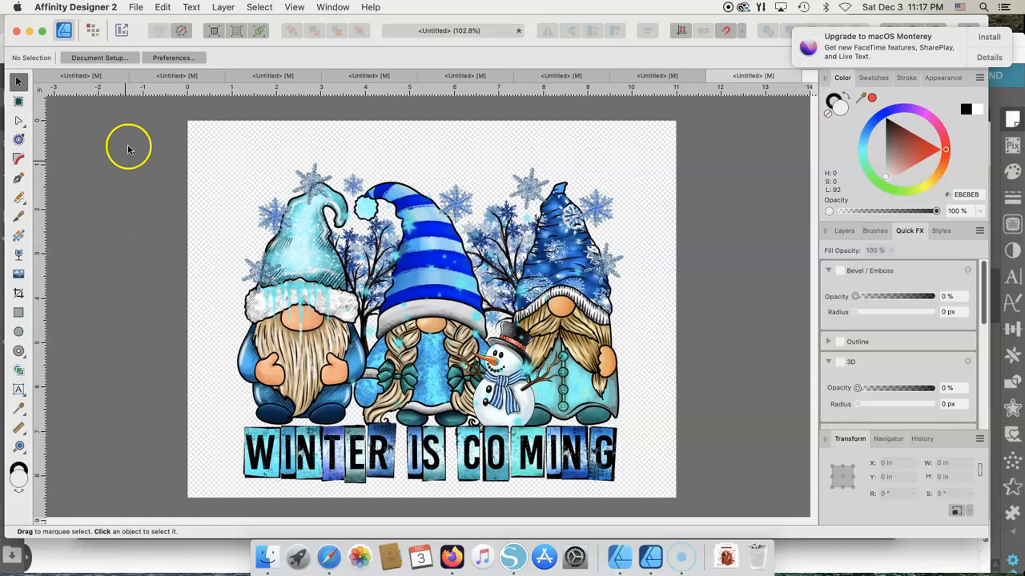
mouse_move(136, 116)
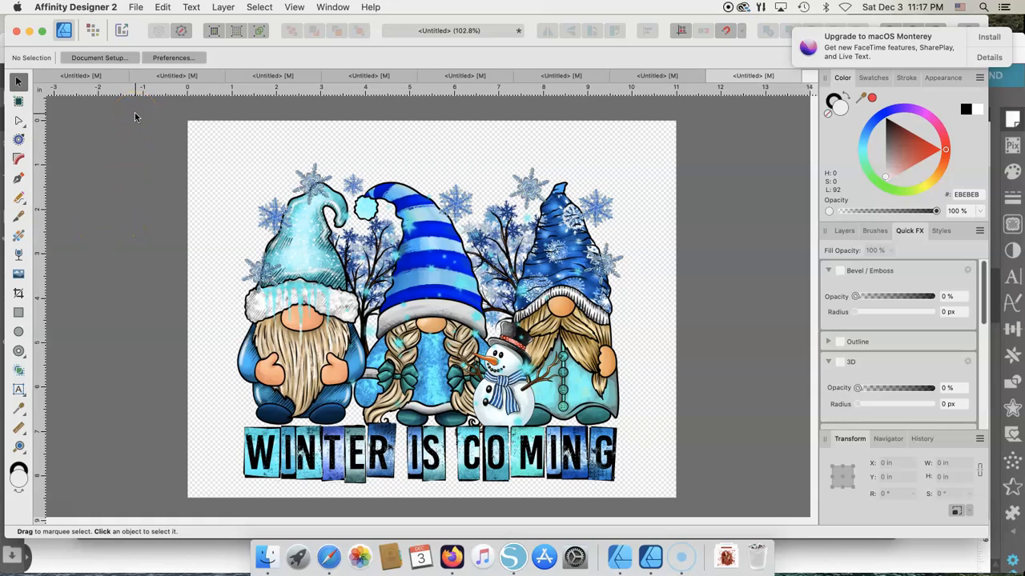
mouse_move(112, 16)
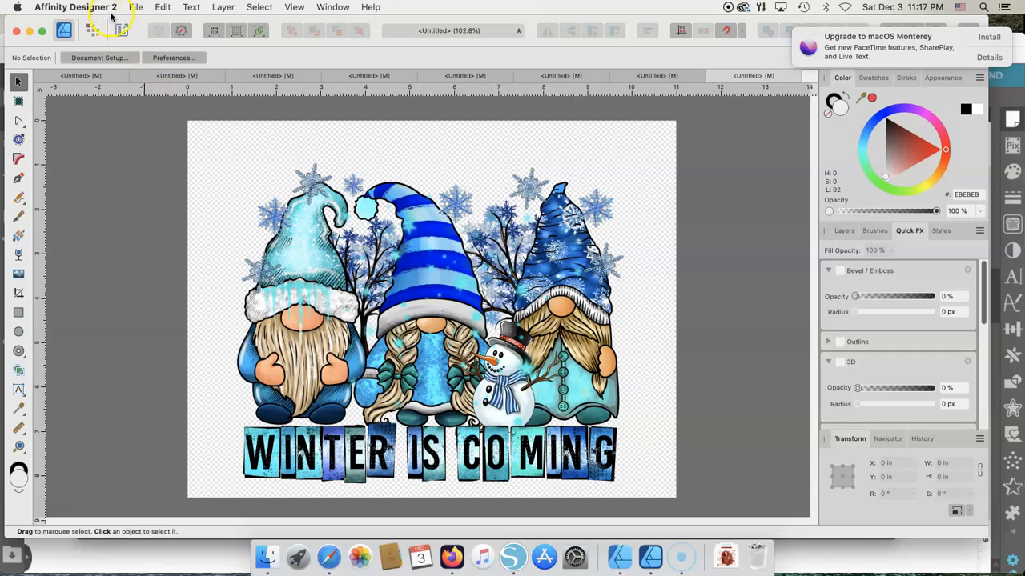
- Start a new Letter print document and review its 11 x 8.5 in, 300 DPI layout
left_click(137, 7)
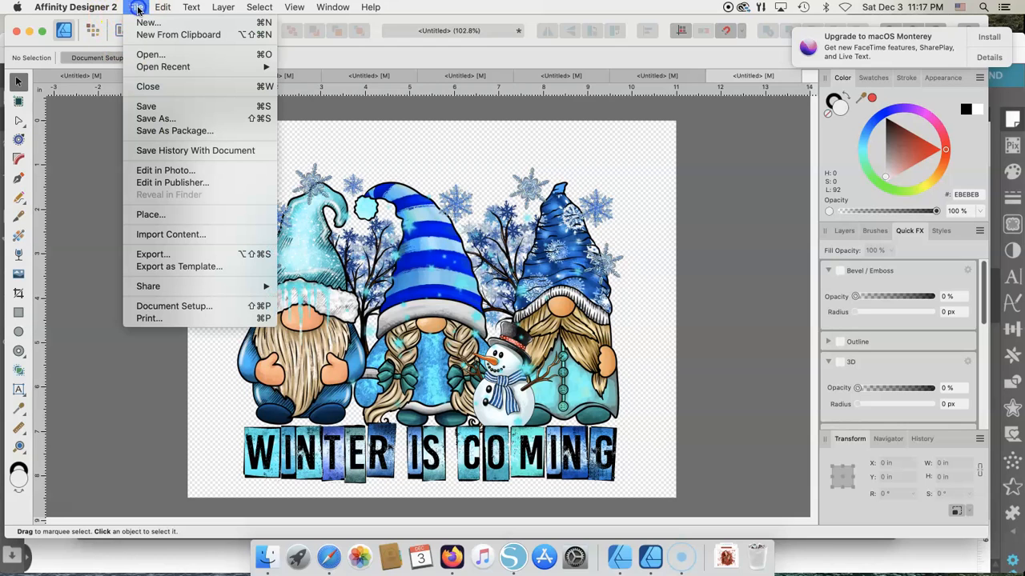
left_click(135, 7)
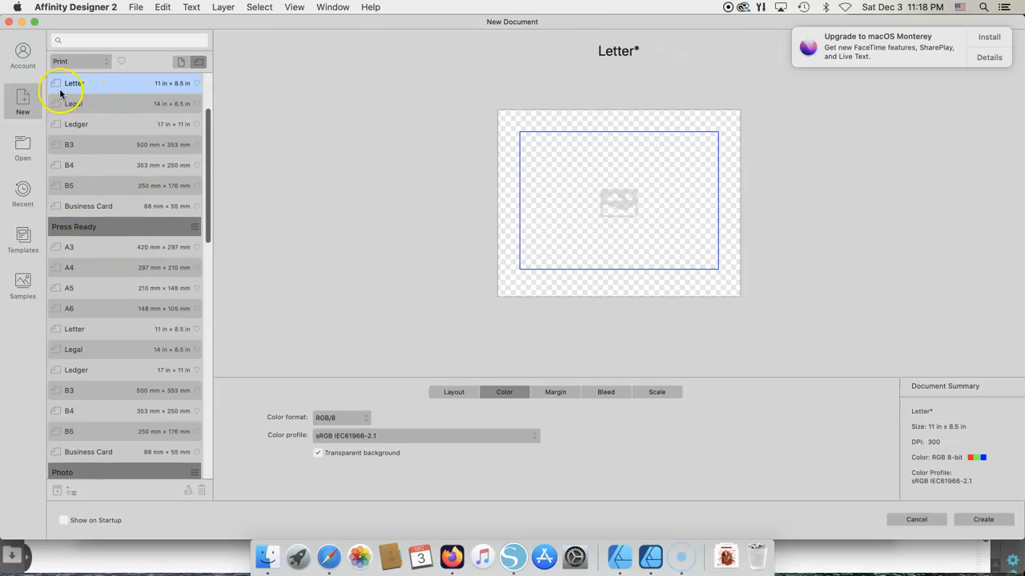
left_click(318, 453)
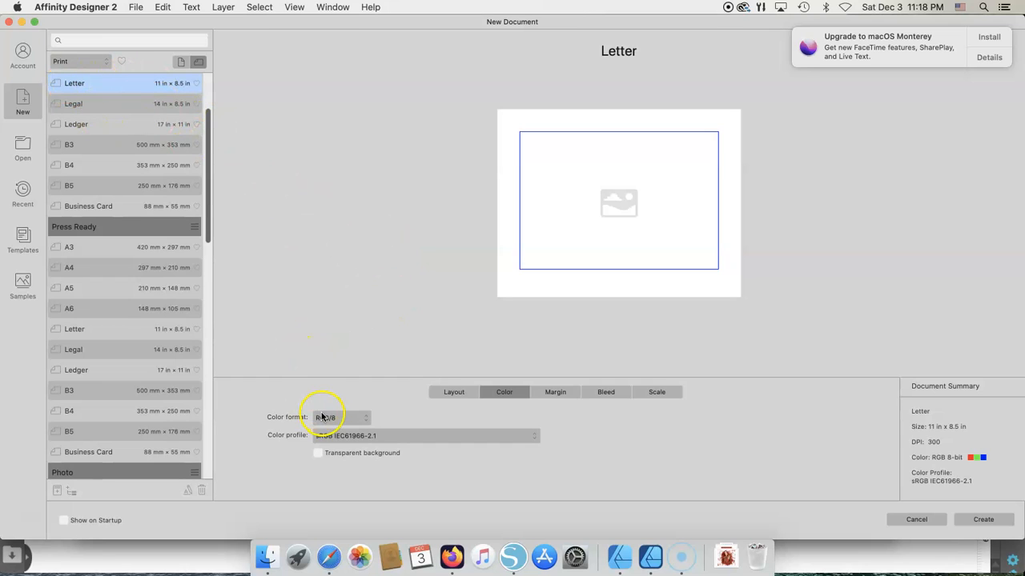
left_click(454, 391)
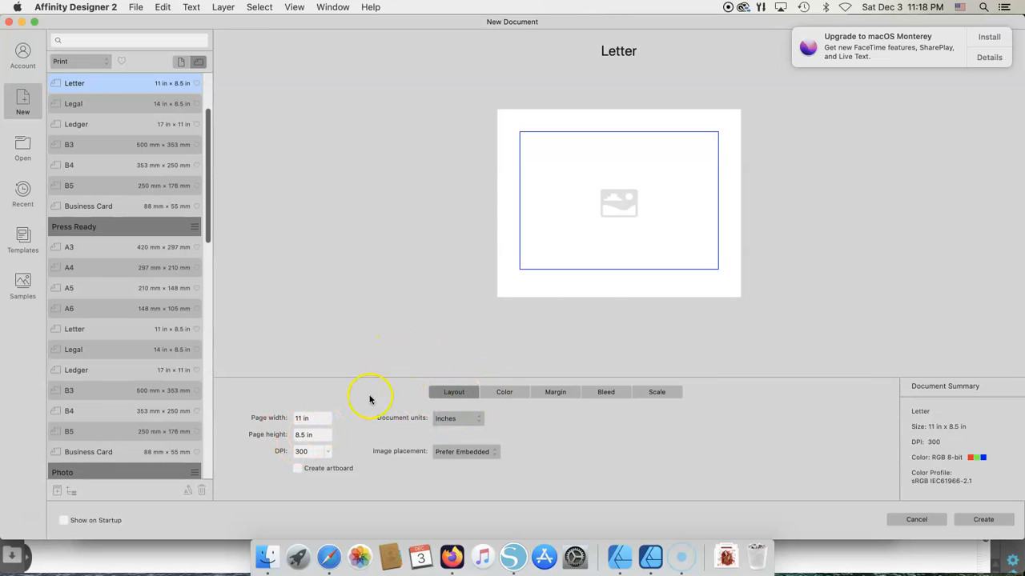
mouse_move(444, 427)
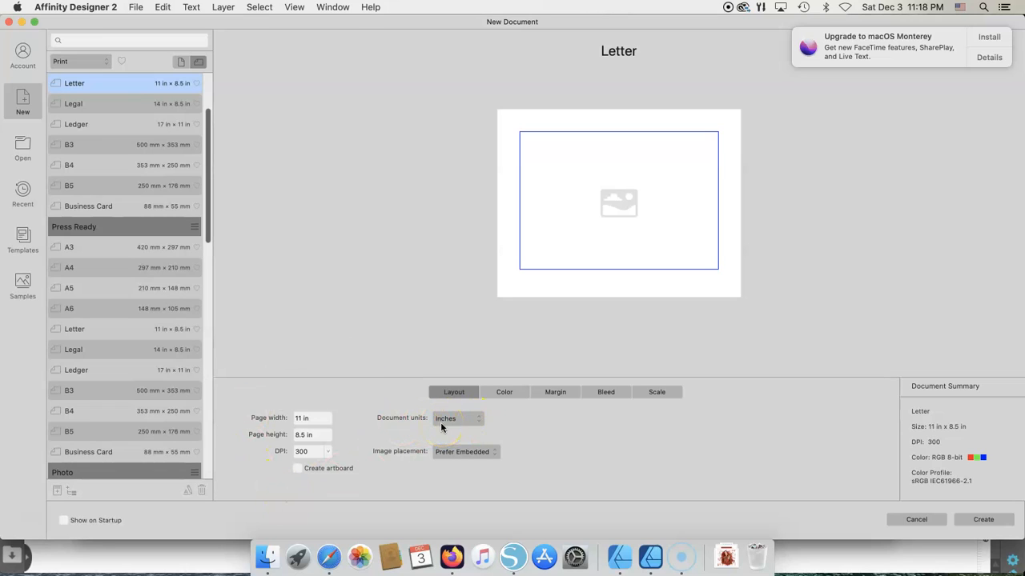
mouse_move(448, 462)
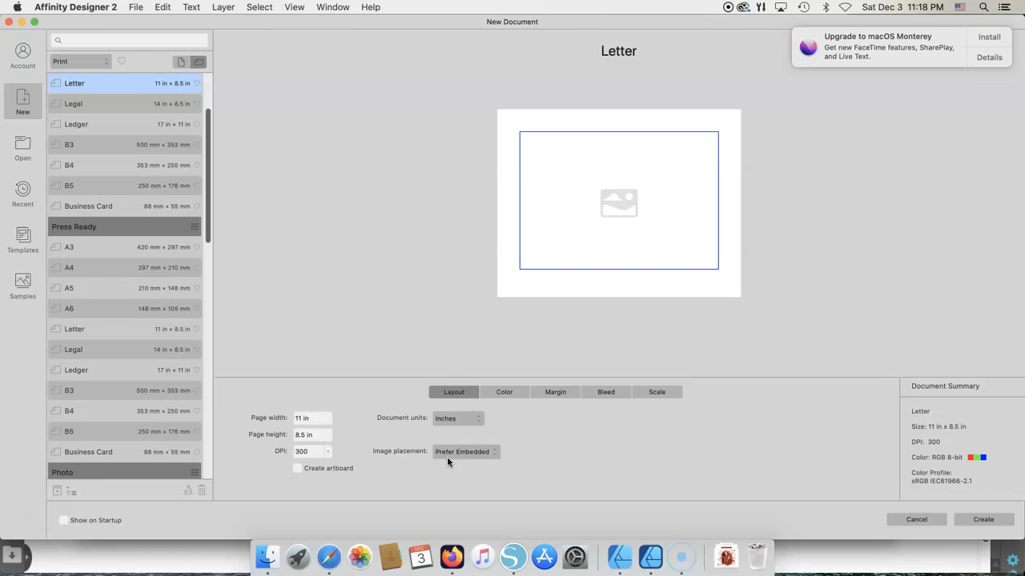
left_click(503, 392)
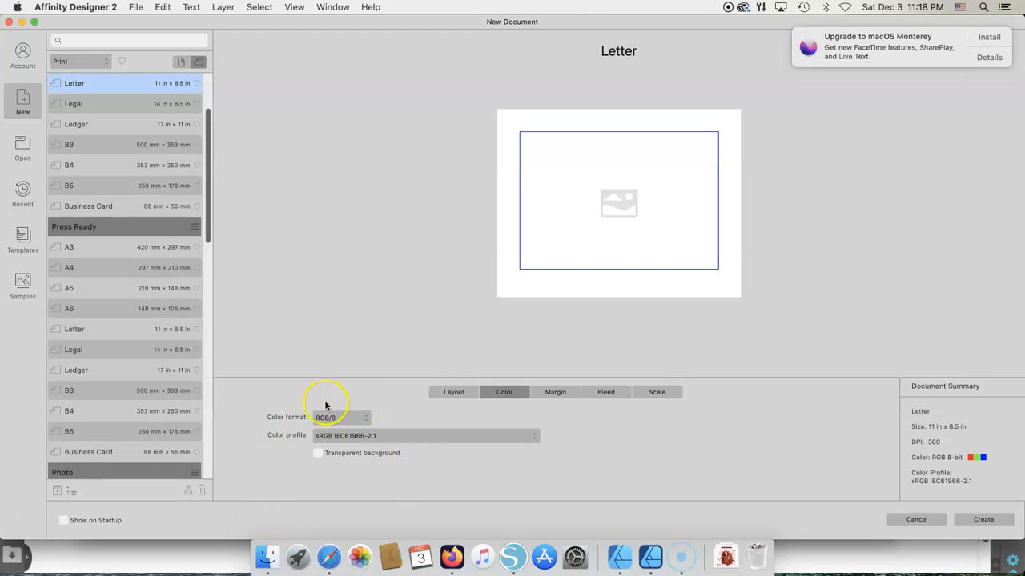
mouse_move(336, 432)
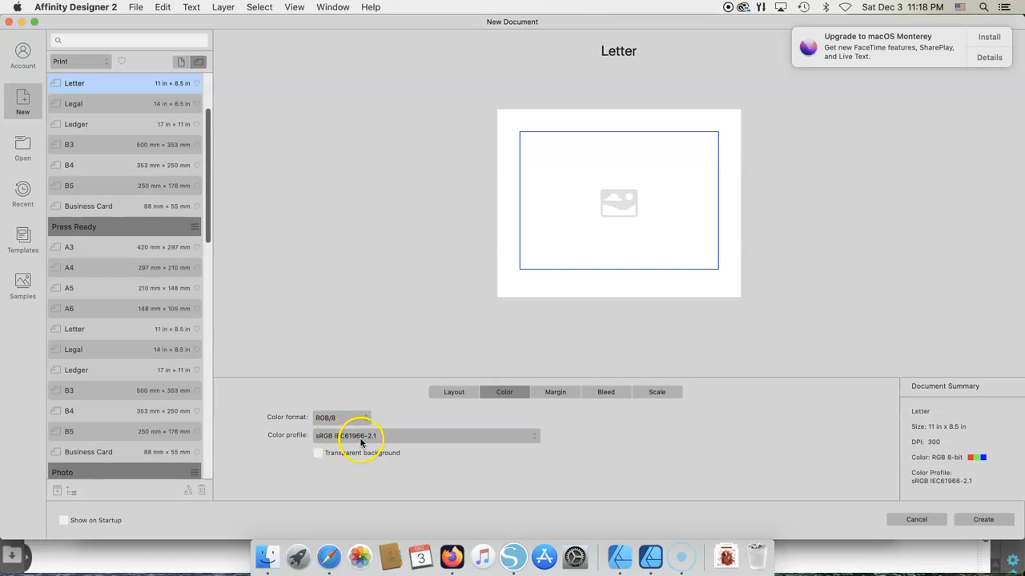
mouse_move(512, 437)
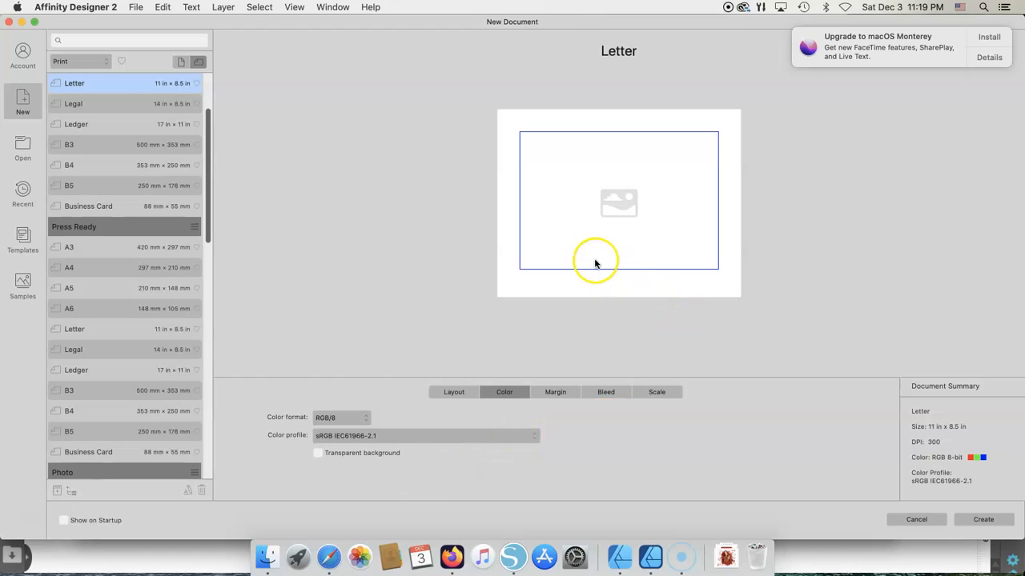
mouse_move(604, 279)
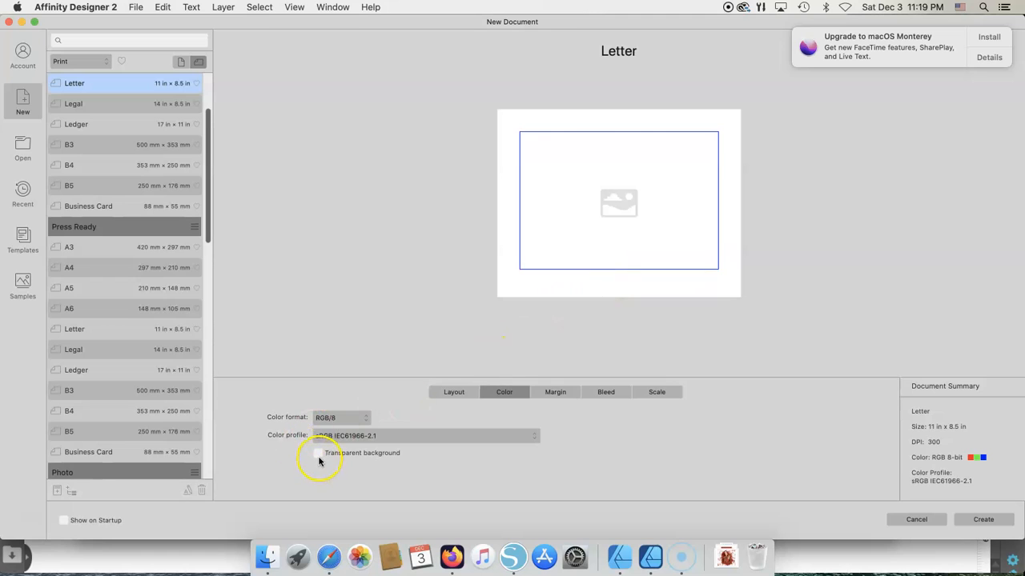
- Tick Transparent background for the Letter page and check the margin settings
left_click(318, 452)
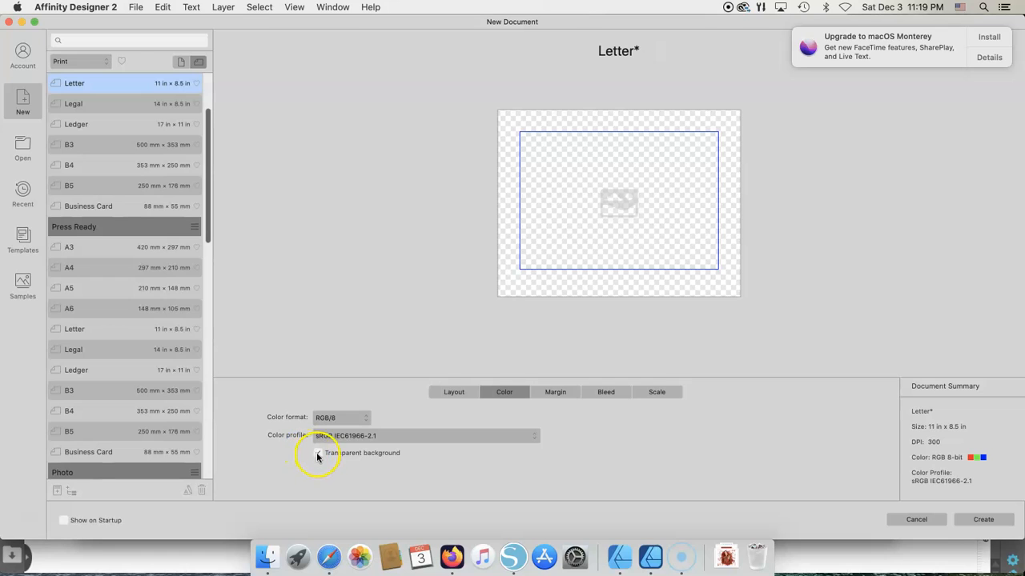
left_click(319, 453)
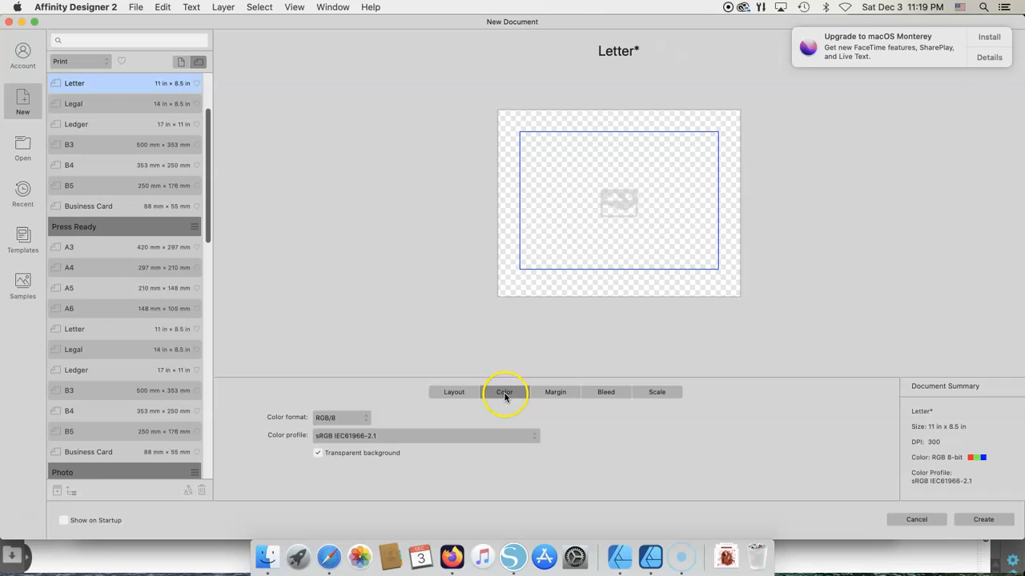
left_click(554, 391)
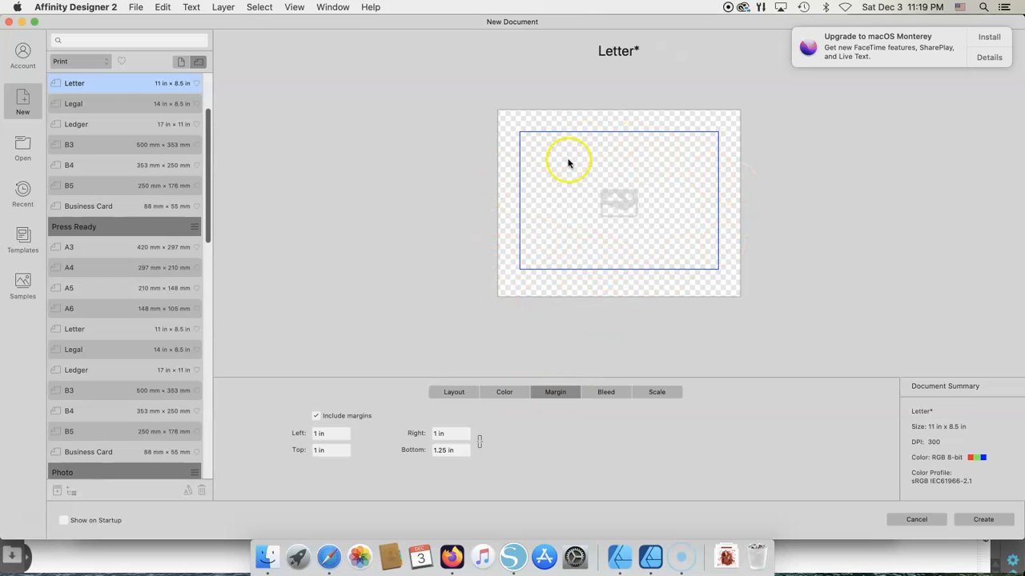
mouse_move(601, 264)
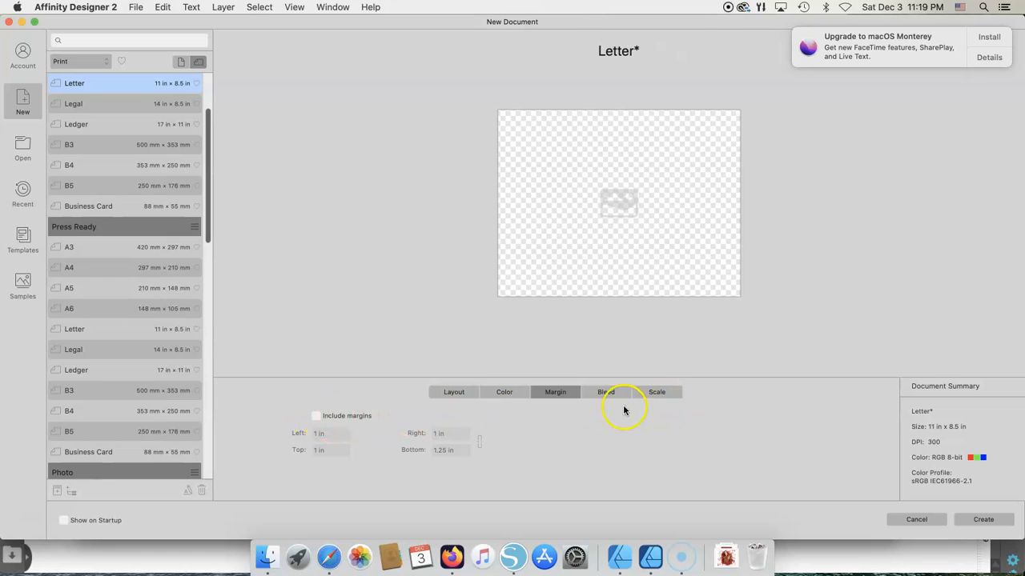
- Review Bleed and Scale settings, then create the transparent Letter document without margins
left_click(605, 391)
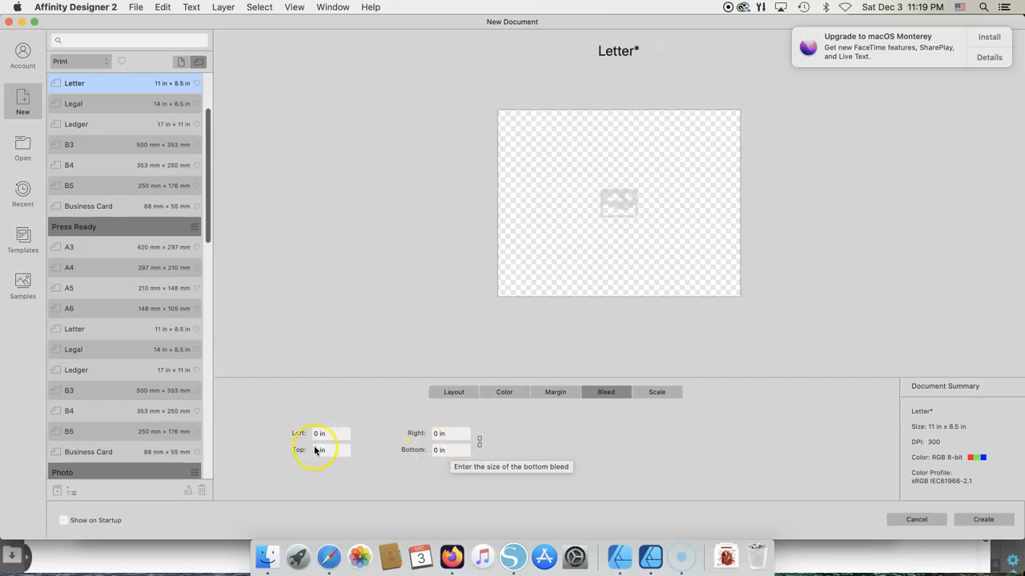
left_click(657, 392)
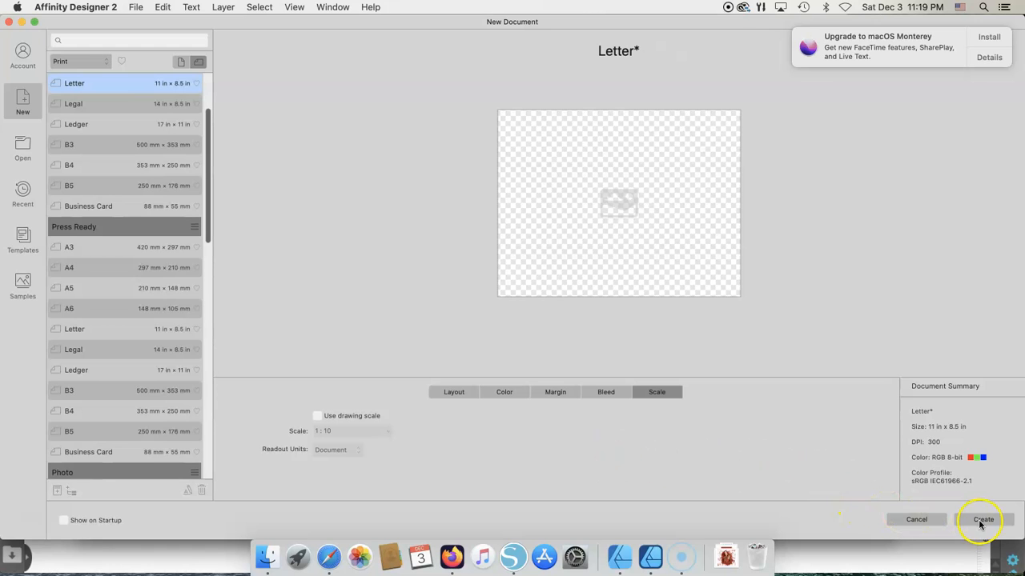
left_click(983, 519)
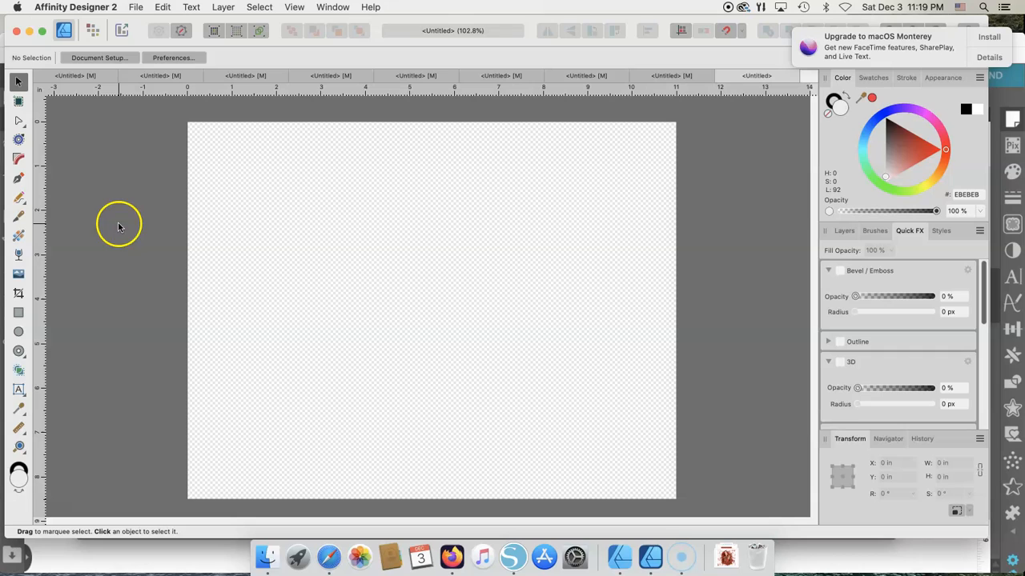
mouse_move(162, 184)
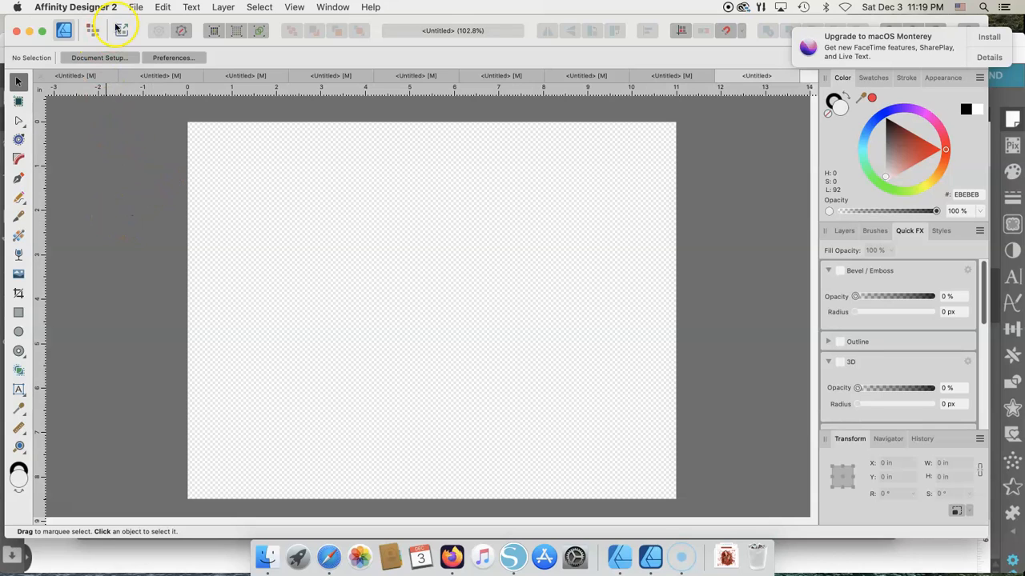
- Open File > Place to browse the Graphics folder for an image
left_click(135, 7)
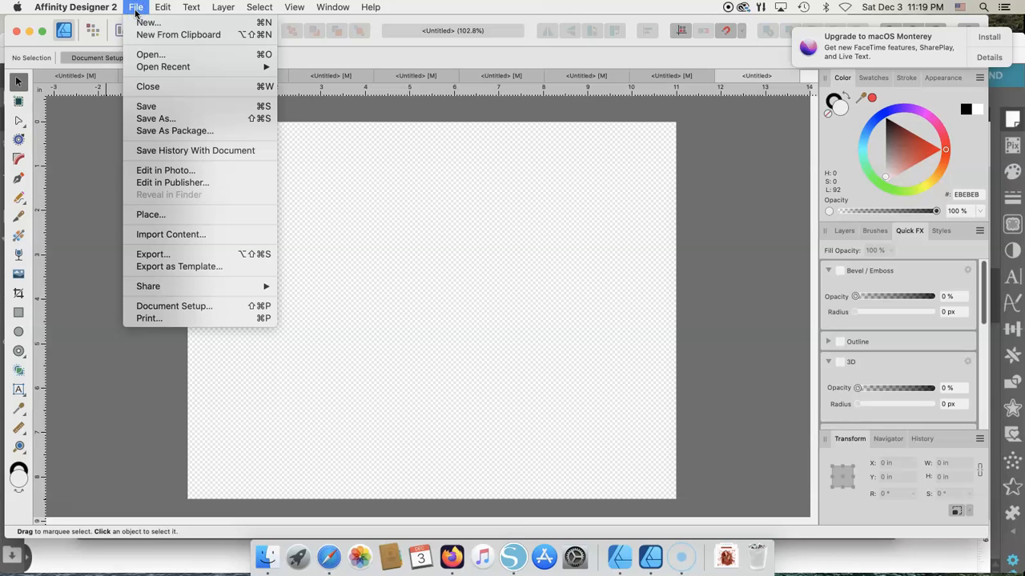
mouse_move(212, 215)
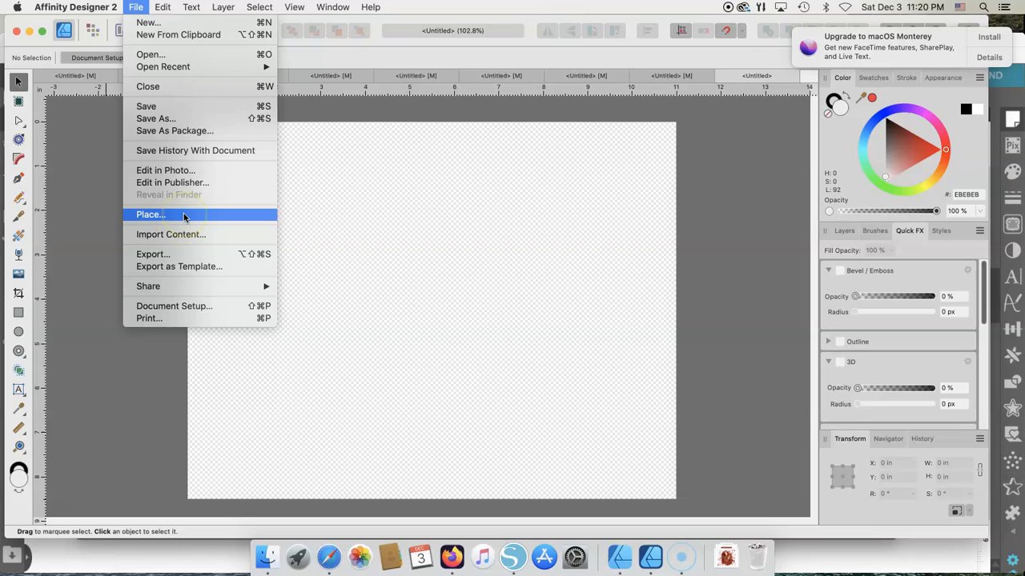
mouse_move(151, 223)
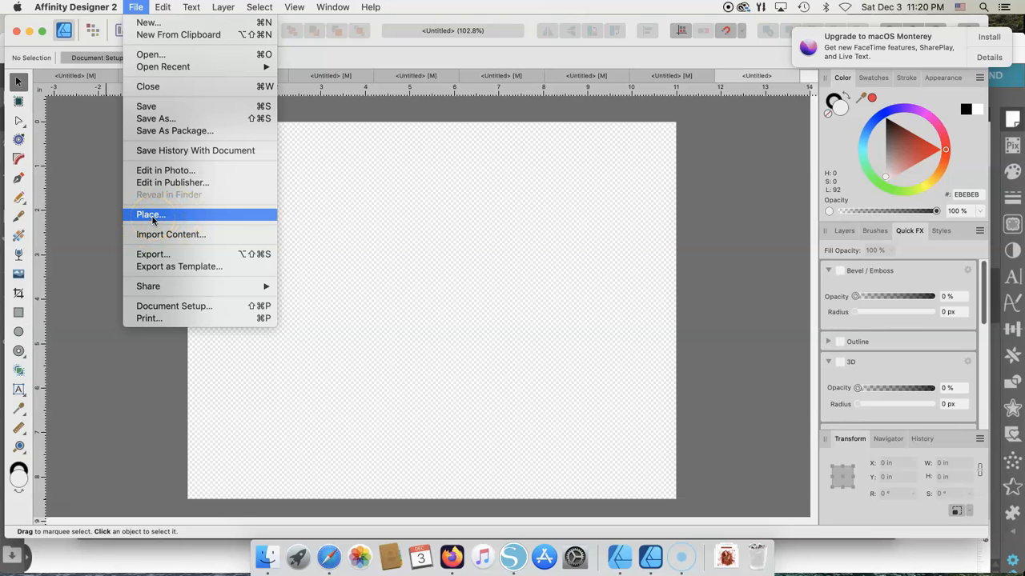
mouse_move(151, 55)
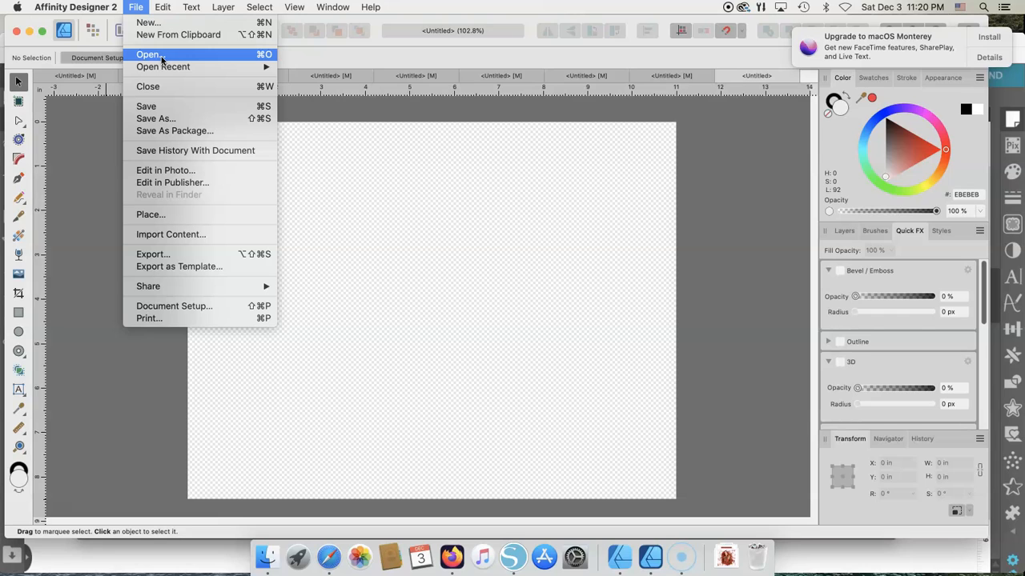
mouse_move(171, 215)
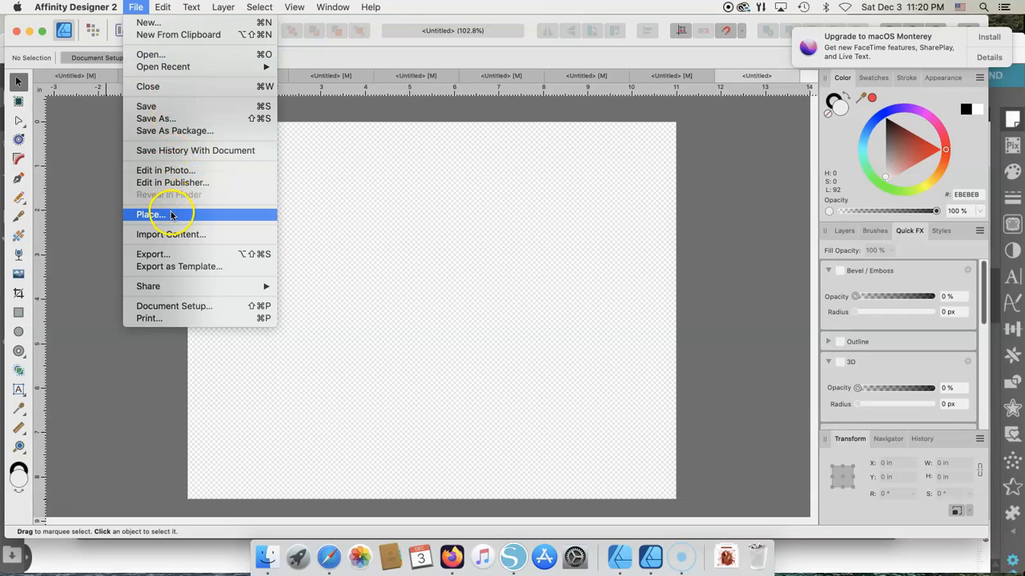
left_click(151, 214)
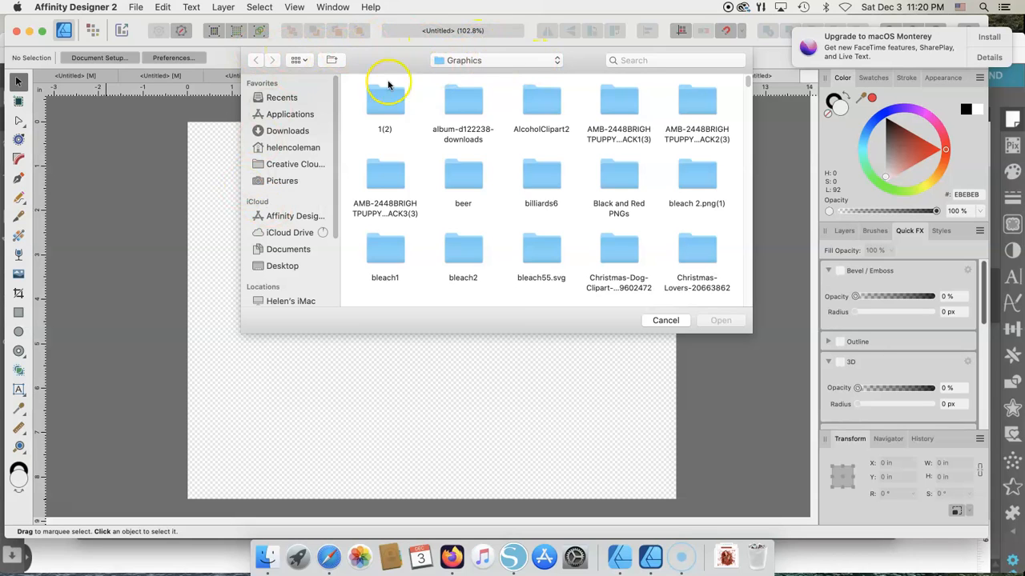
mouse_move(451, 88)
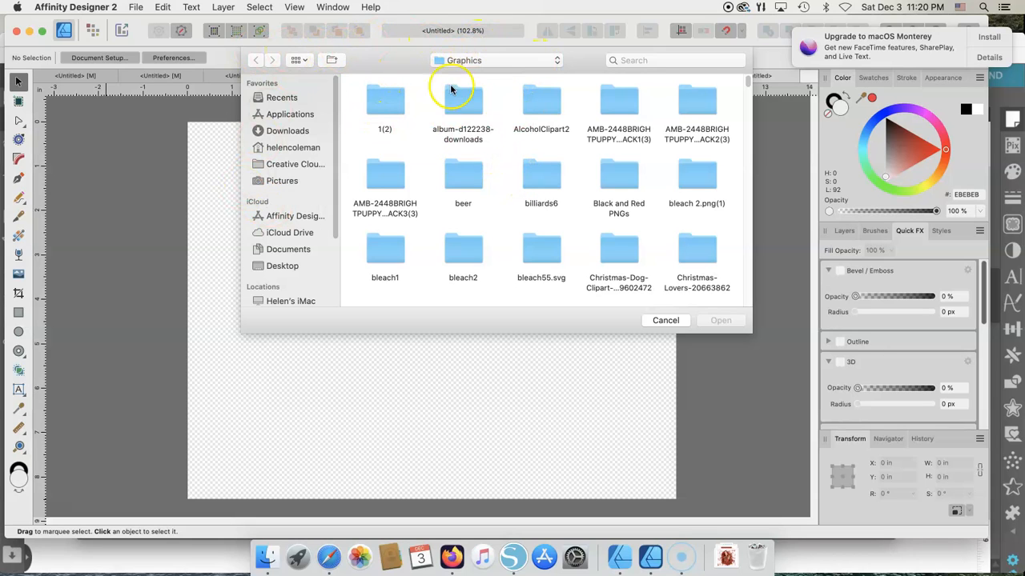
mouse_move(723, 93)
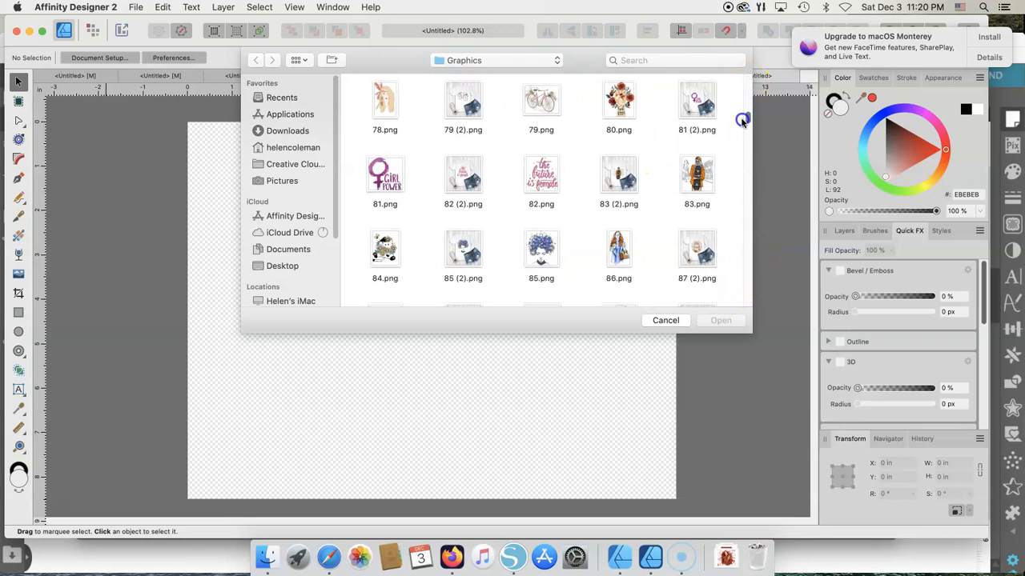
- Scroll the Graphics folder and open WinterIsComingGnomes.png for placing
scroll("down", 3)
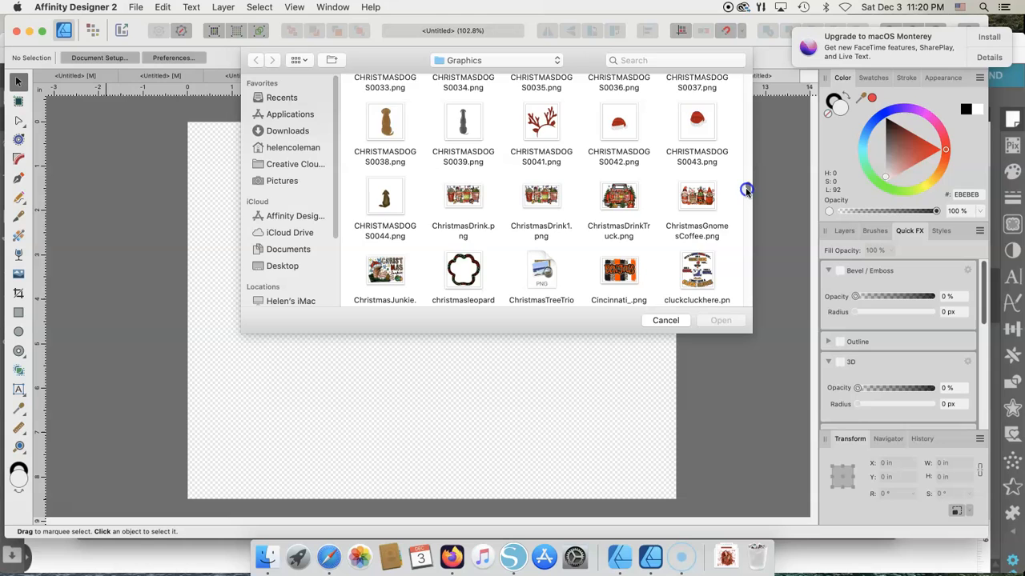
scroll("down", 3)
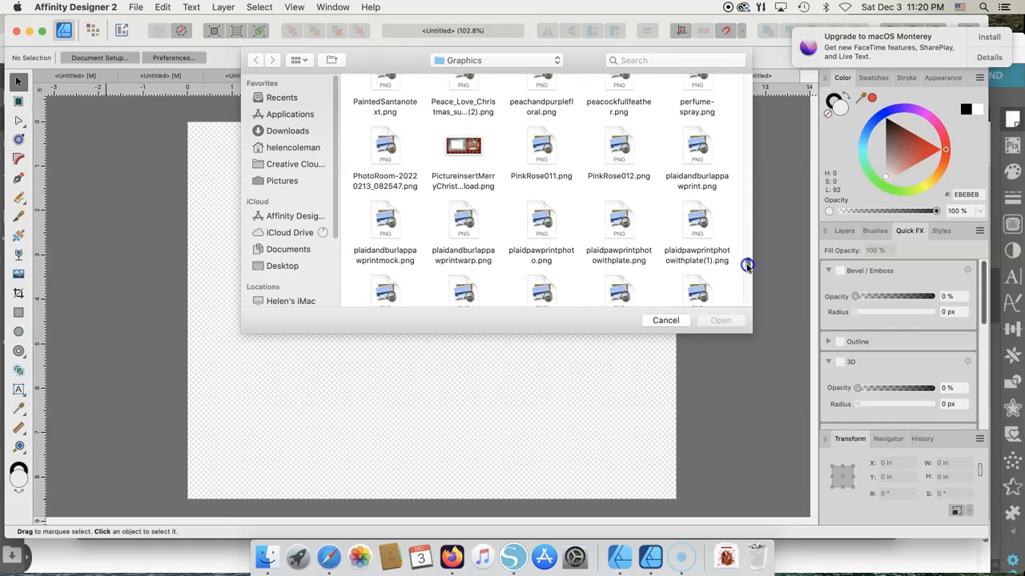
scroll("down", 3)
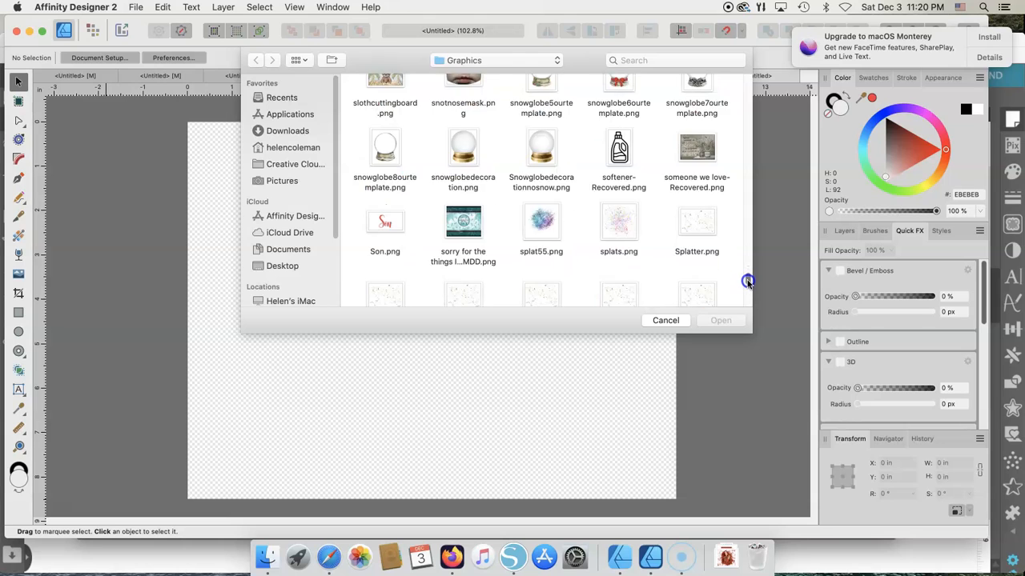
scroll("down", 3)
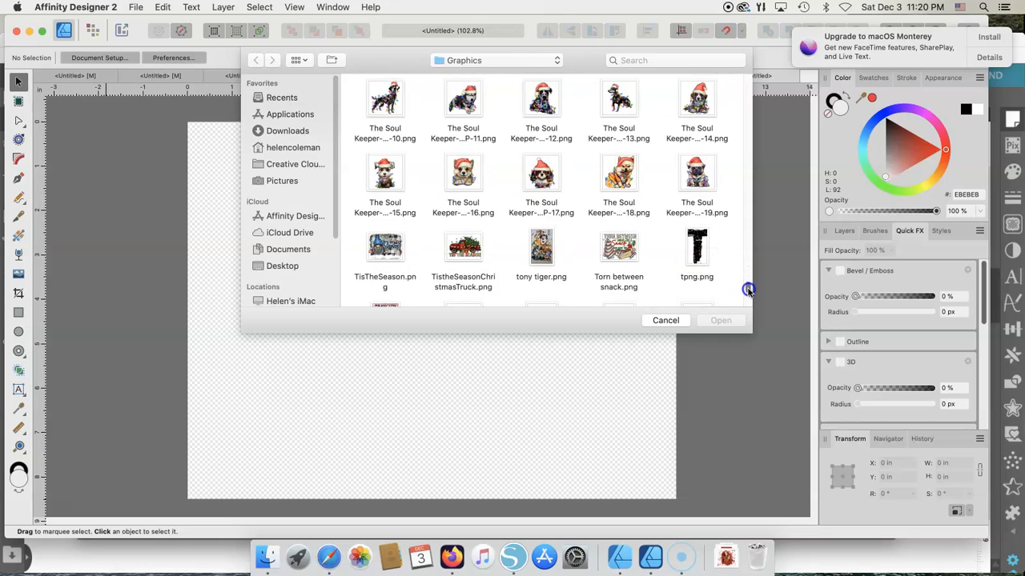
scroll("down", 3)
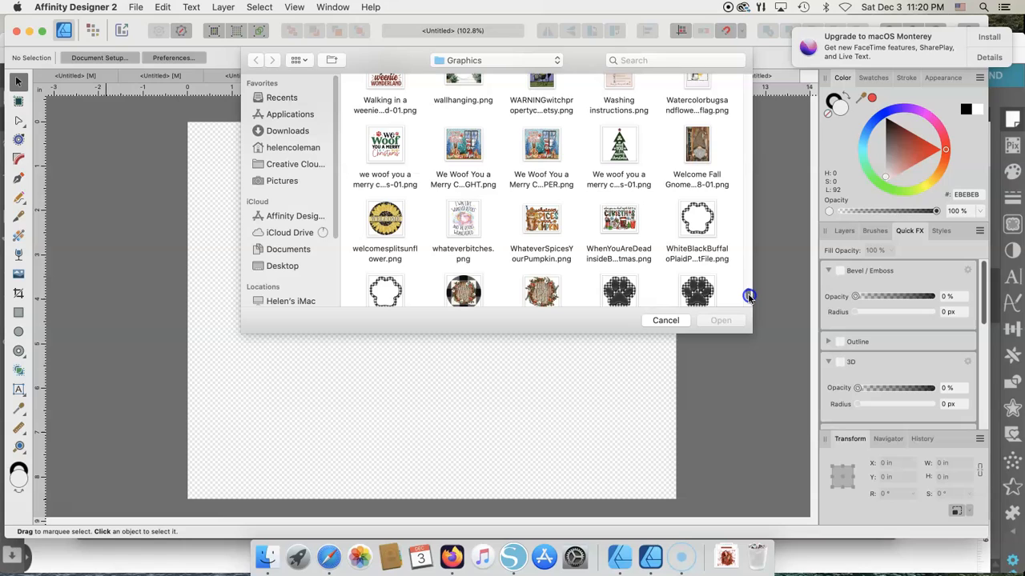
scroll("down", 3)
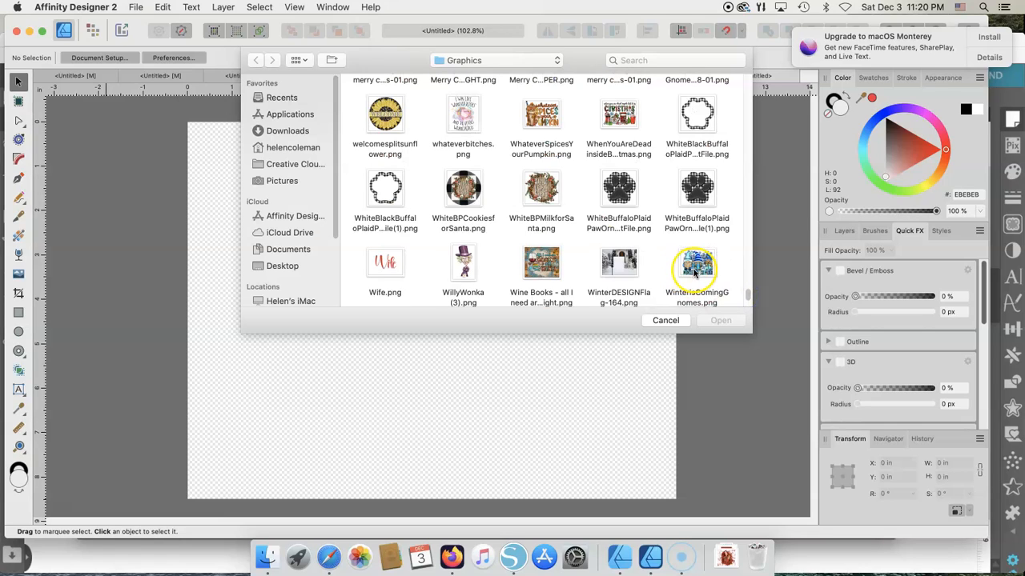
left_click(695, 262)
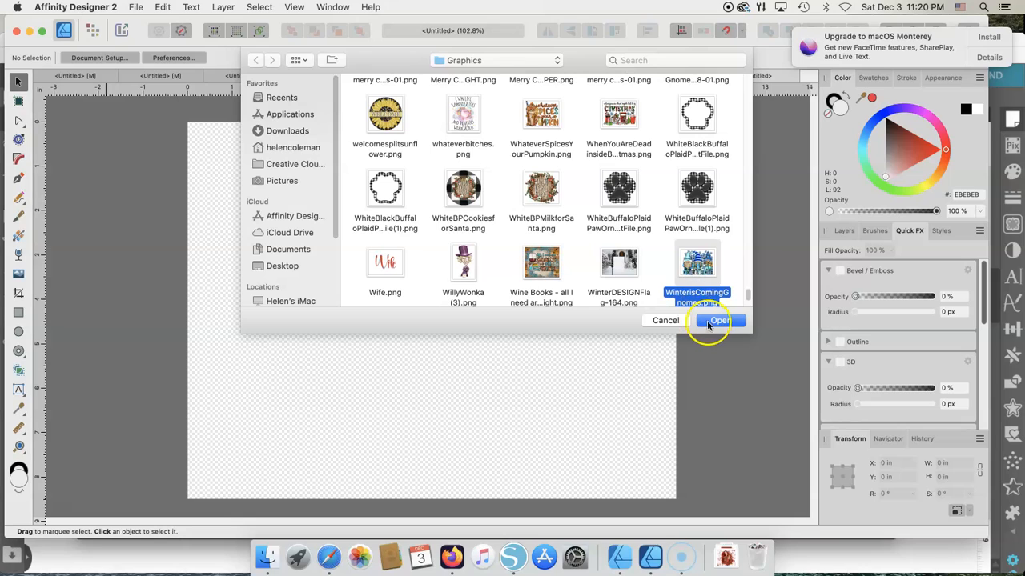
left_click(719, 320)
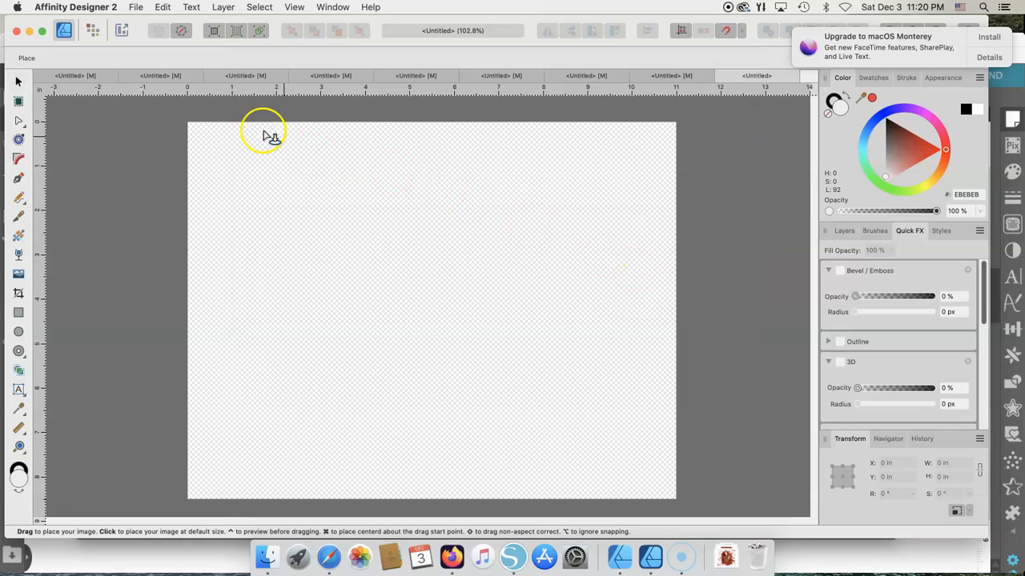
mouse_move(223, 154)
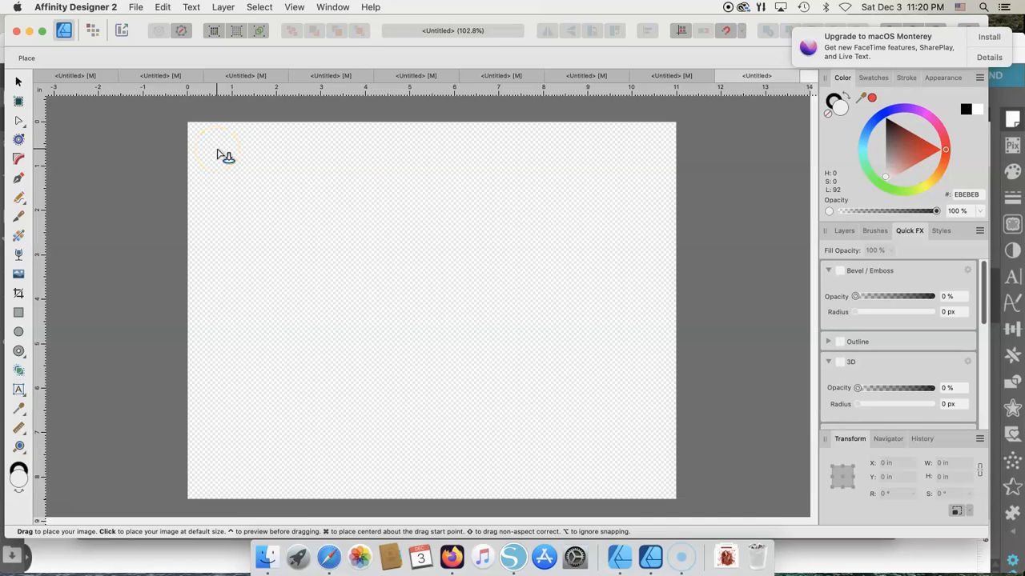
mouse_move(222, 154)
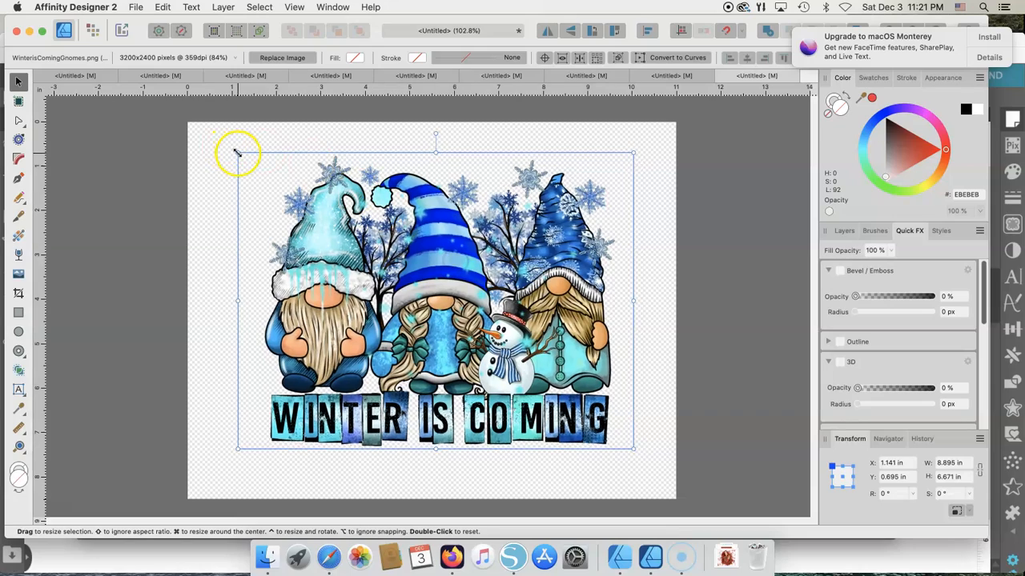
- Place the gnomes image and resize it to about 9.5 by 8.75 inches
left_click_drag(238, 152, 249, 164)
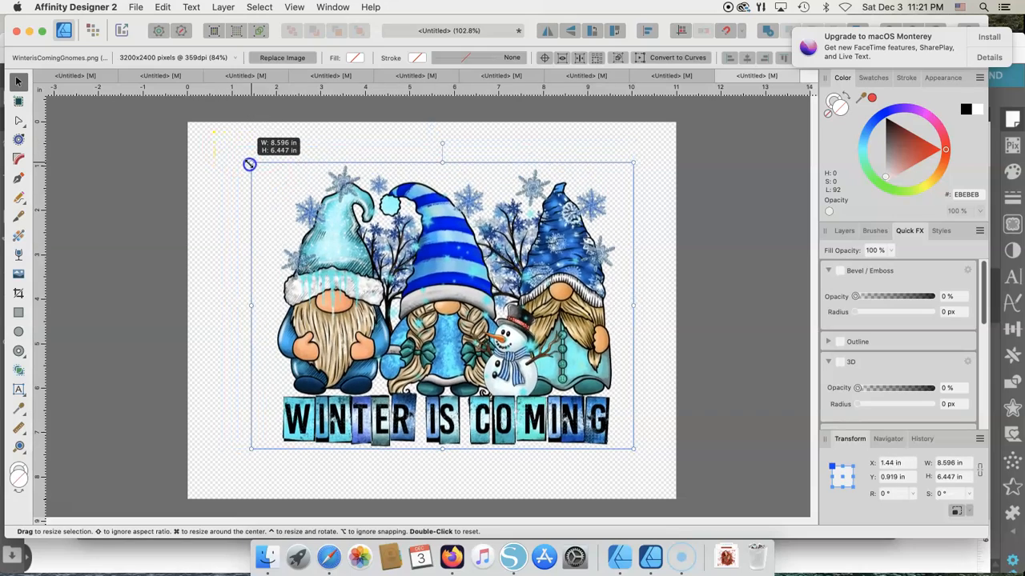
left_click_drag(250, 164, 226, 161)
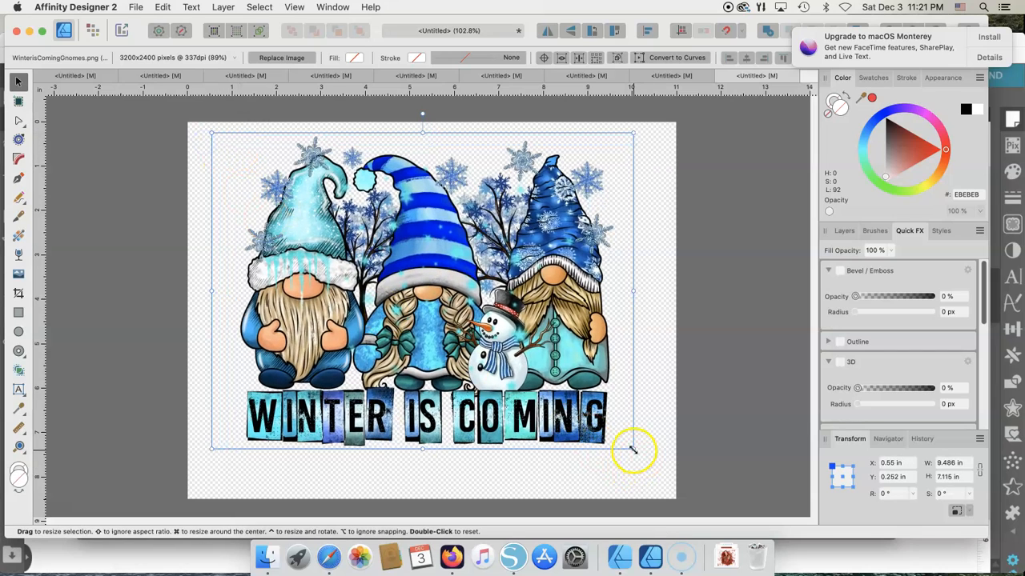
left_click_drag(632, 450, 664, 492)
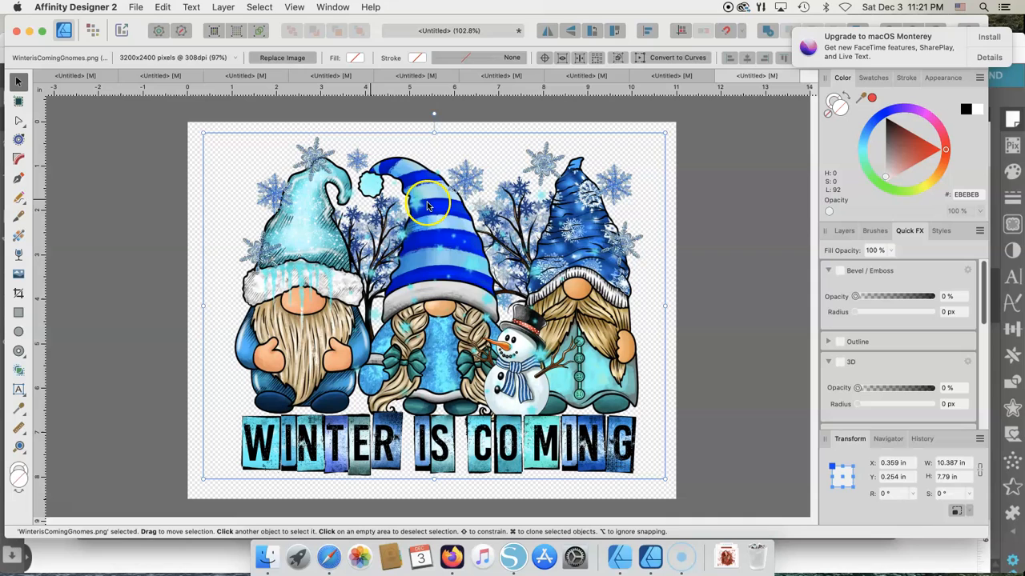
mouse_move(692, 148)
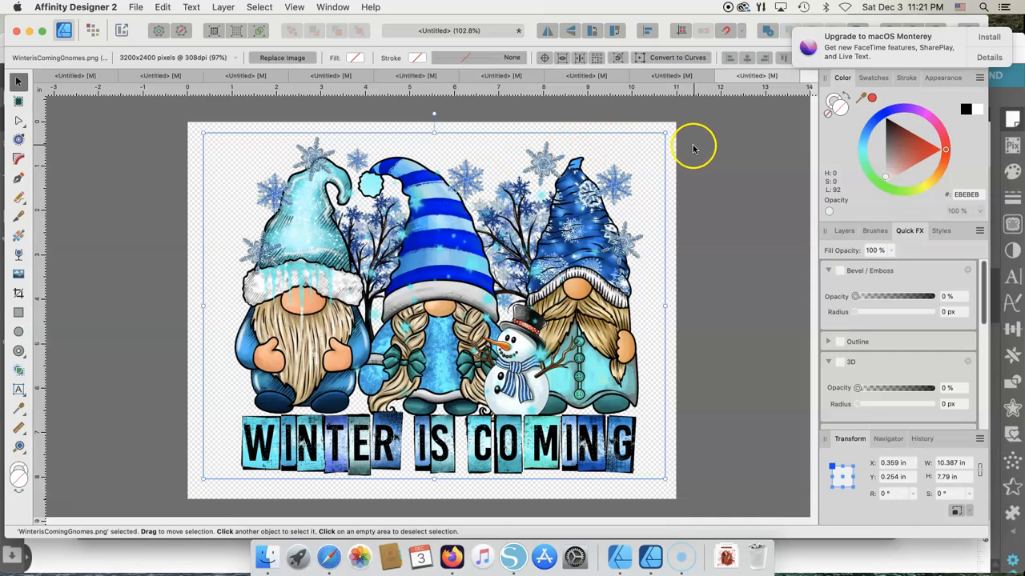
mouse_move(620, 357)
type("9.5")
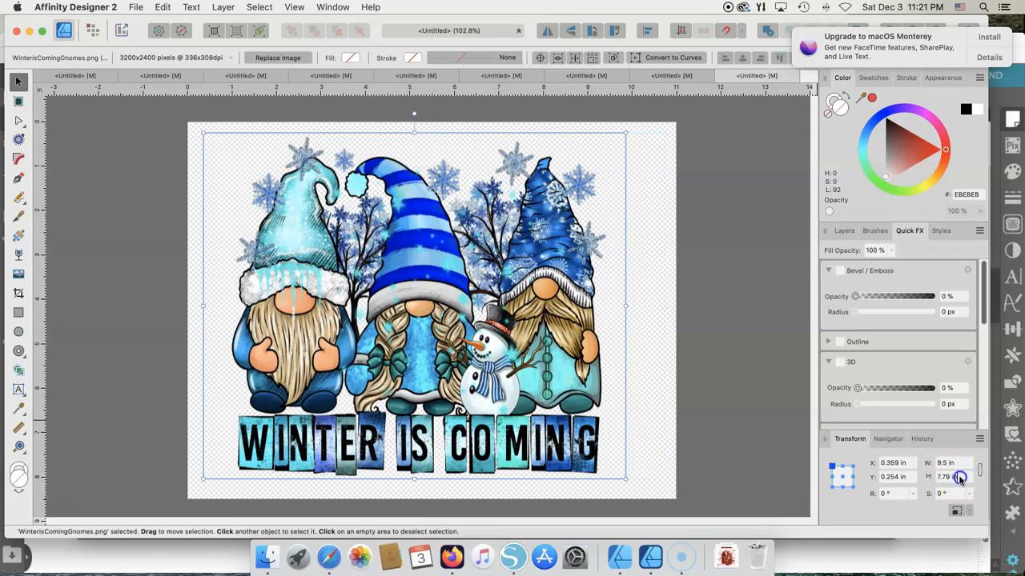
left_click(949, 476)
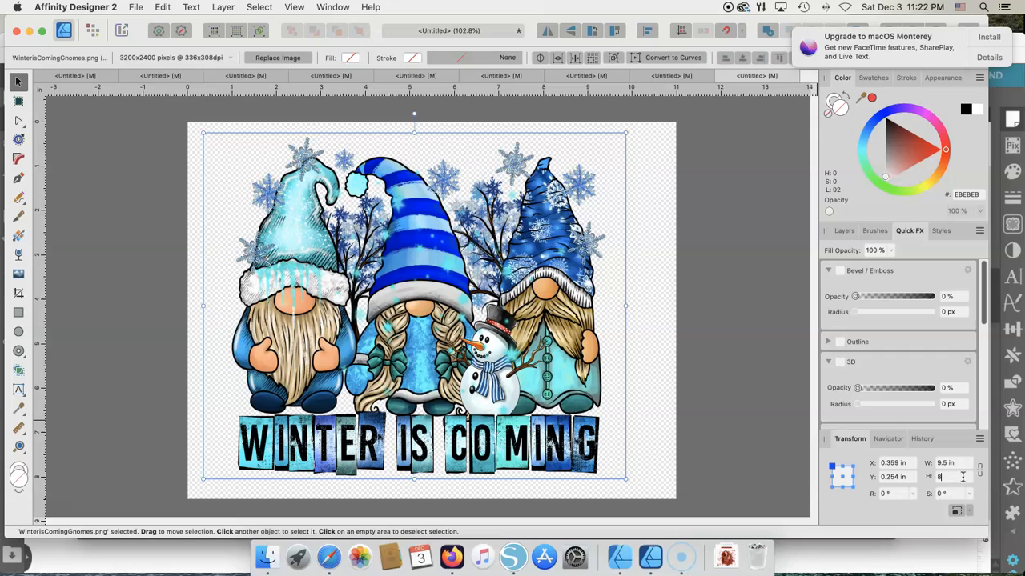
type("8.75 in")
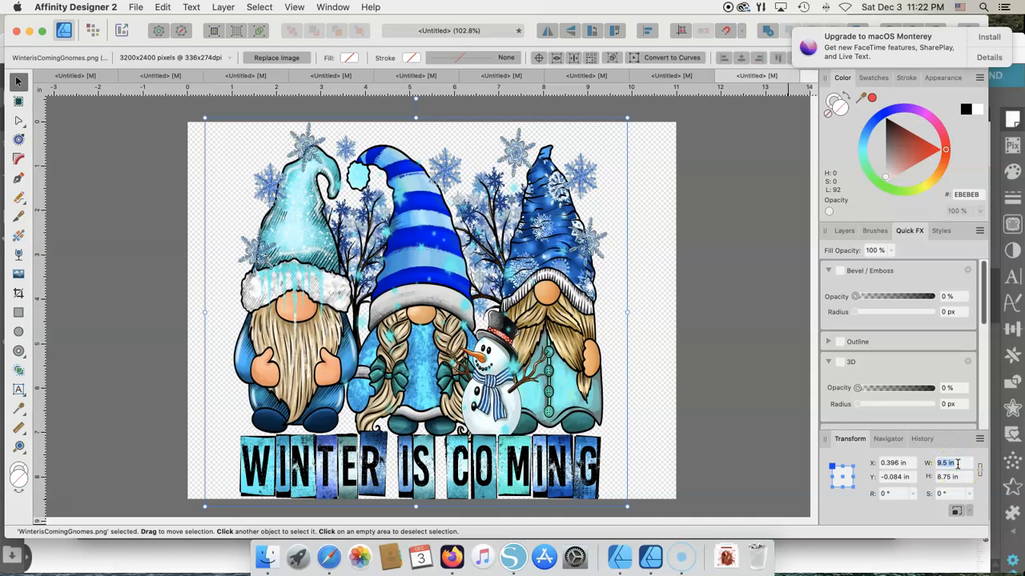
type("8")
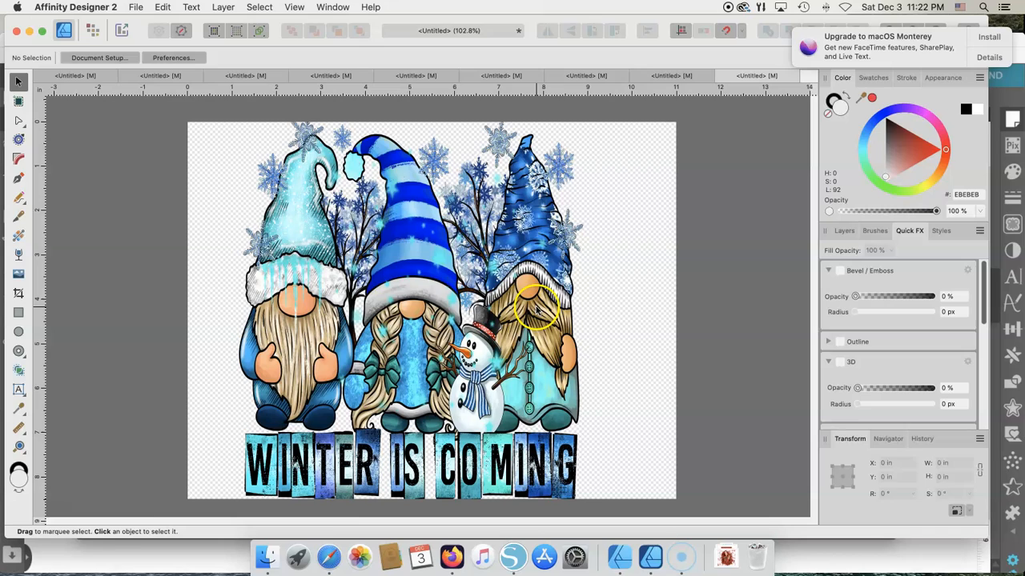
- Shrink, widen and move the gnomes image to sit centered in the upper page
left_click(536, 308)
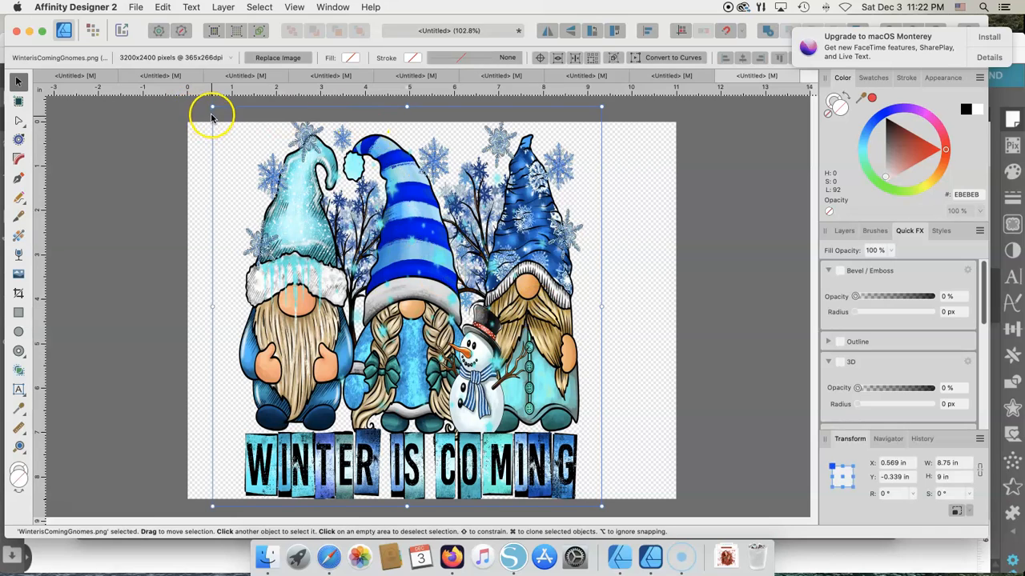
left_click_drag(212, 106, 244, 142)
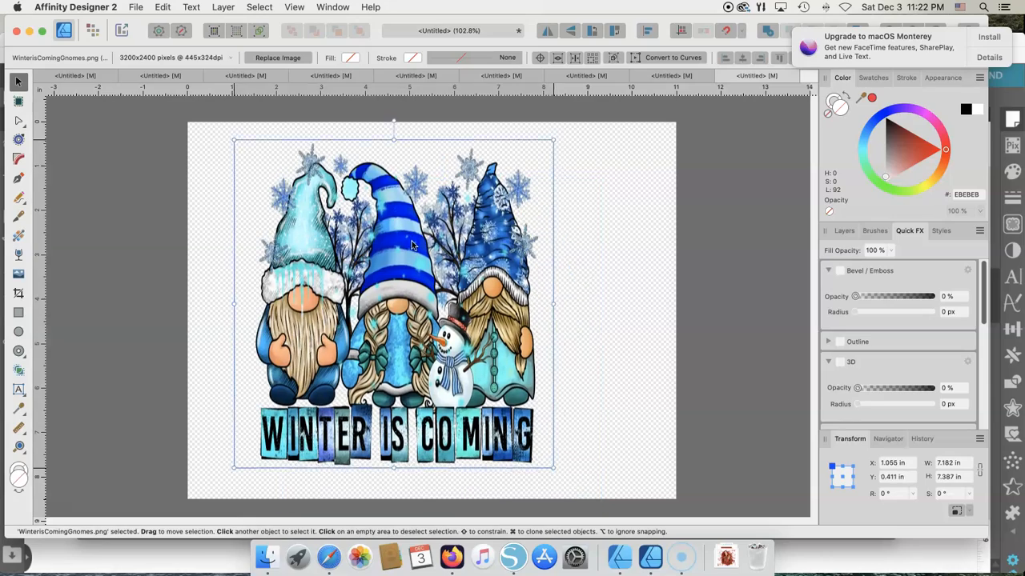
left_click_drag(552, 466, 604, 496)
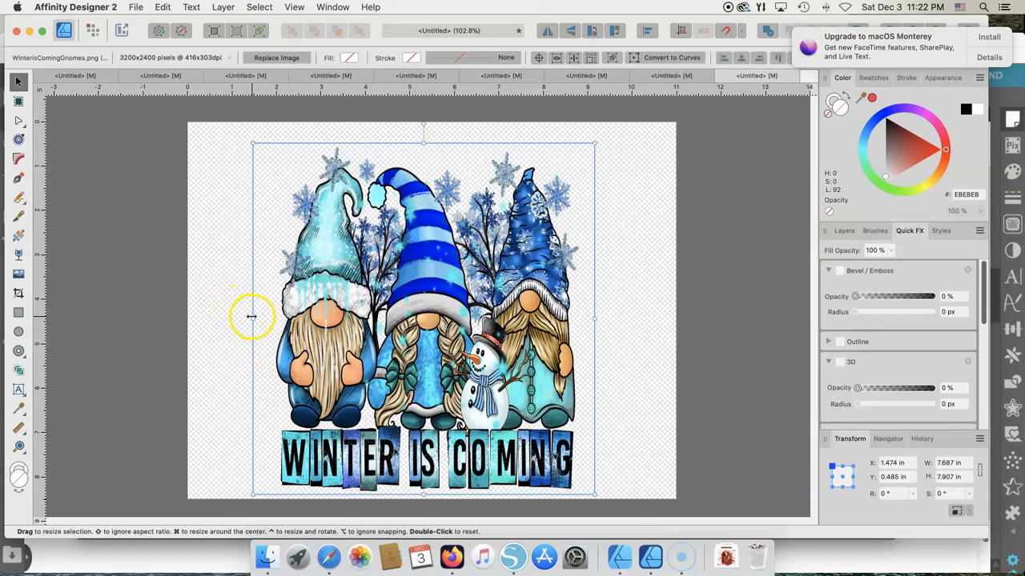
left_click_drag(253, 317, 203, 313)
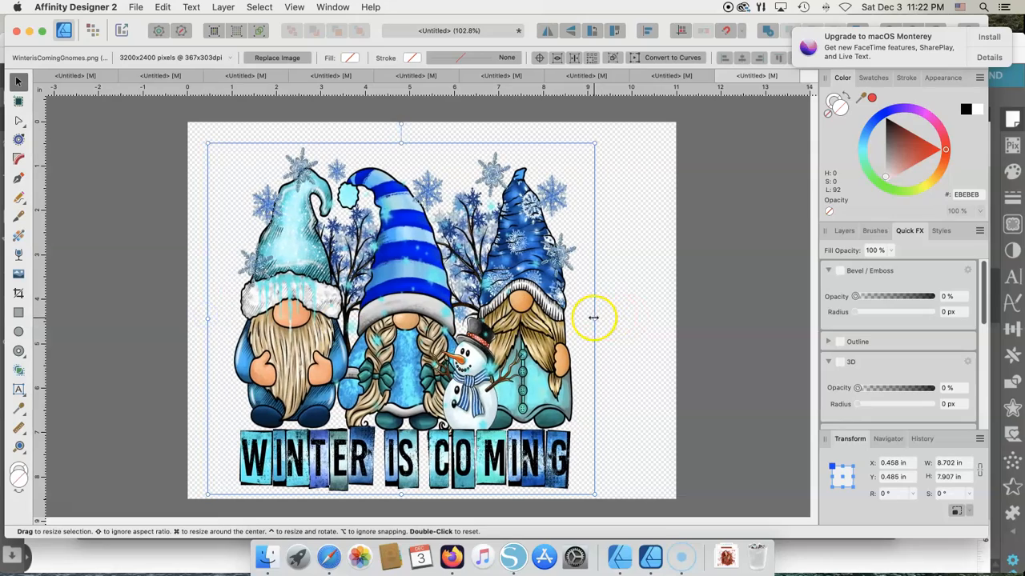
left_click_drag(595, 317, 647, 317)
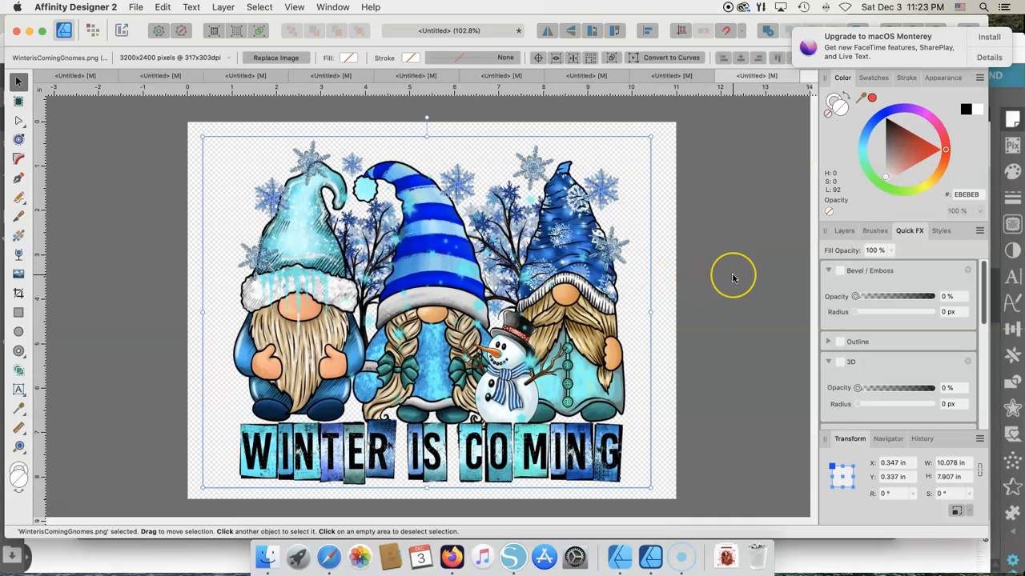
mouse_move(484, 260)
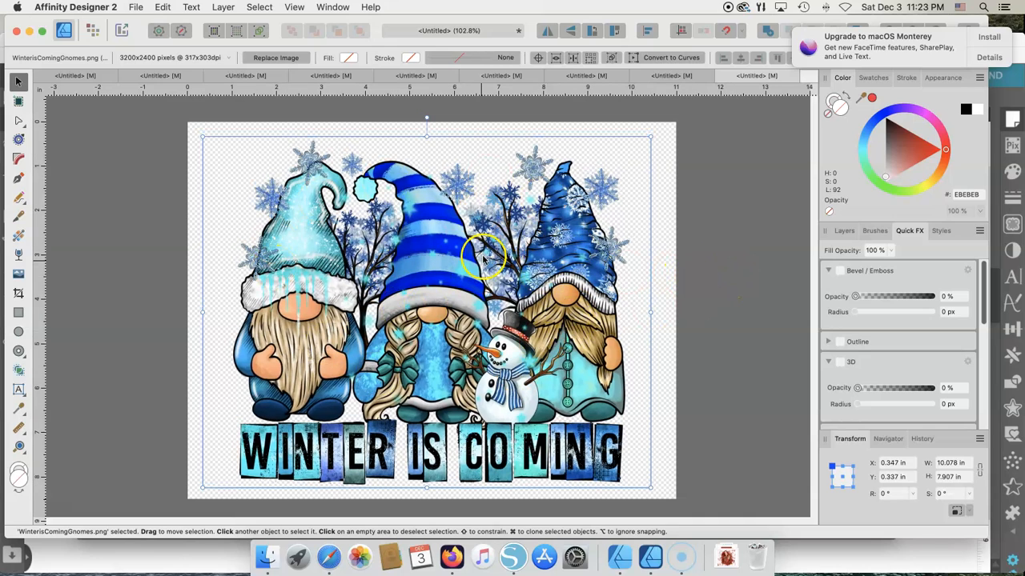
mouse_move(588, 260)
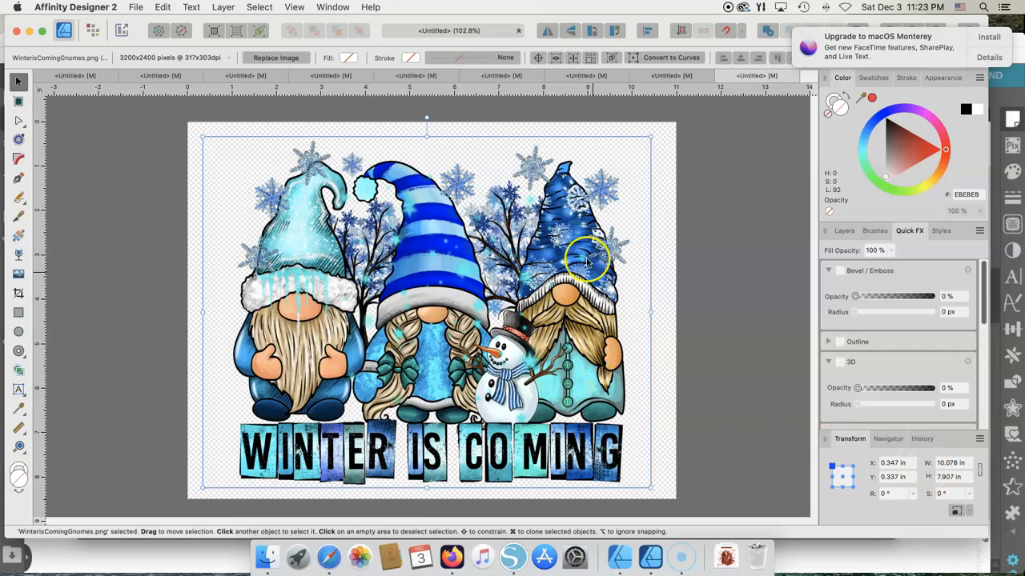
mouse_move(548, 340)
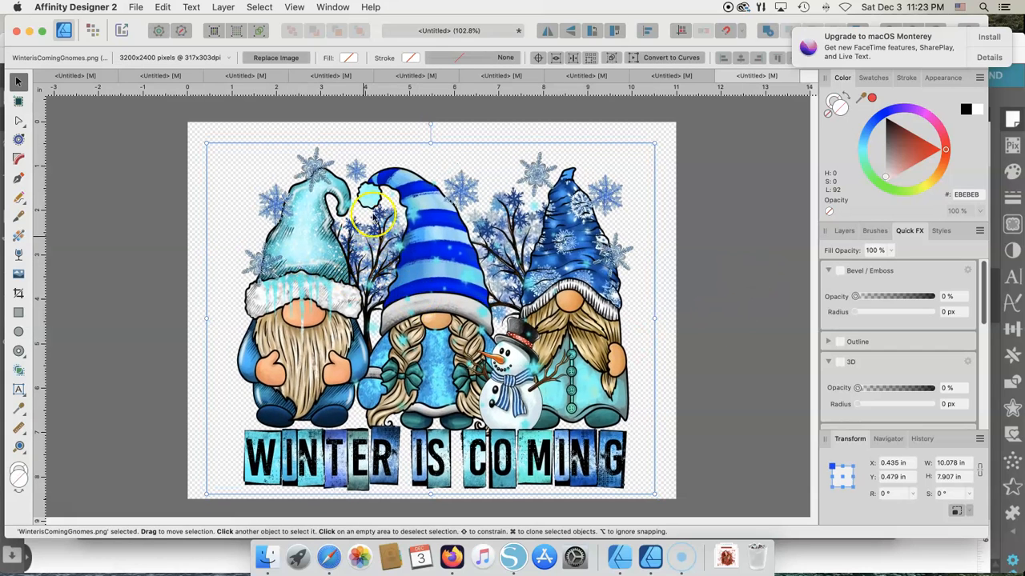
left_click_drag(207, 143, 230, 166)
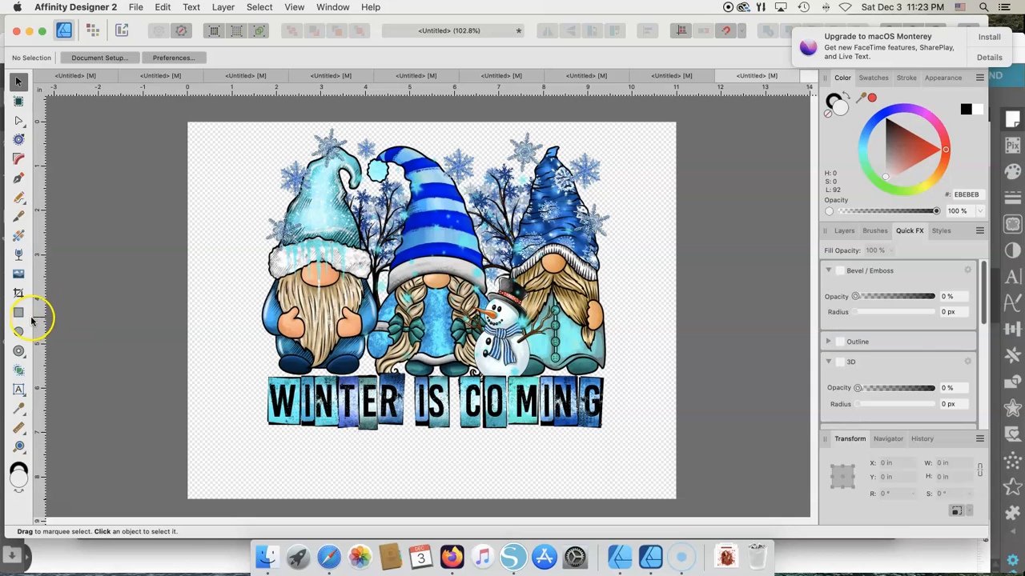
mouse_move(18, 391)
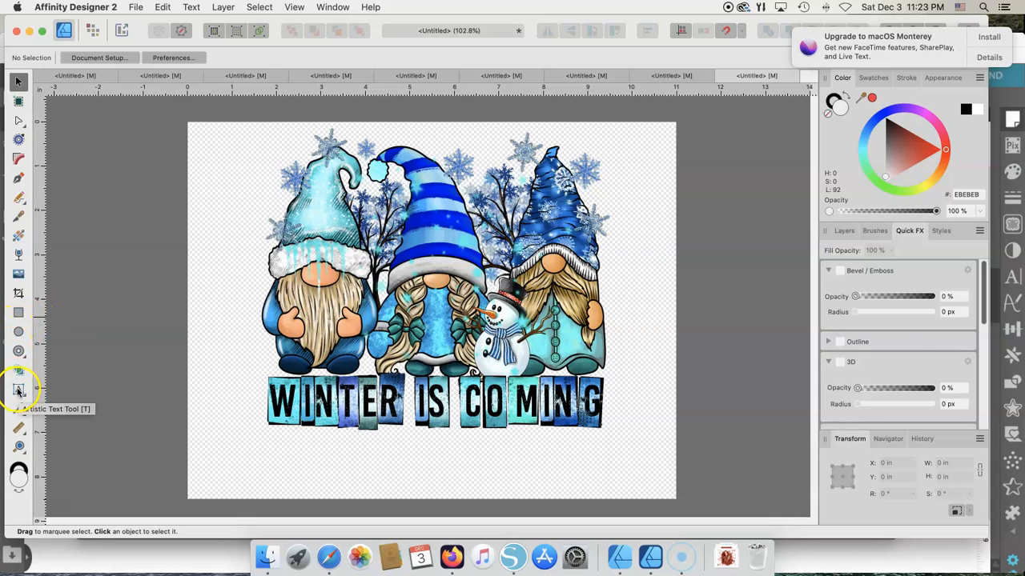
mouse_move(19, 393)
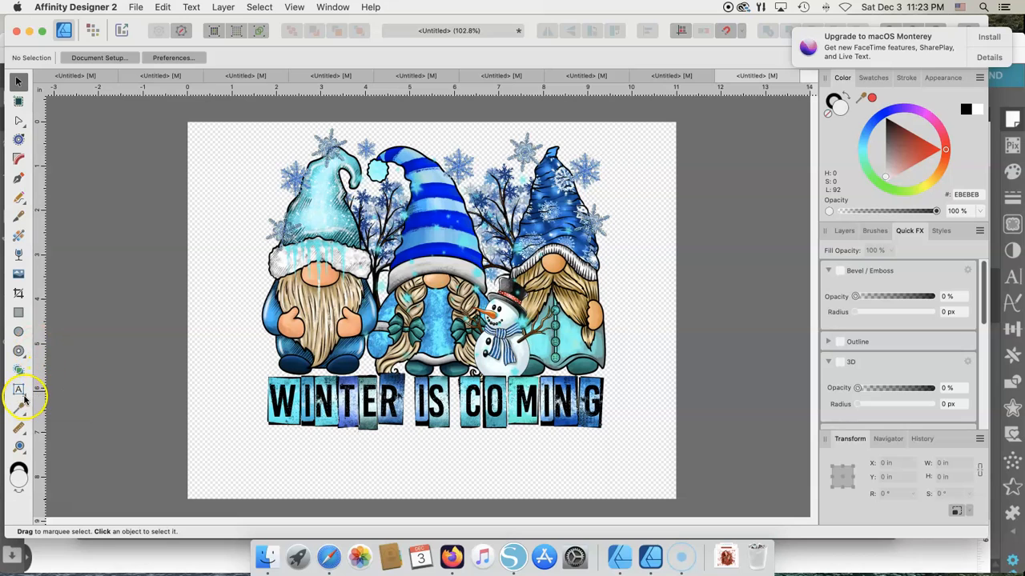
- Add 'Helen' as artistic text at the page's bottom left, then return to the Move Tool
left_click(19, 390)
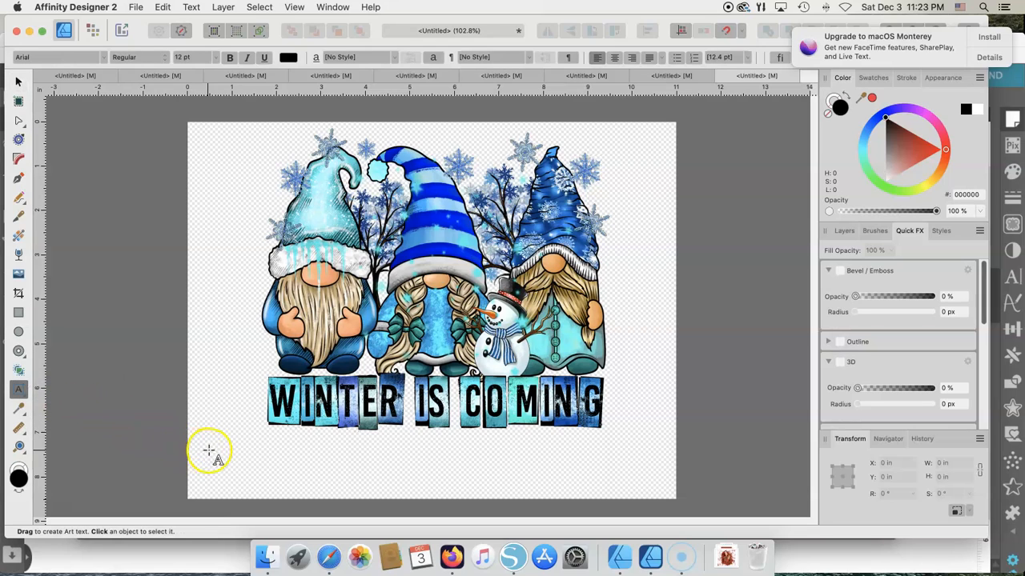
mouse_move(213, 455)
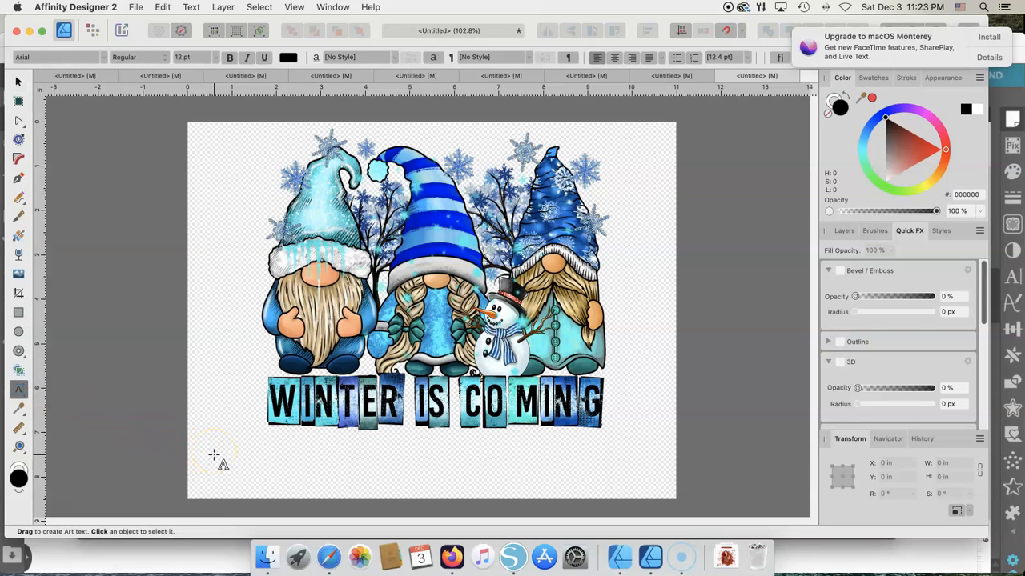
left_click(215, 450)
type("Helen")
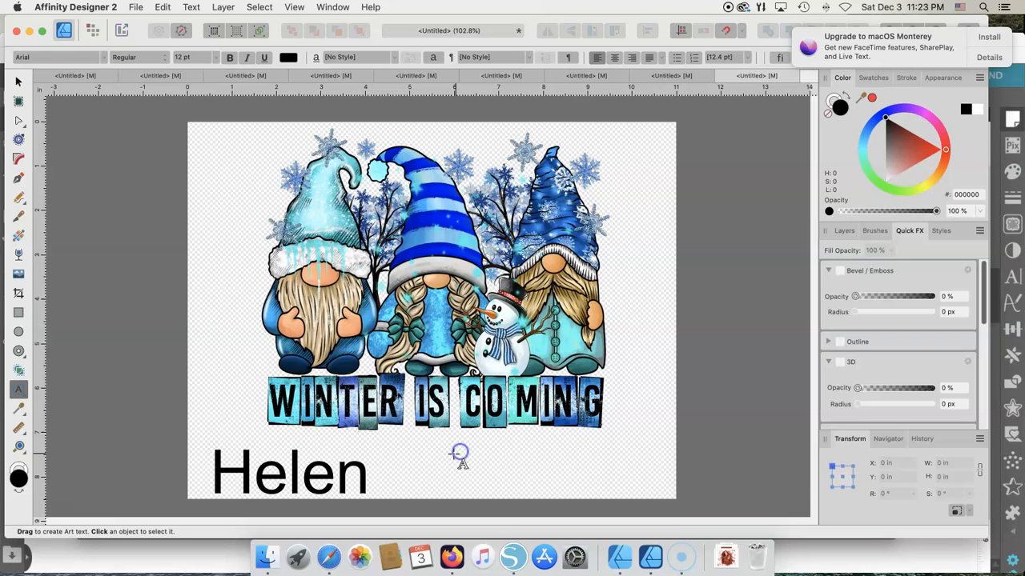
left_click(19, 83)
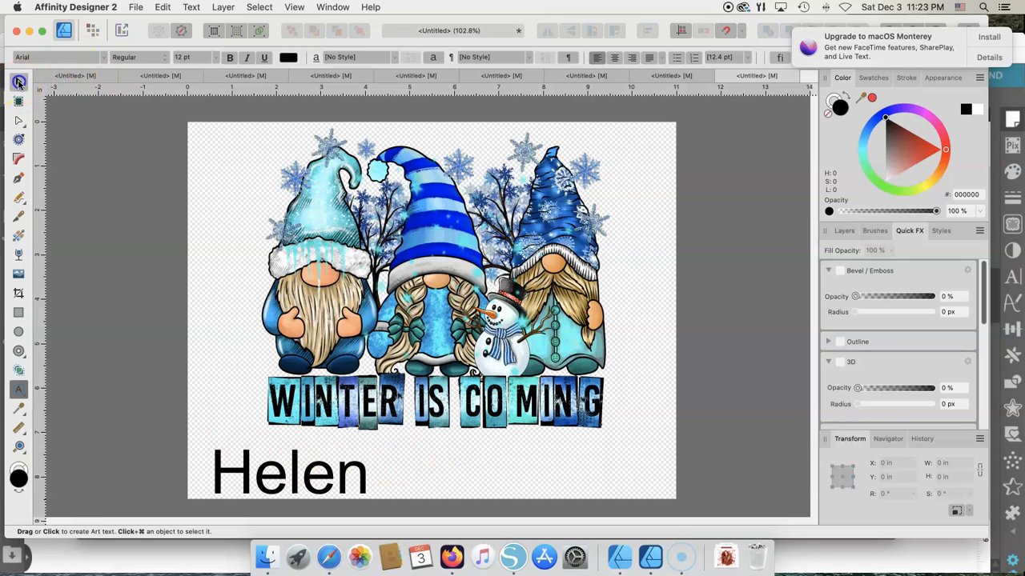
left_click(288, 465)
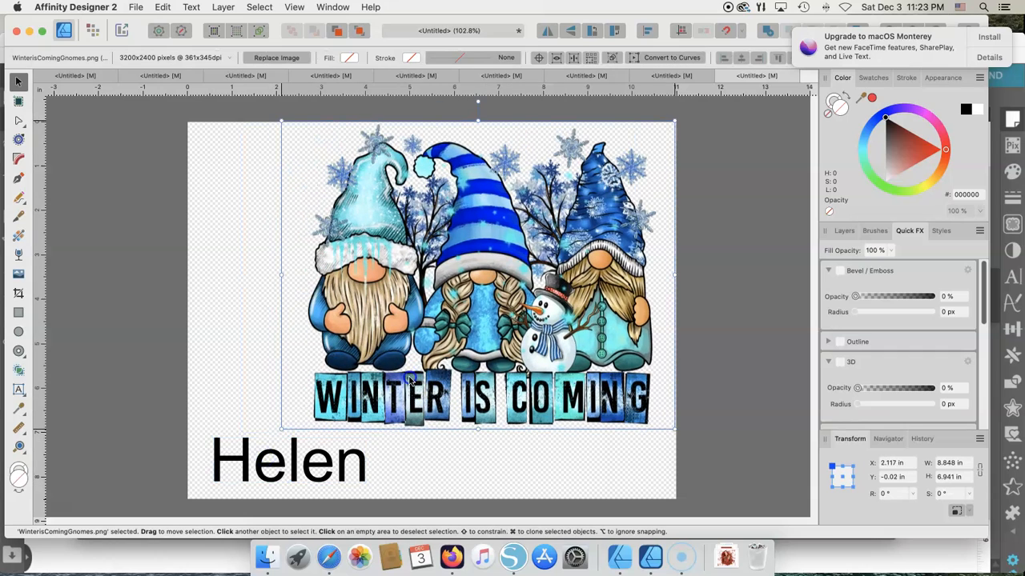
- Select the Helen text, browse the font list, and move it toward the lower right
left_click(288, 460)
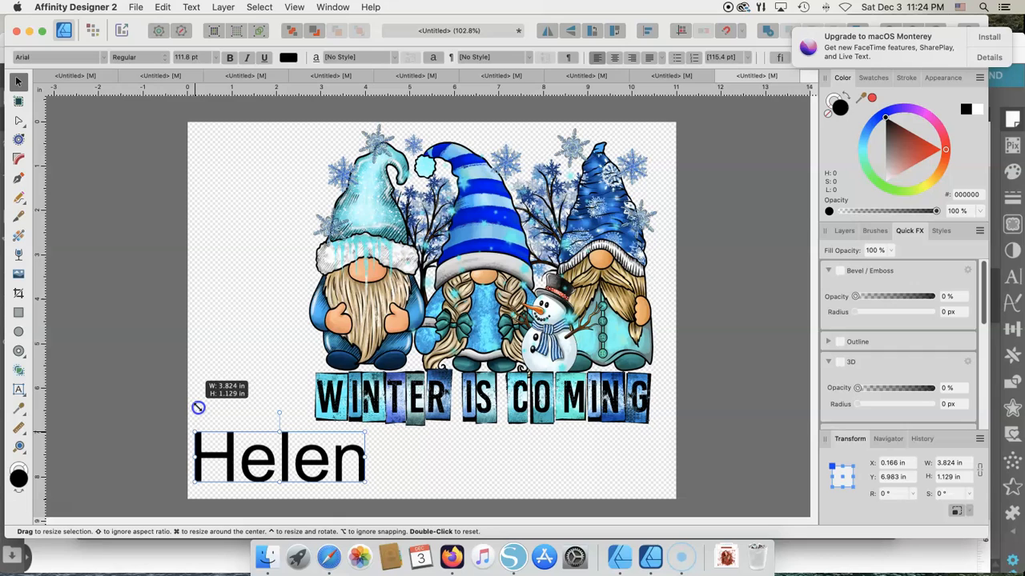
left_click(213, 447)
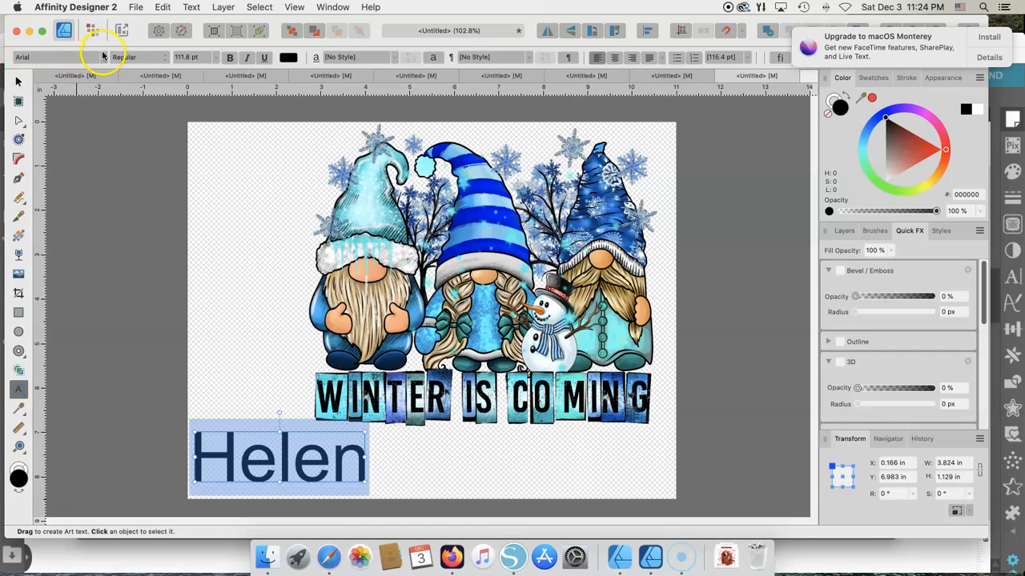
left_click(56, 57)
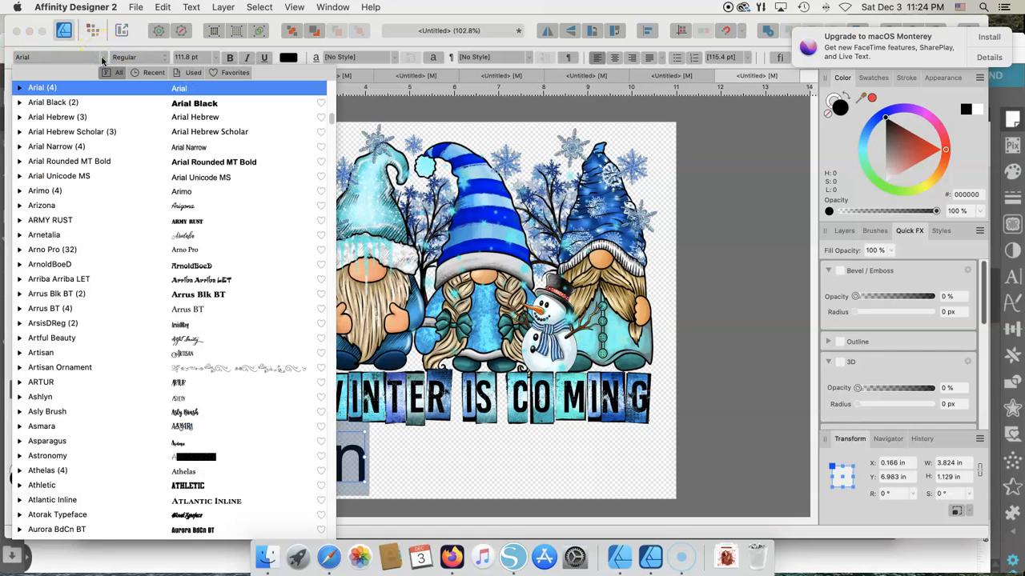
left_click(44, 235)
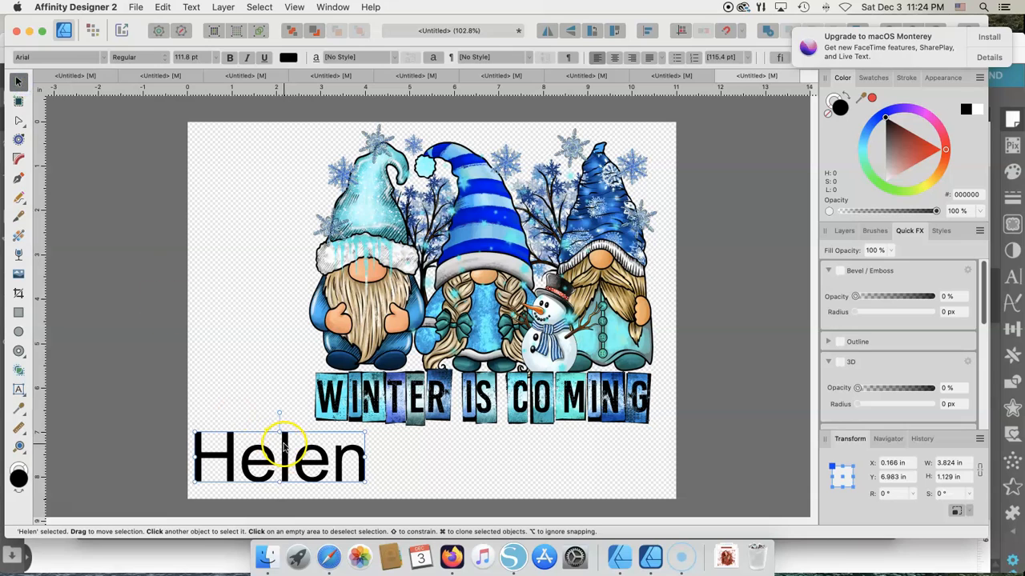
left_click_drag(278, 456, 562, 460)
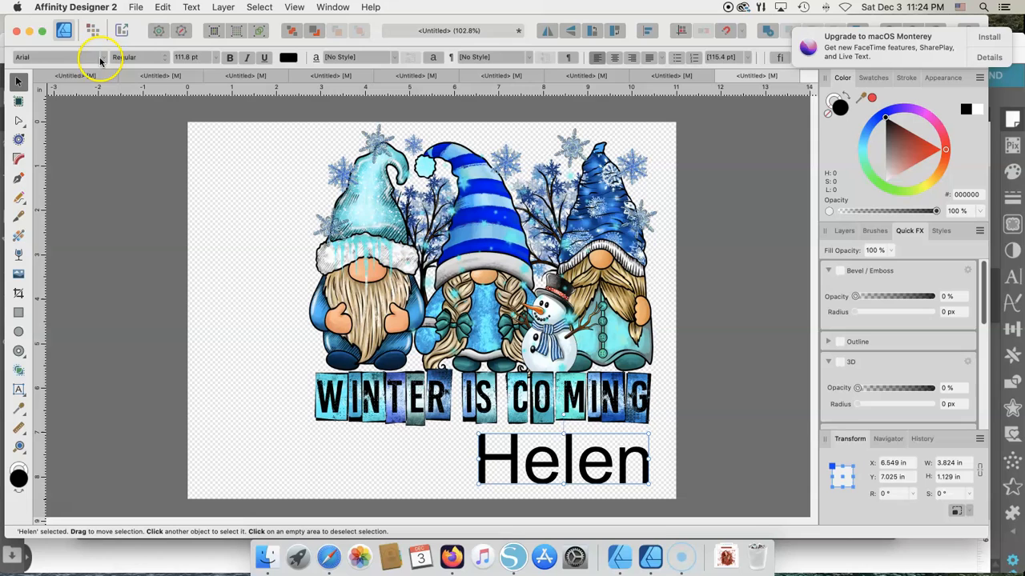
- Set Helen in Arrus Blk BT and move it below the gnome artwork
left_click(56, 57)
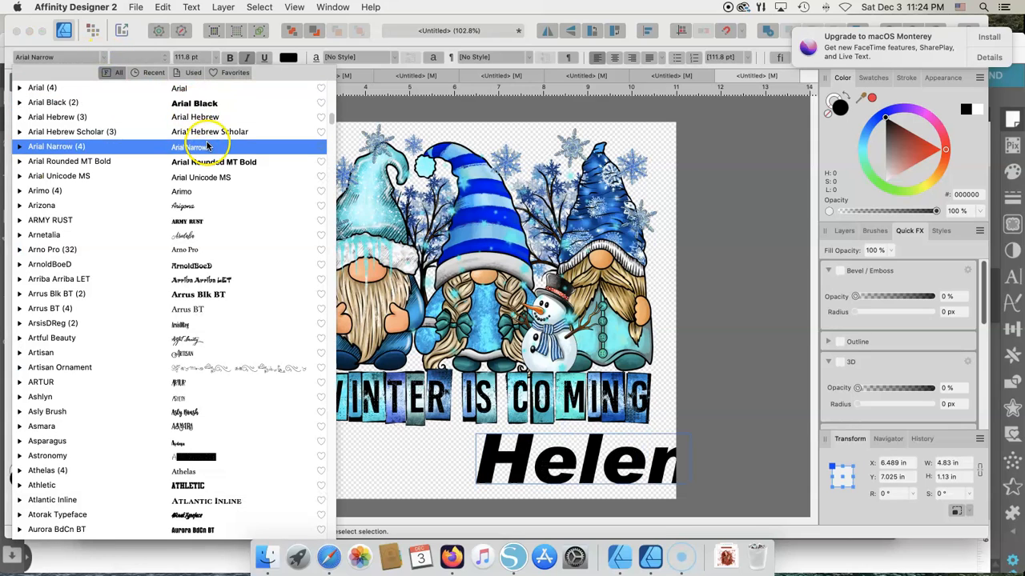
left_click(49, 220)
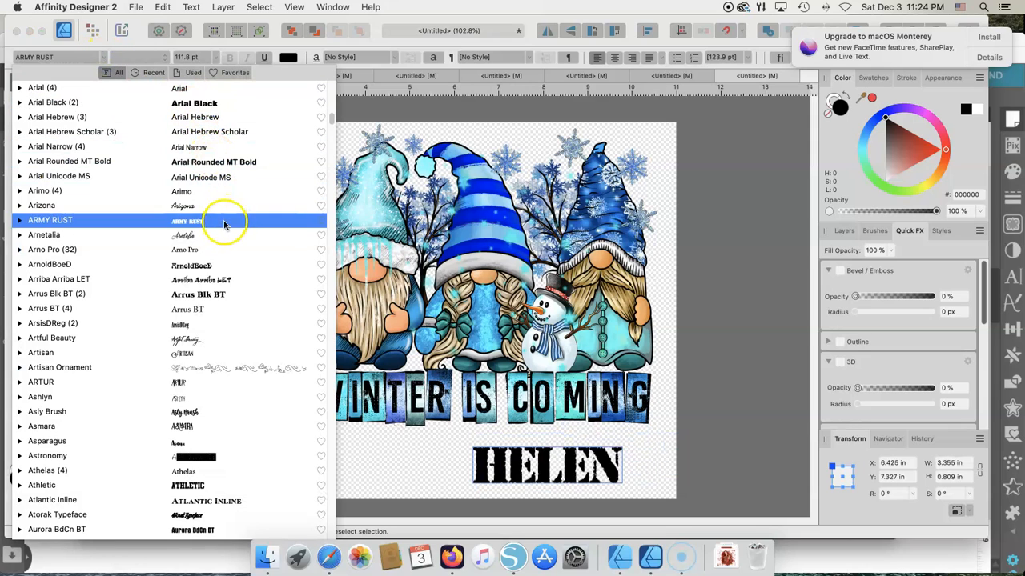
left_click(49, 264)
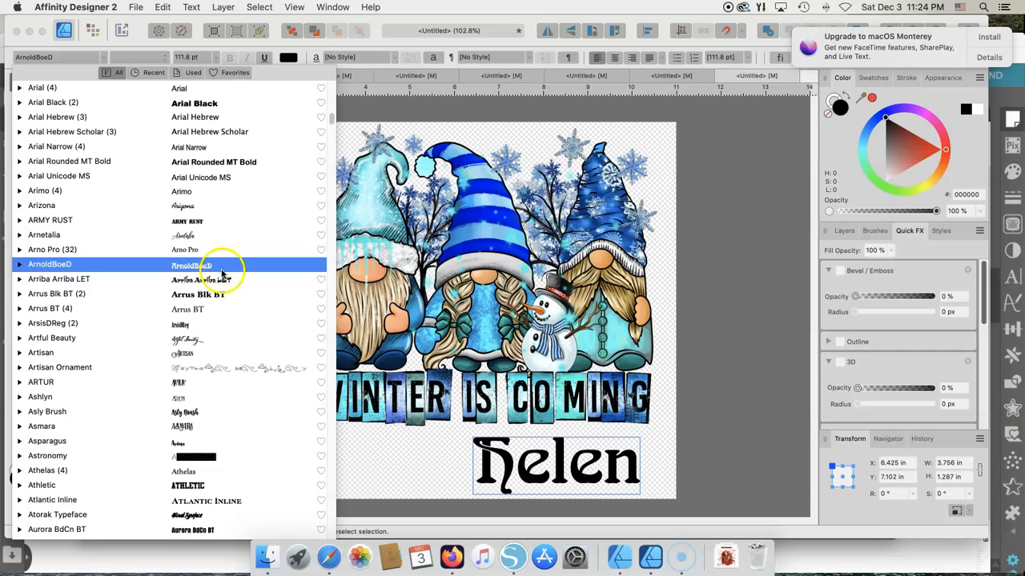
left_click(201, 294)
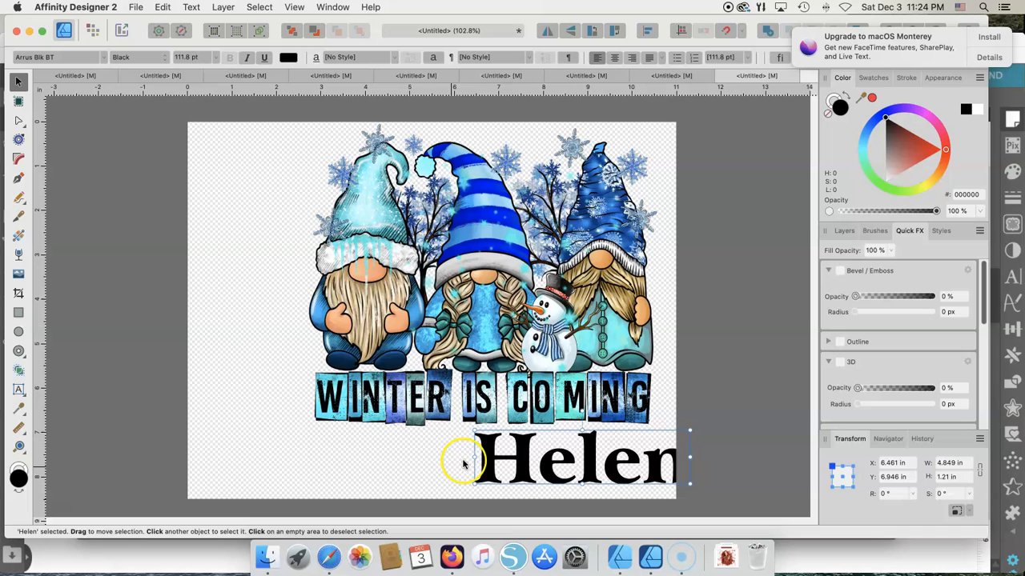
left_click_drag(576, 459, 388, 459)
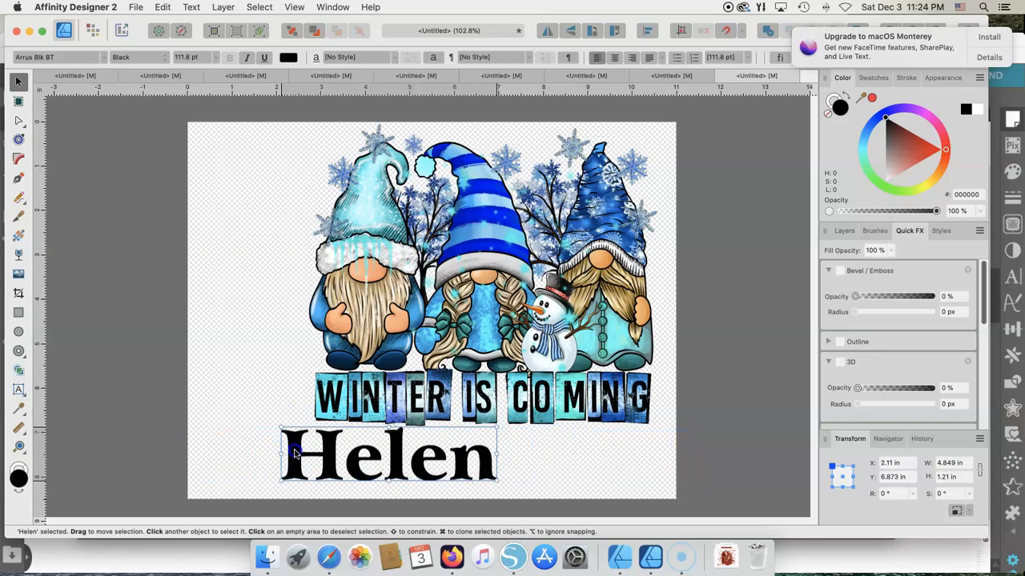
- Nudge Helen left and colour it red after trying orange and green
left_click_drag(388, 456, 344, 460)
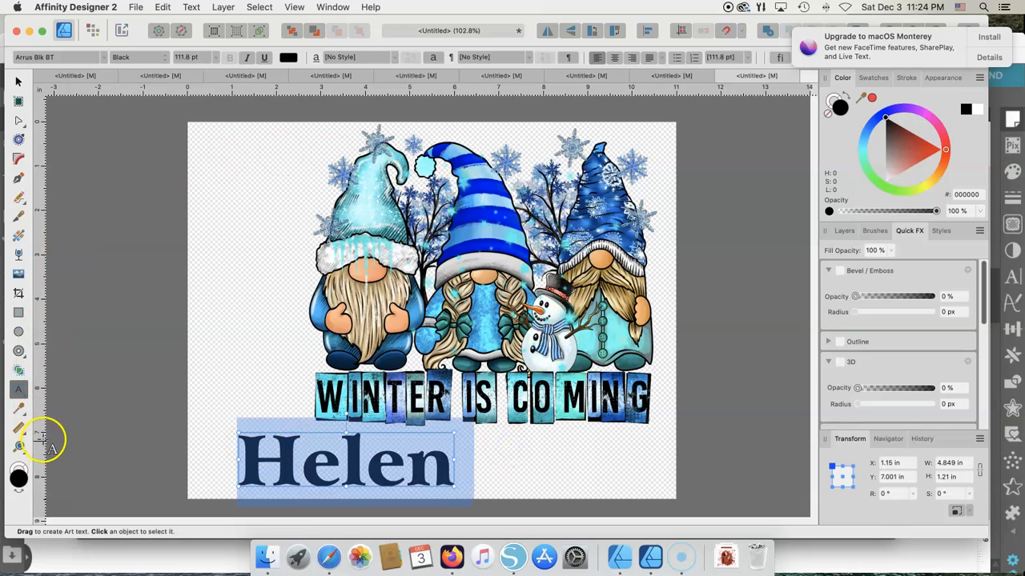
mouse_move(456, 284)
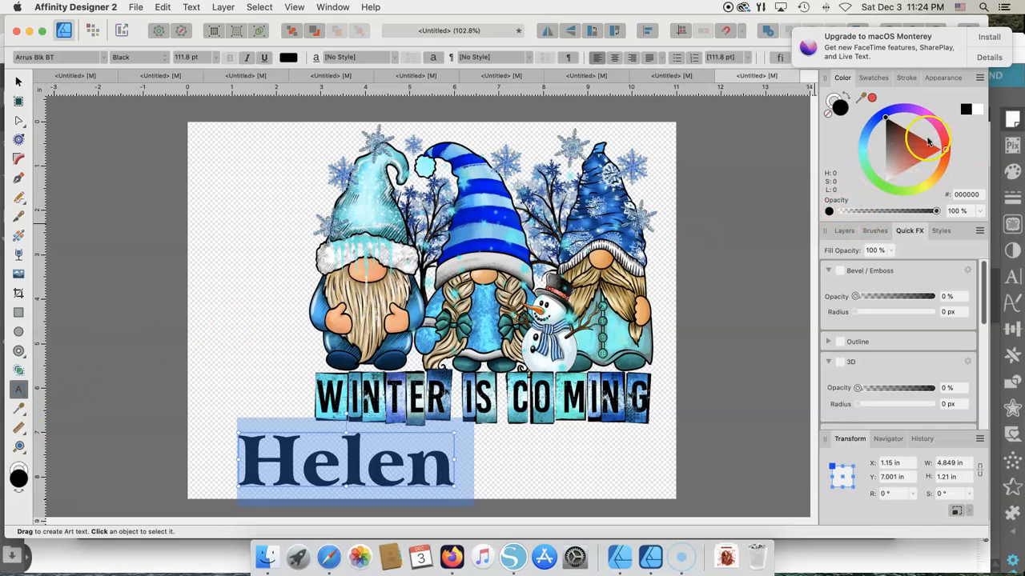
left_click(872, 78)
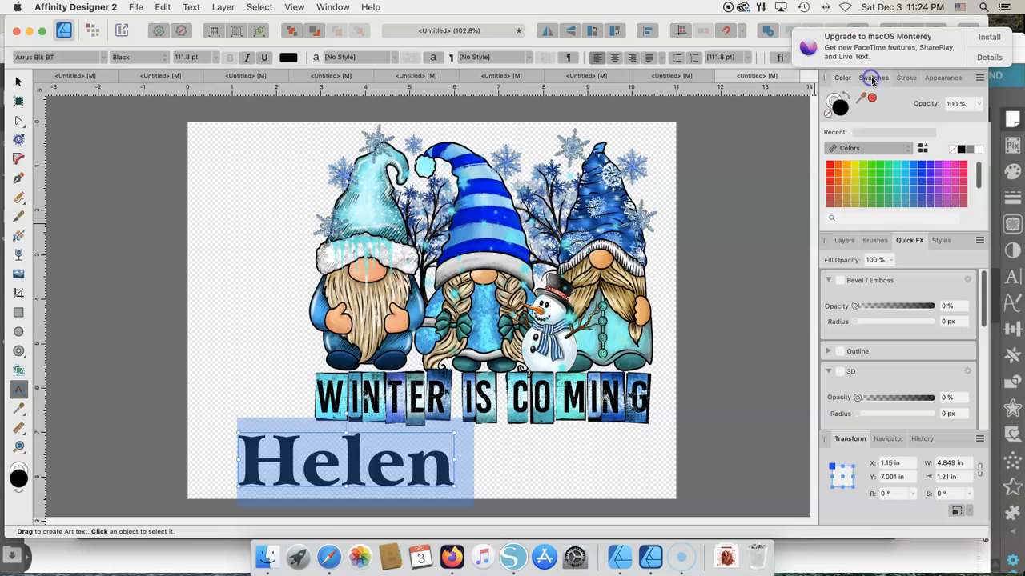
left_click(905, 78)
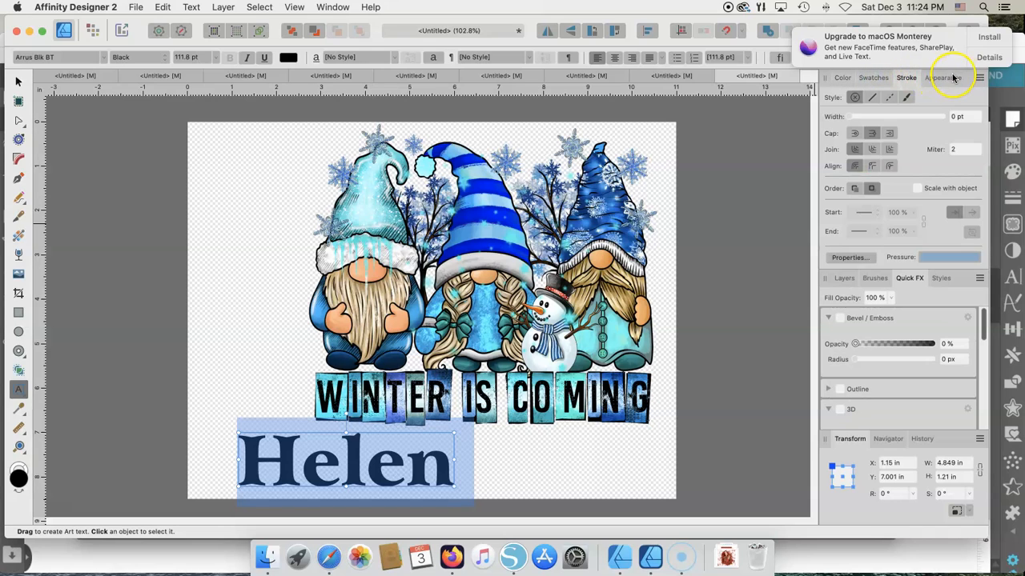
left_click(841, 78)
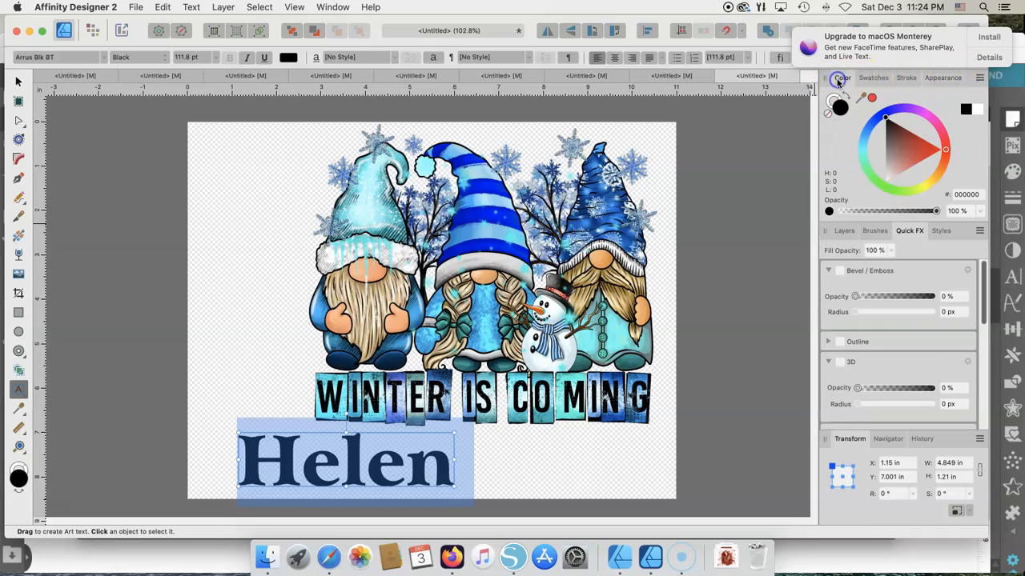
left_click(946, 149)
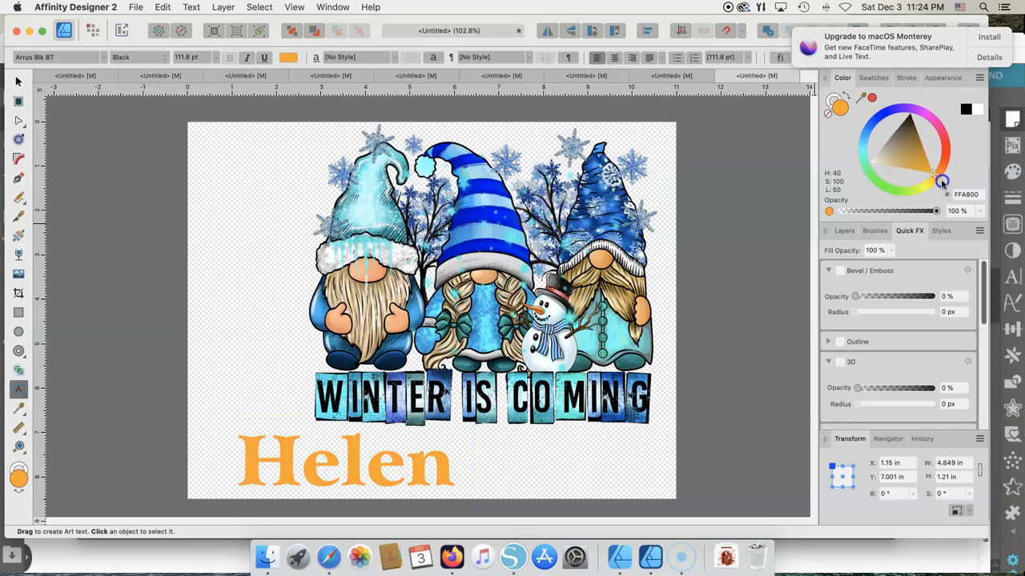
left_click(877, 163)
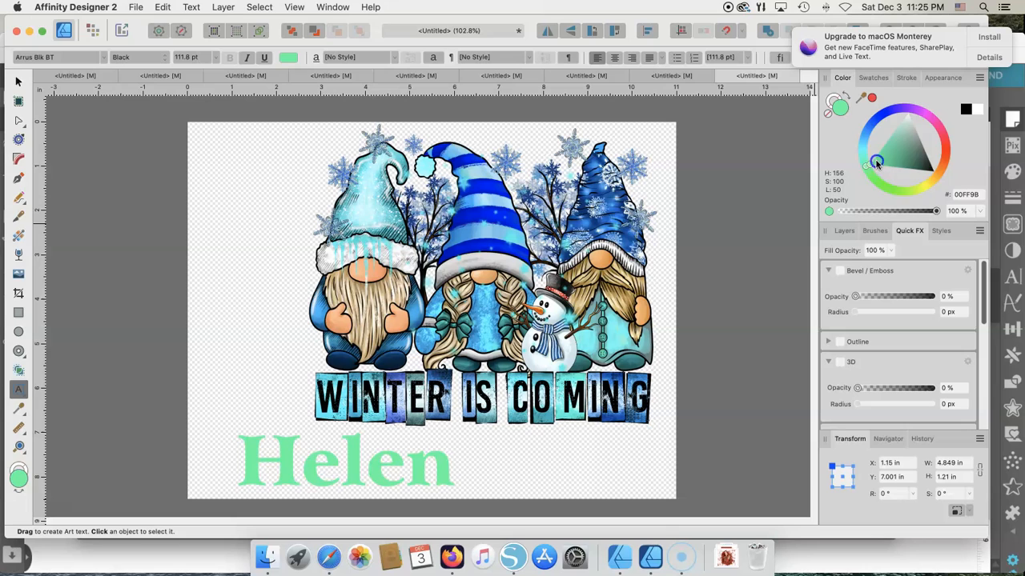
left_click(949, 150)
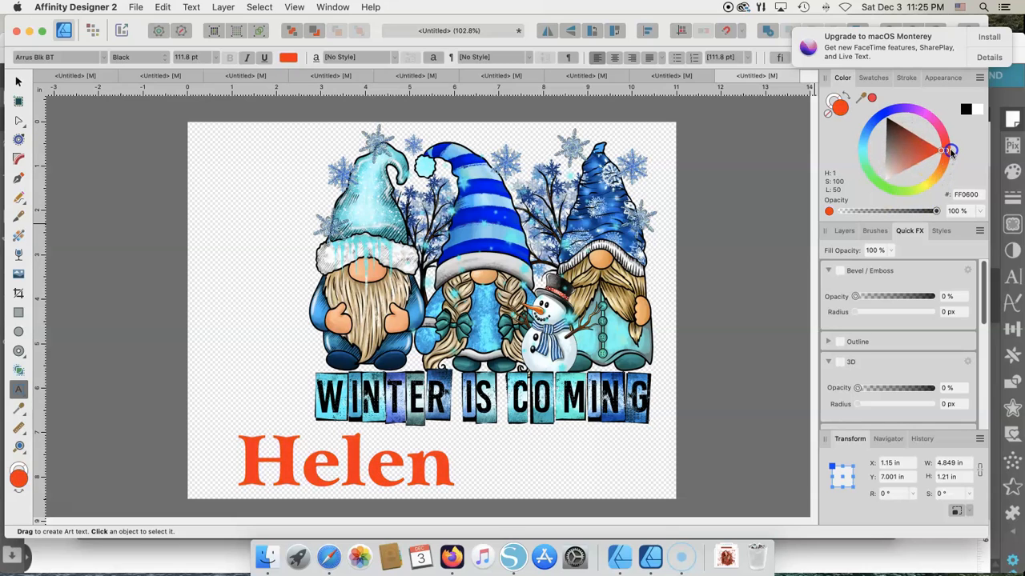
left_click(948, 146)
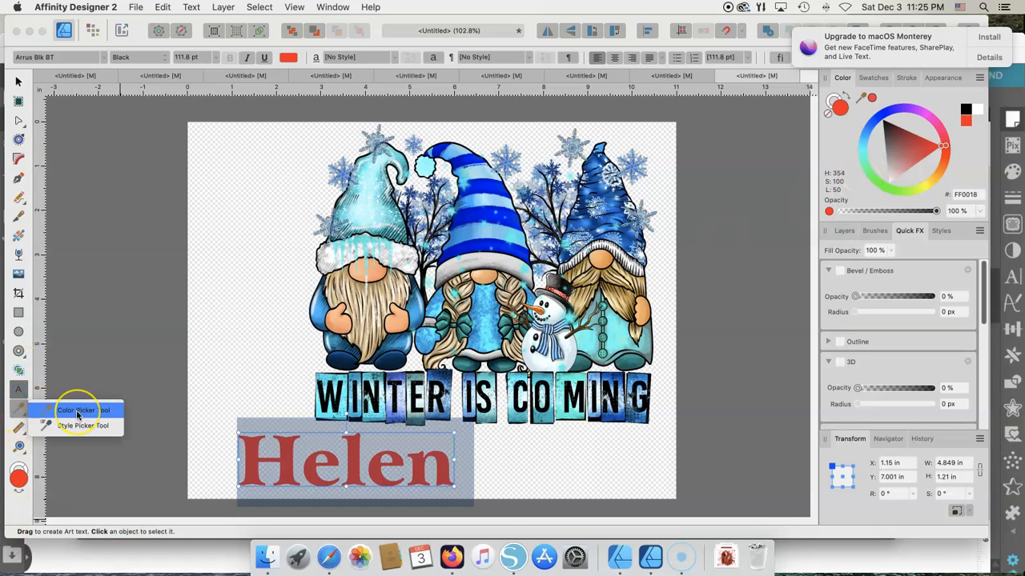
- Sample a turquoise from the gnome artwork with the Color Picker and apply it to Helen
left_click(76, 410)
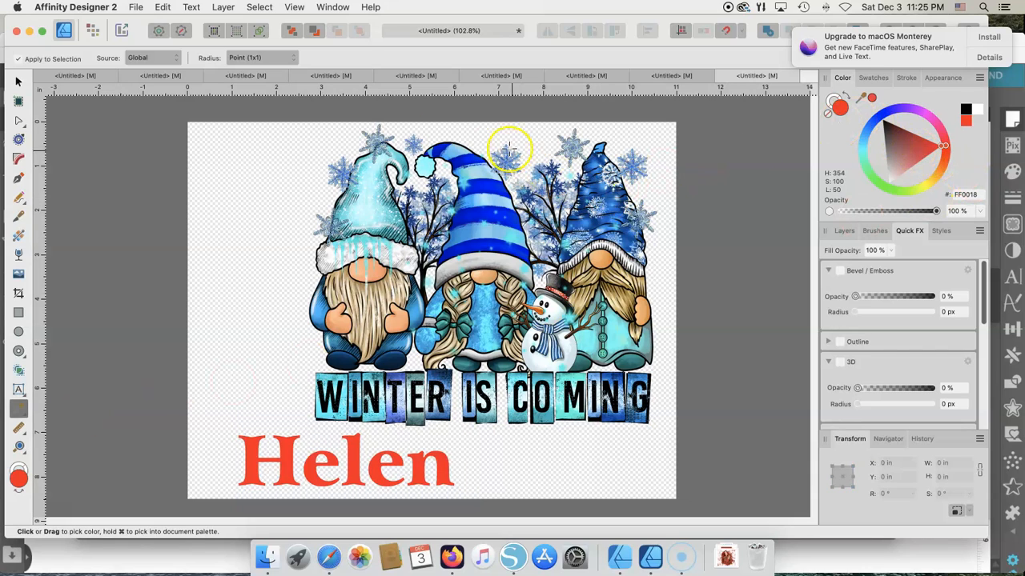
mouse_move(259, 194)
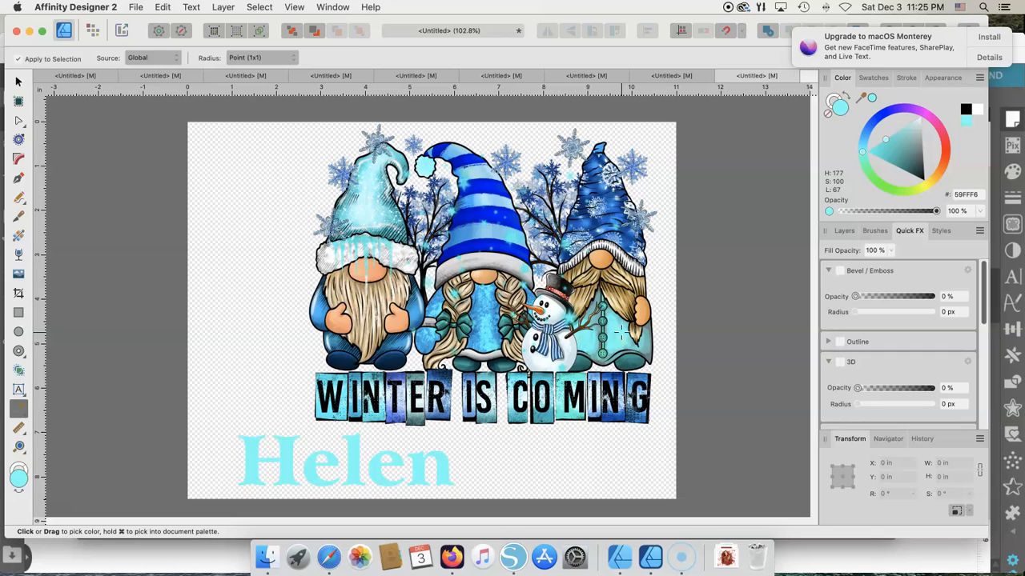
mouse_move(729, 324)
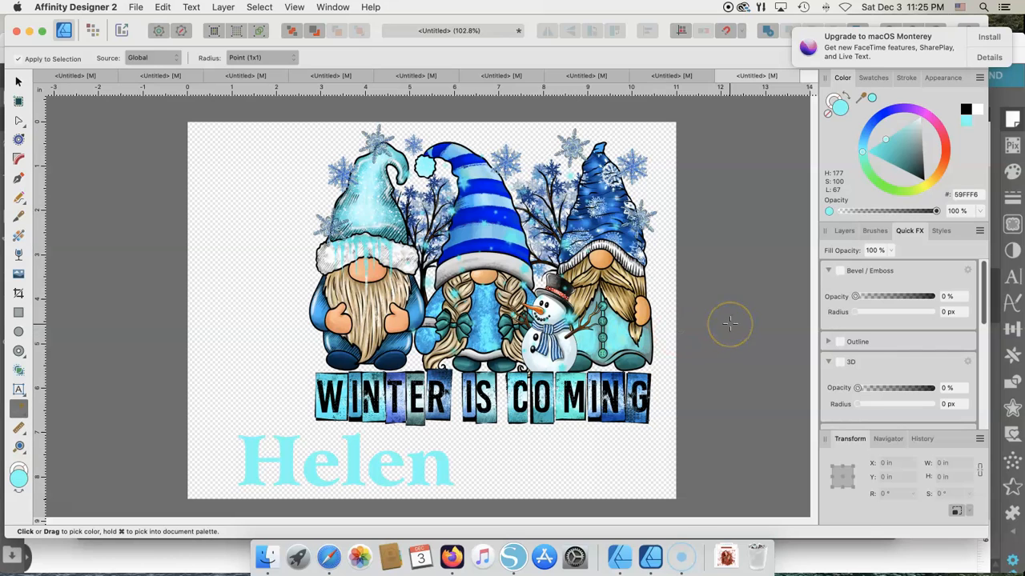
left_click(344, 460)
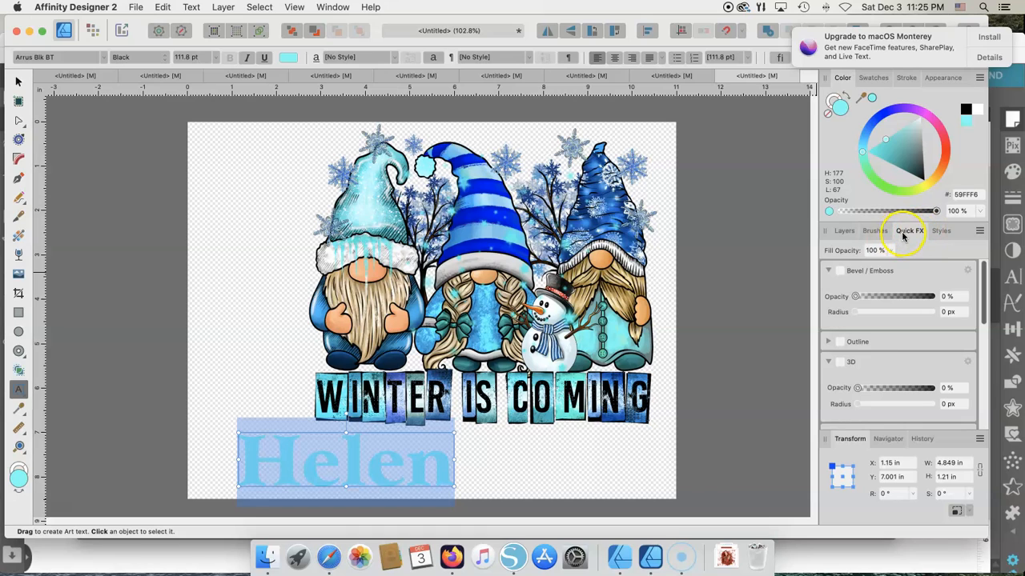
- Turn on the Bevel/Emboss effect for the Helen text in Quick FX
left_click(874, 230)
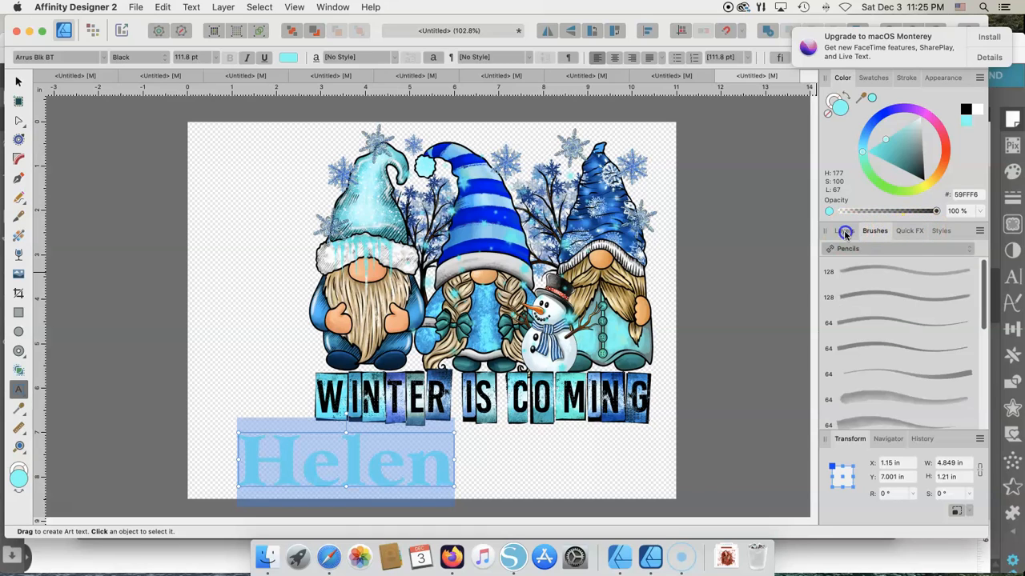
left_click(909, 230)
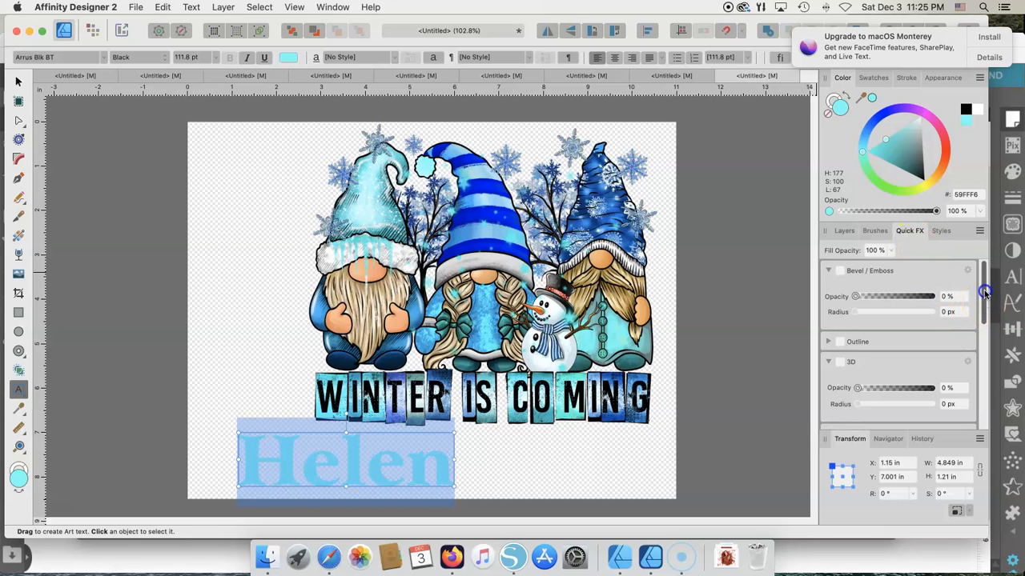
scroll("down", 3)
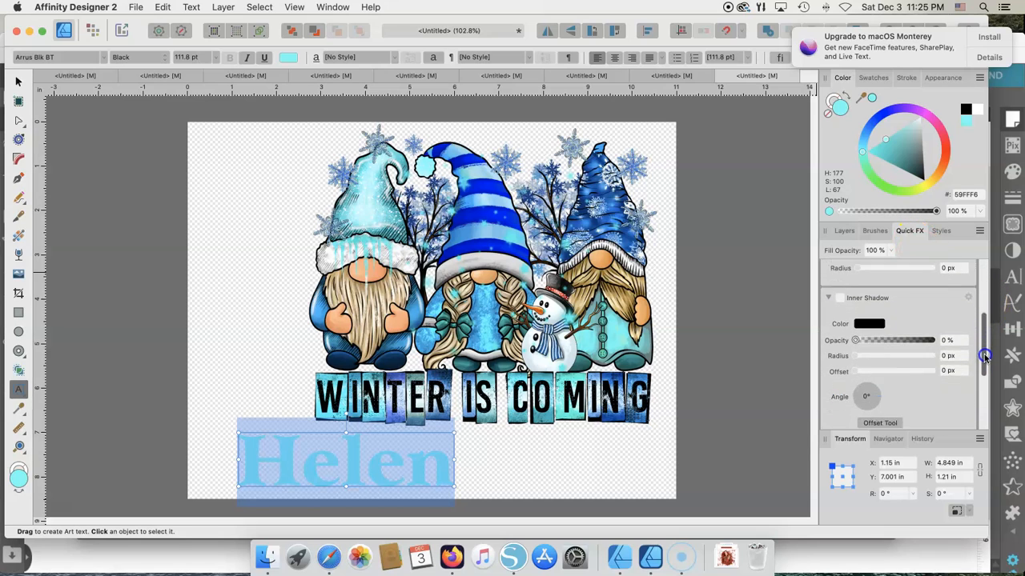
scroll("down", 3)
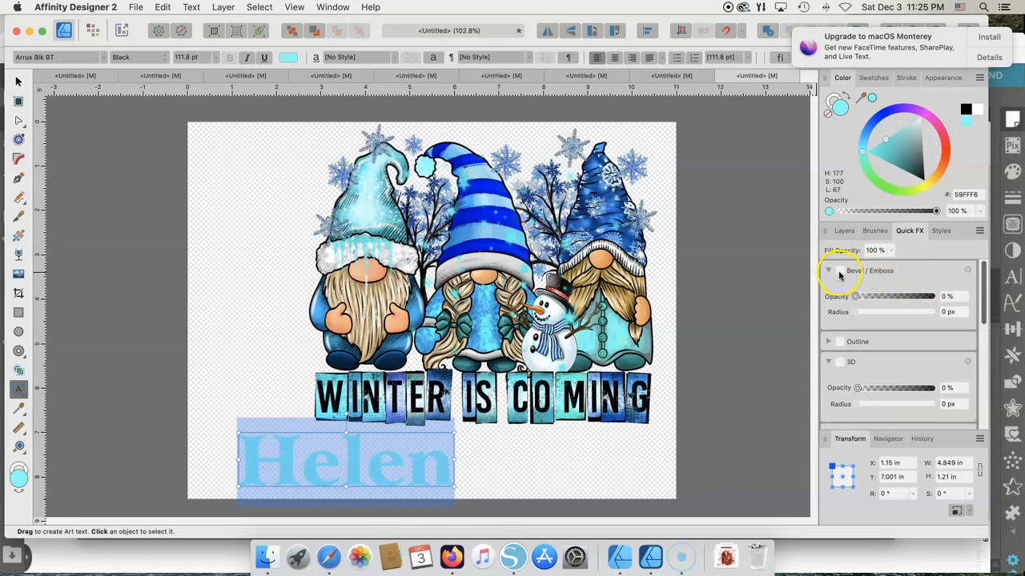
left_click(839, 269)
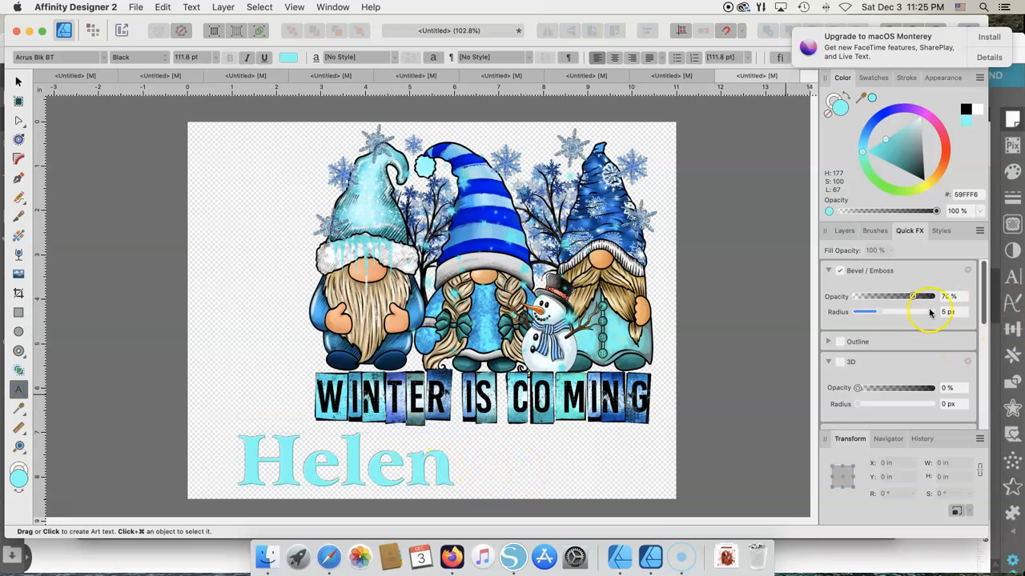
- Adjust the bevel to 100% opacity and about 25 px radius
left_click_drag(912, 312, 886, 312)
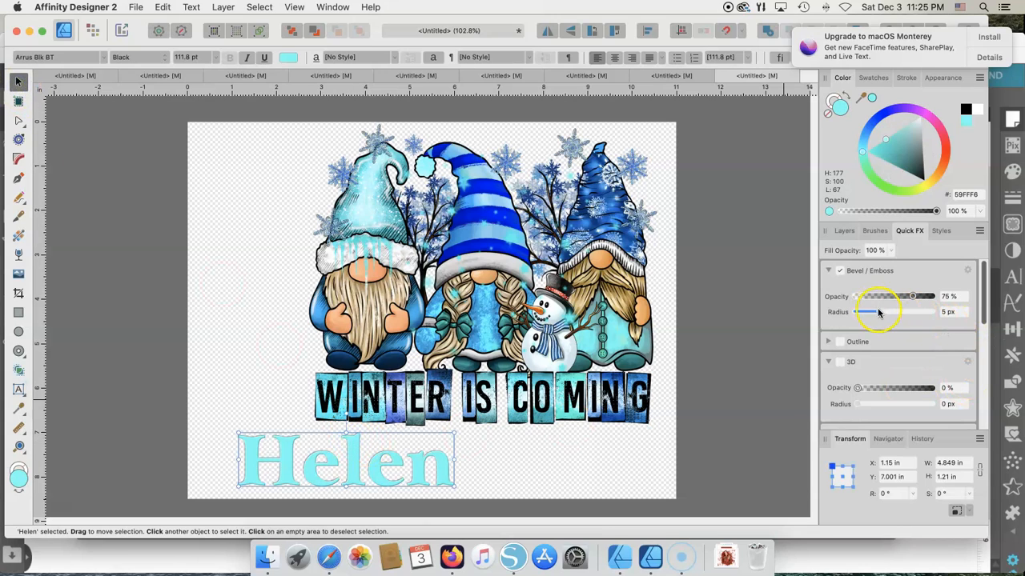
left_click_drag(865, 312, 889, 313)
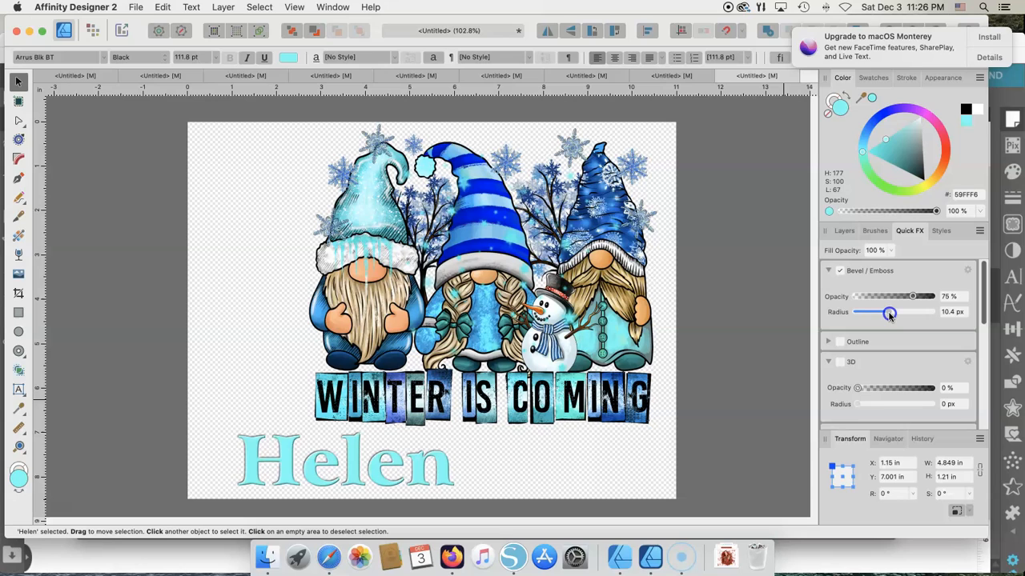
left_click_drag(888, 312, 896, 313)
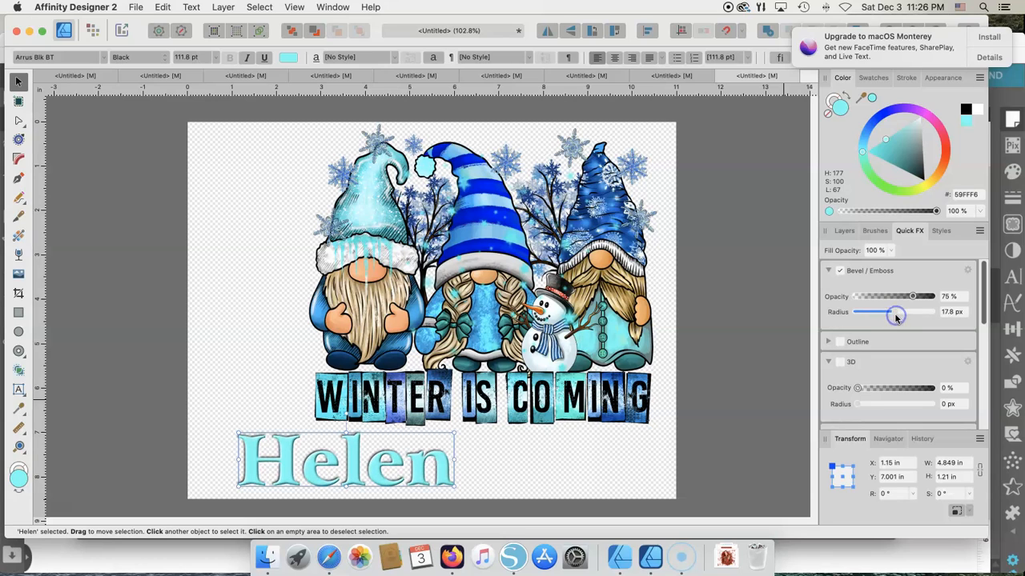
left_click_drag(896, 312, 906, 312)
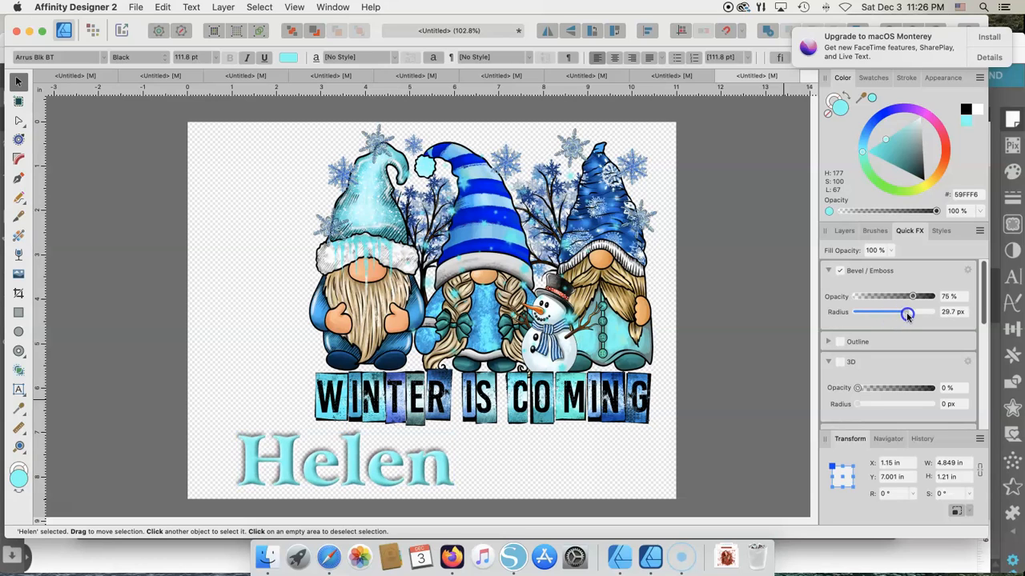
left_click_drag(906, 313, 921, 312)
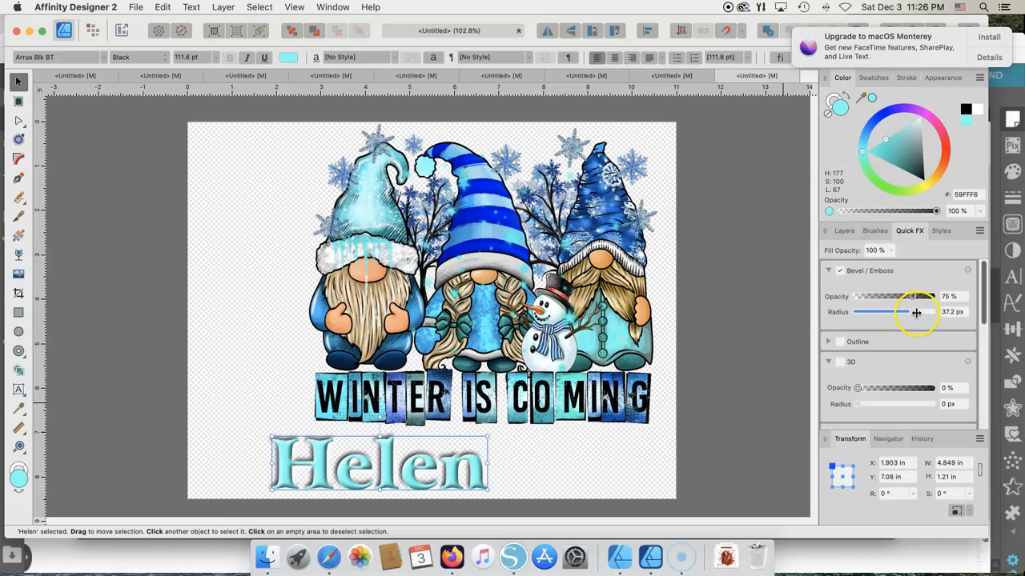
left_click_drag(913, 297, 895, 296)
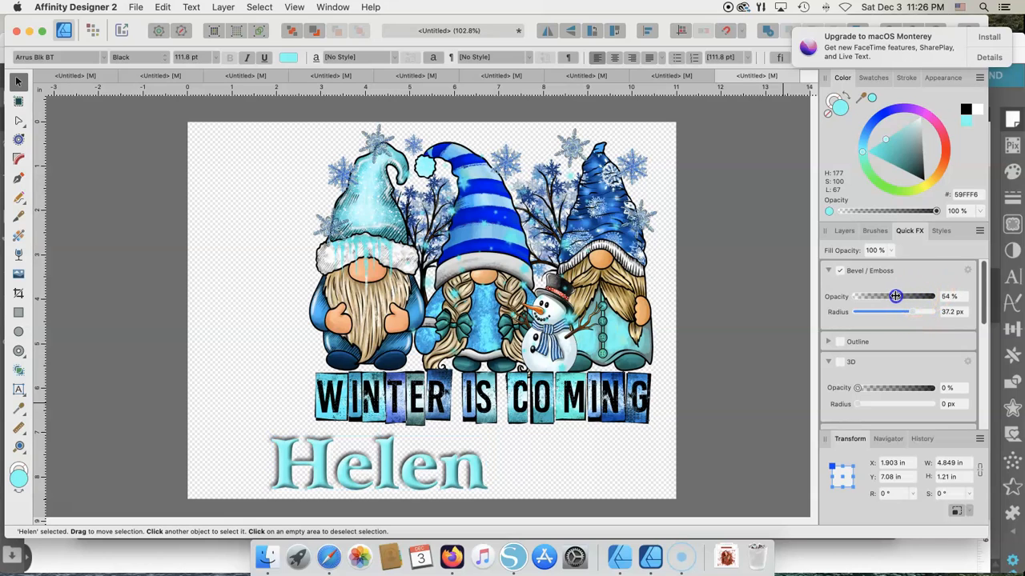
left_click_drag(895, 296, 917, 296)
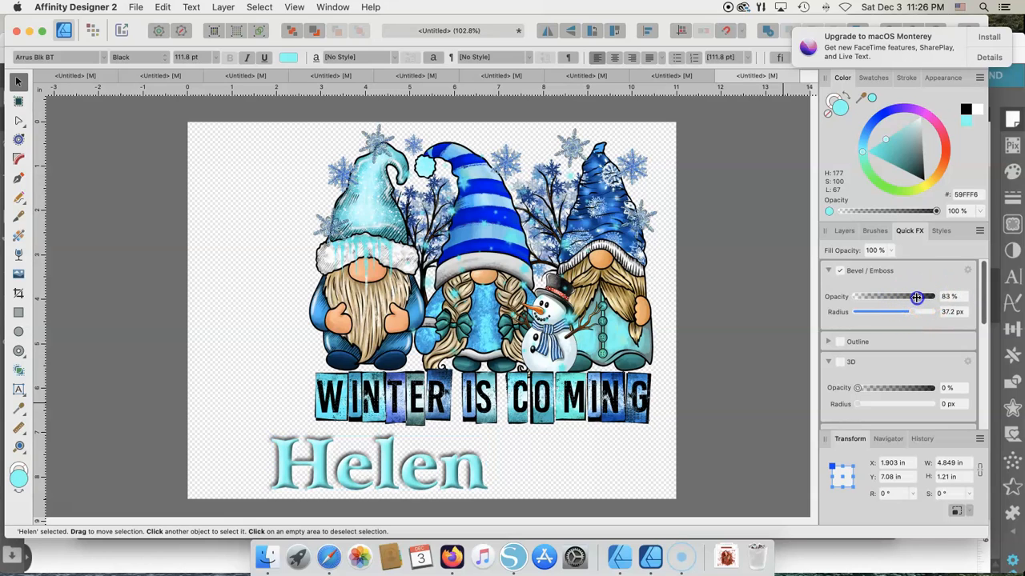
left_click_drag(916, 297, 932, 297)
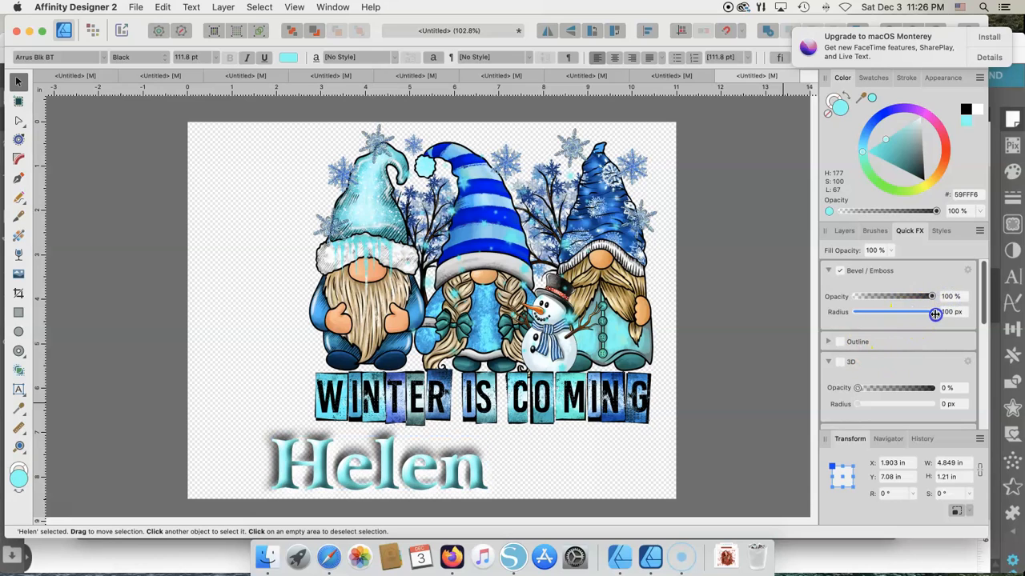
left_click_drag(934, 313, 898, 318)
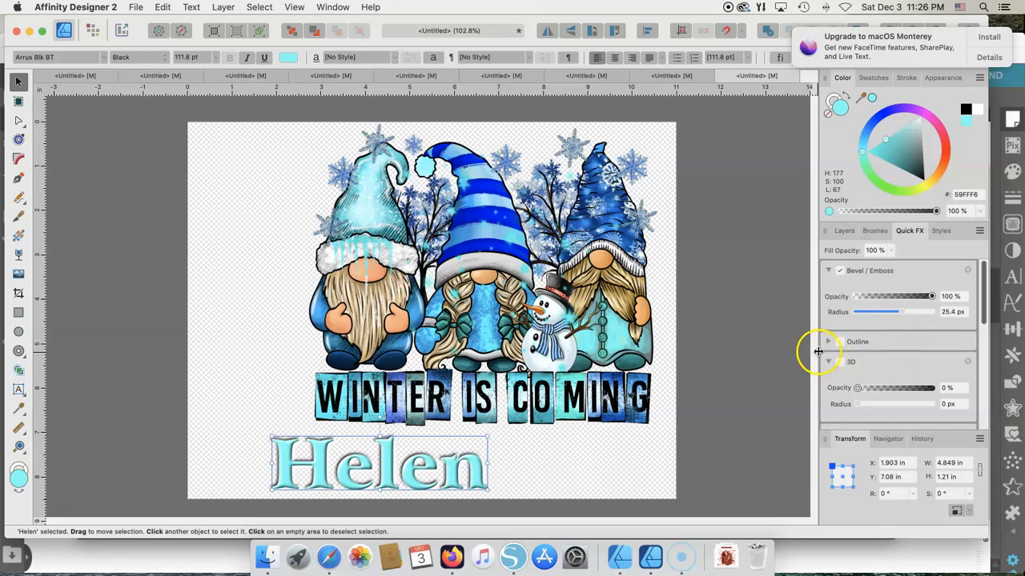
- Enable the 3D effect on Helen and raise its radius
left_click(839, 362)
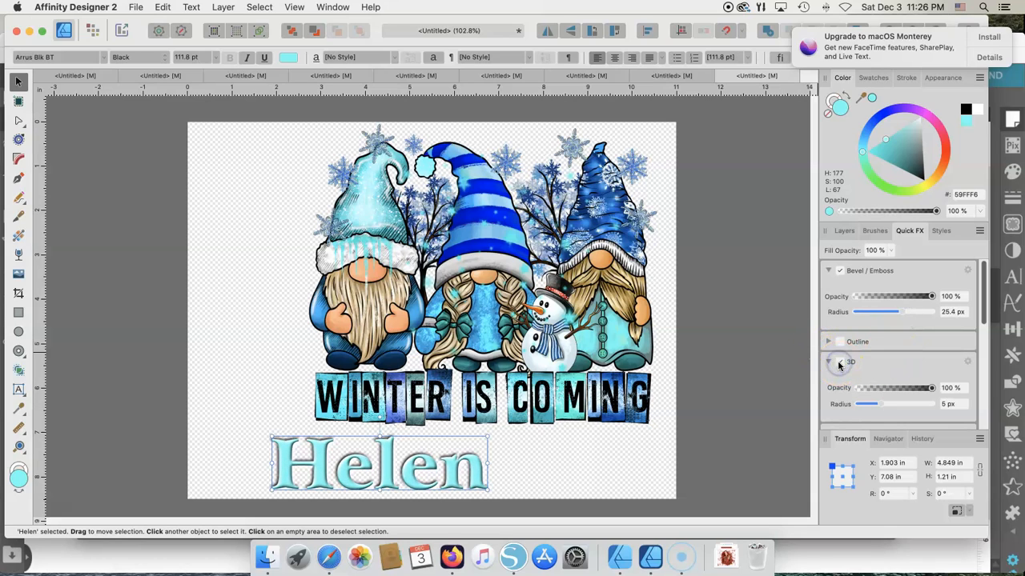
left_click(839, 362)
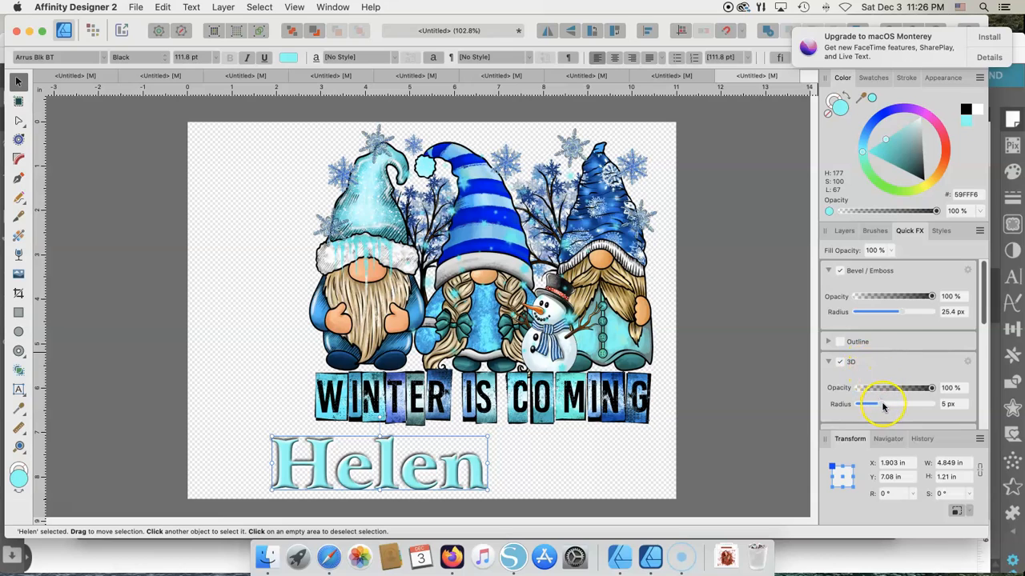
left_click_drag(862, 404, 909, 405)
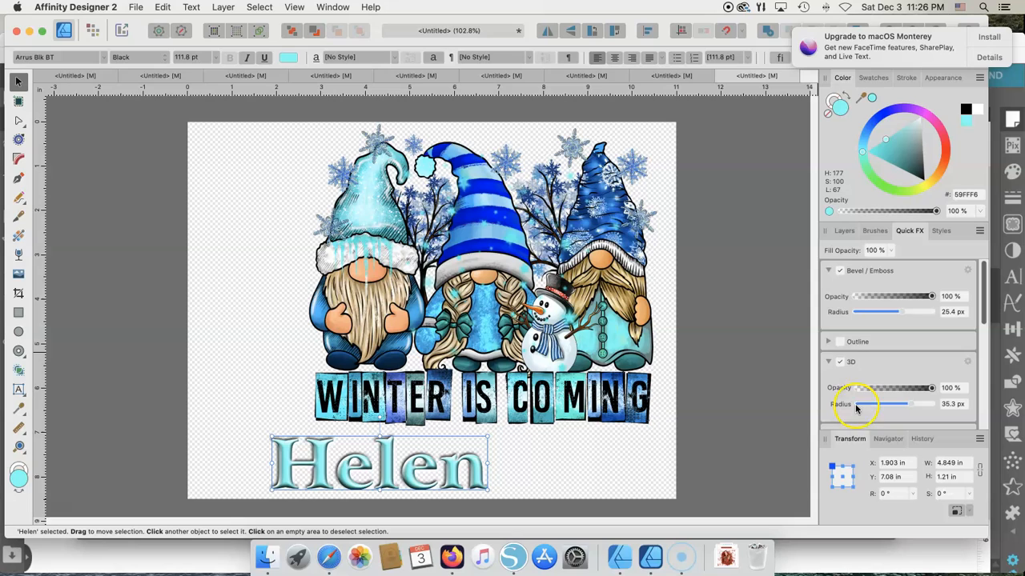
- Add a black outline to Helen with a radius around 17 px
left_click(829, 342)
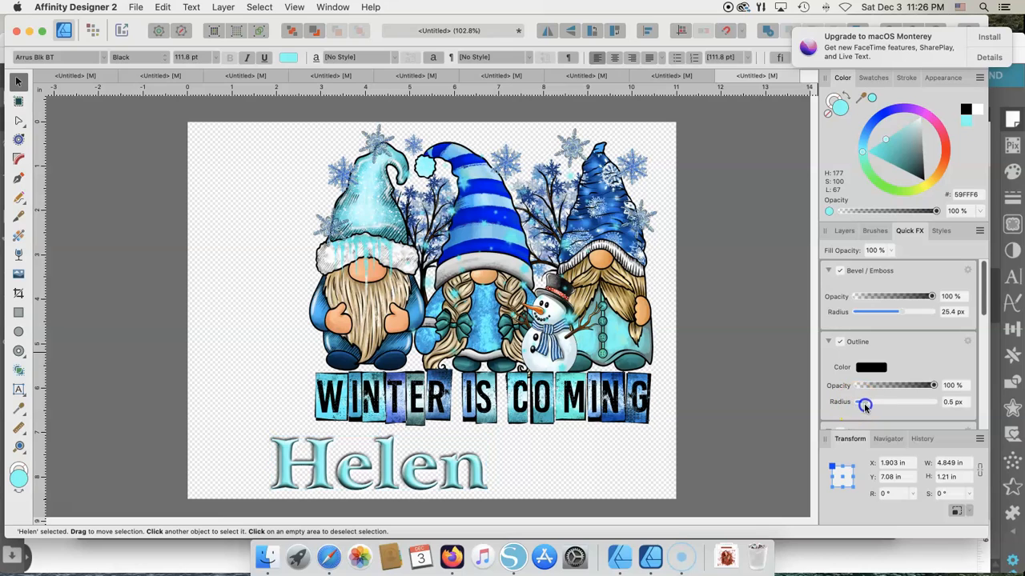
left_click_drag(864, 406, 876, 406)
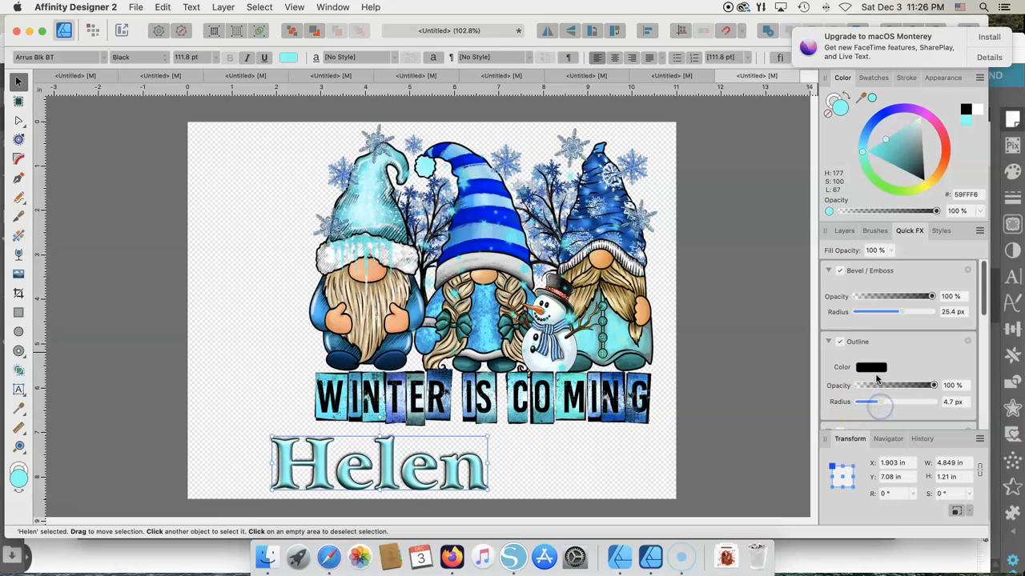
left_click_drag(876, 405, 900, 404)
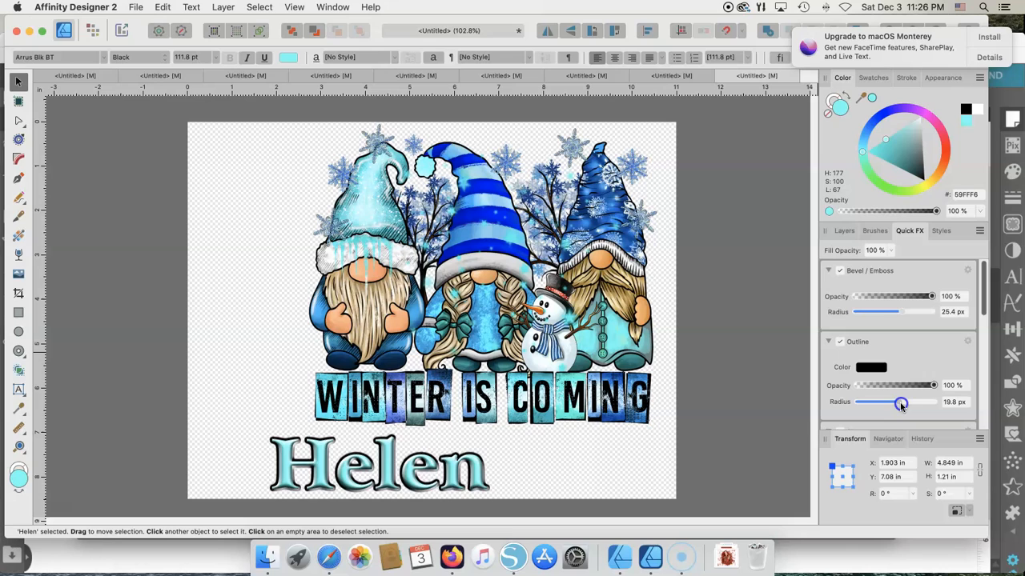
left_click_drag(900, 403, 926, 403)
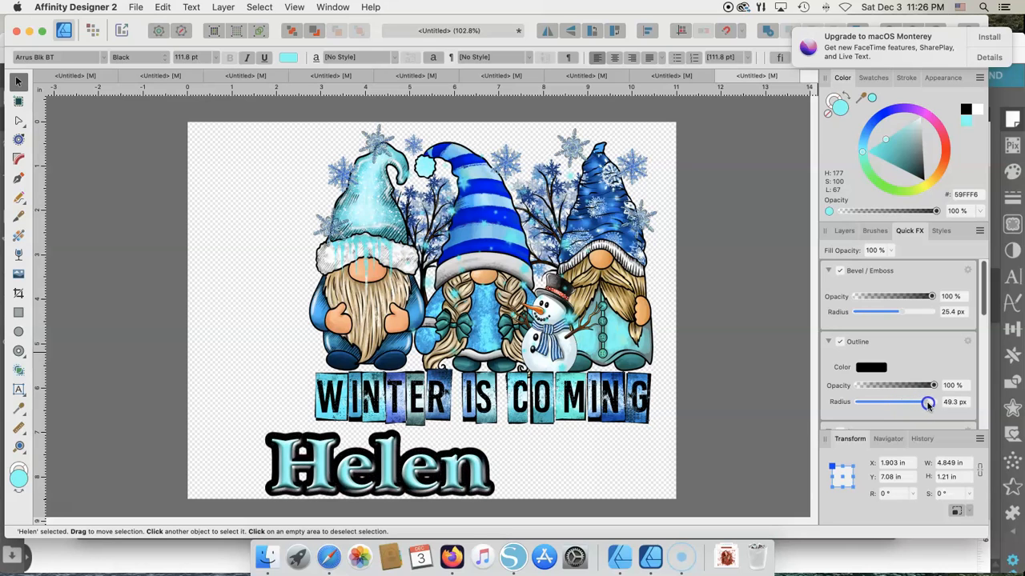
left_click_drag(928, 402, 920, 401)
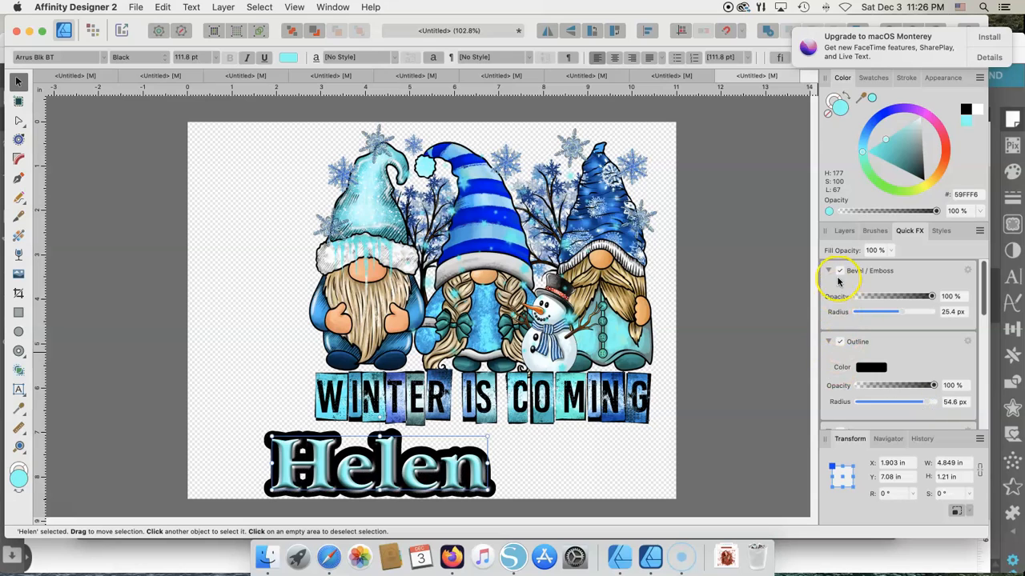
- Switch off Bevel/Emboss and slightly thin Helen's outline
left_click(829, 271)
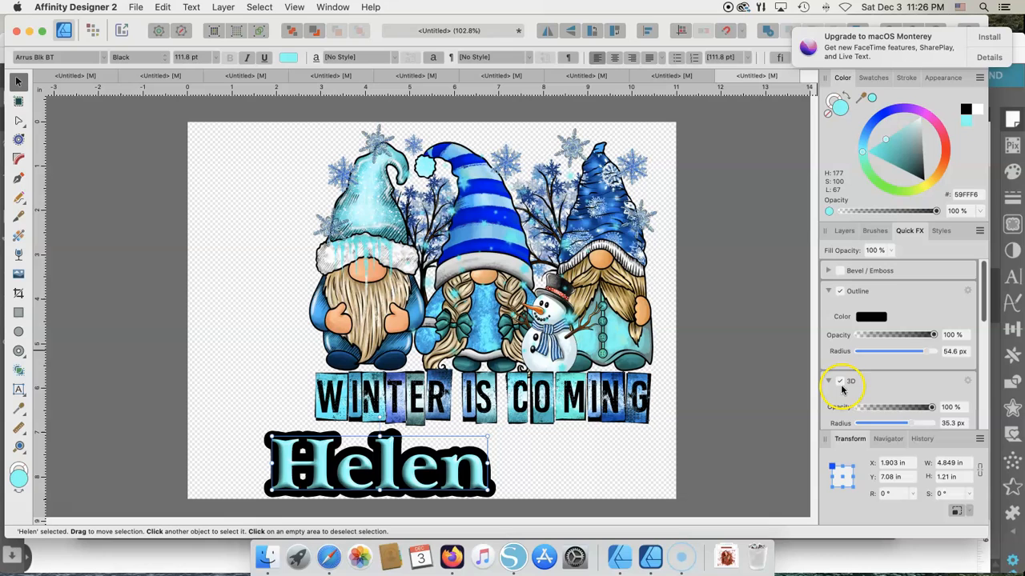
left_click(838, 381)
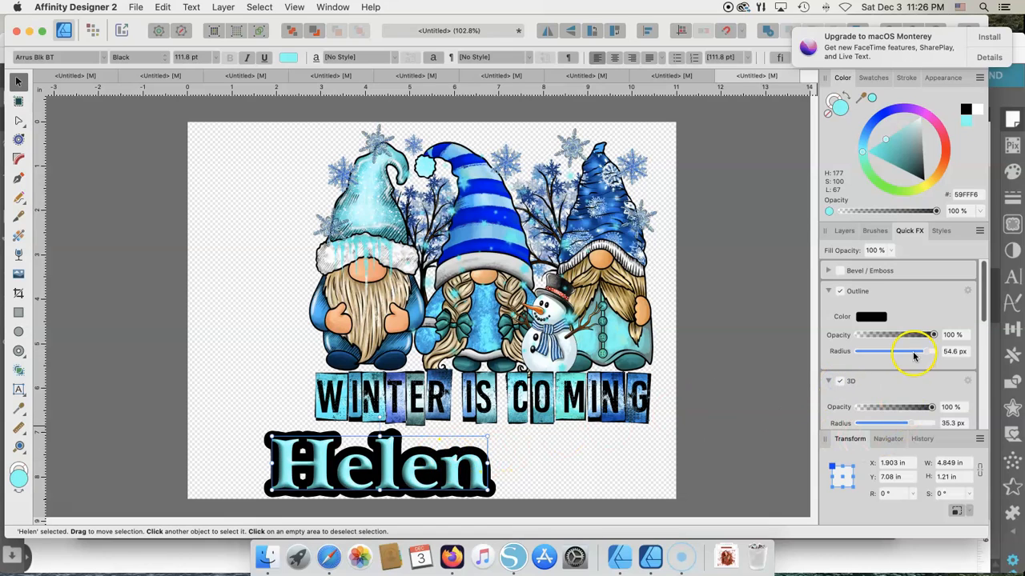
left_click_drag(915, 351, 897, 352)
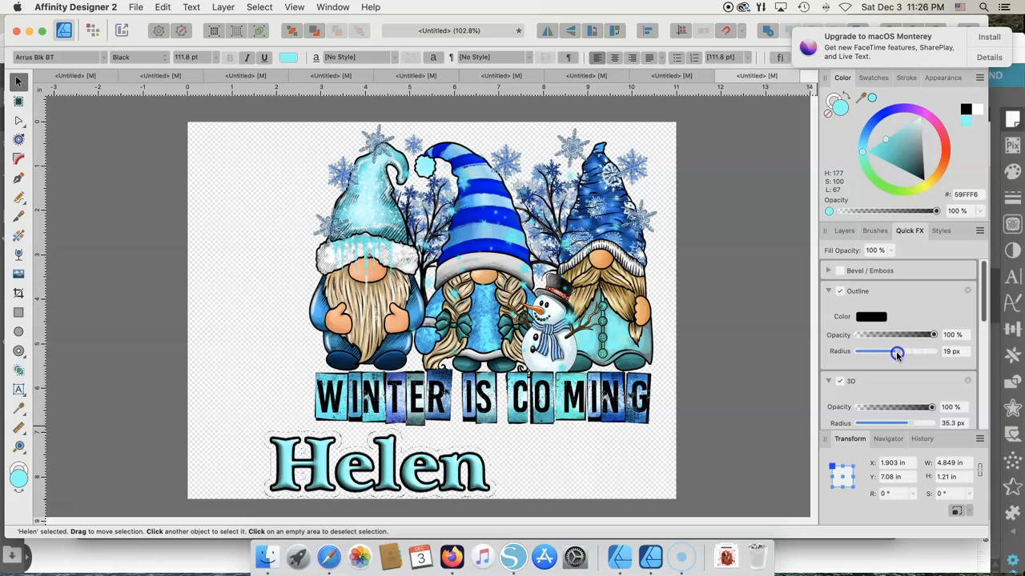
left_click_drag(898, 352, 895, 352)
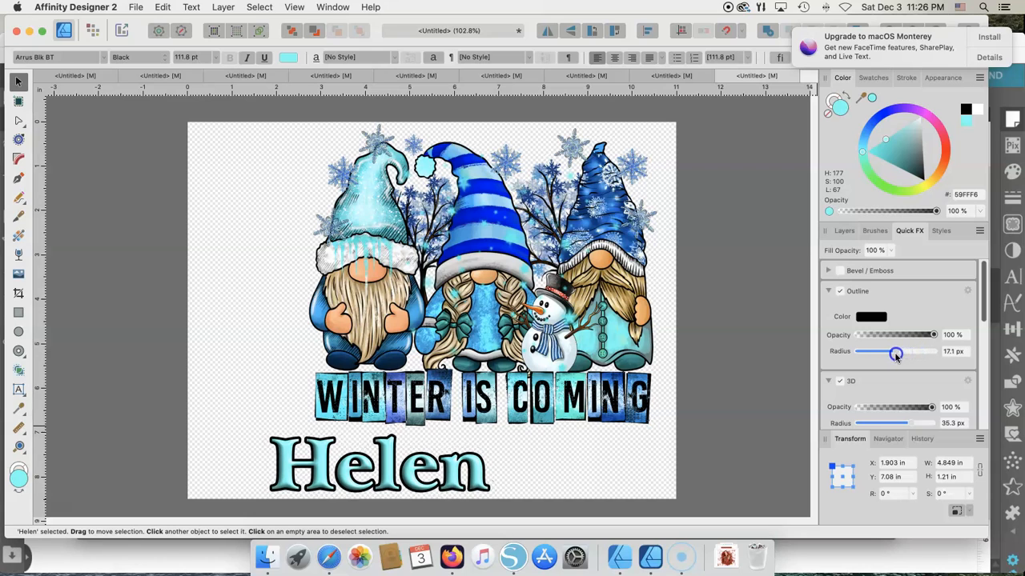
left_click(870, 316)
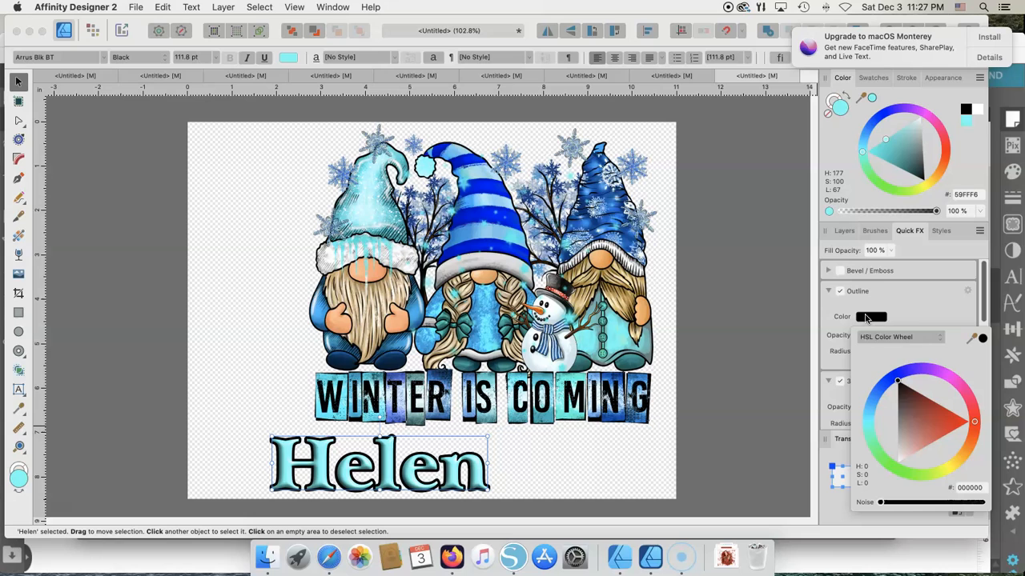
left_click(974, 422)
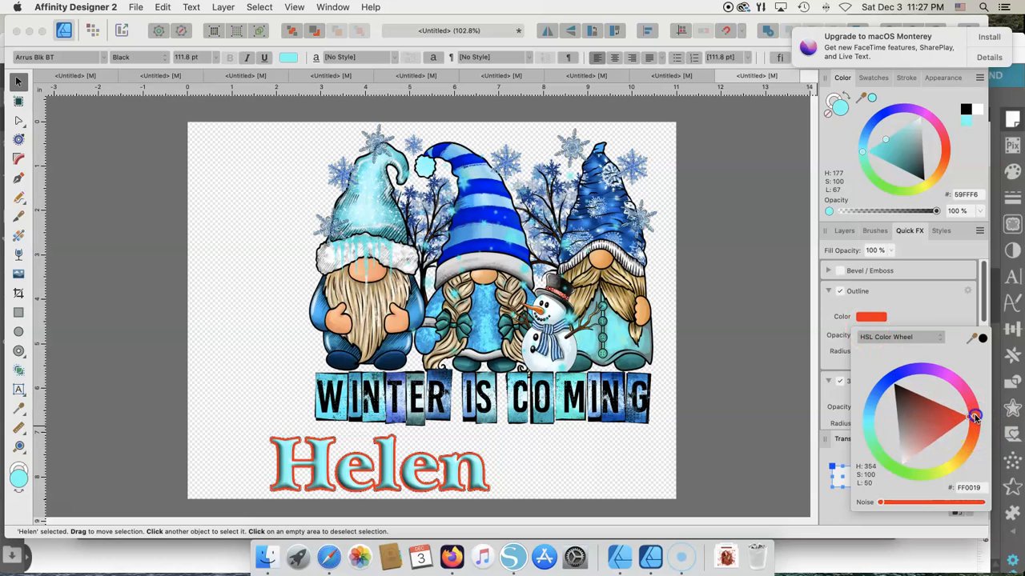
left_click(884, 388)
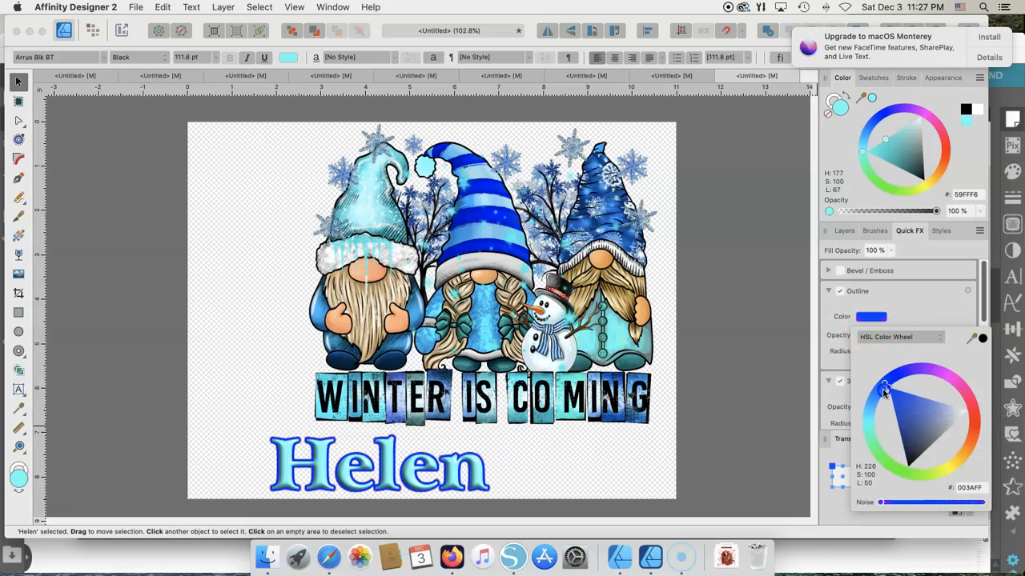
left_click_drag(886, 391, 887, 392)
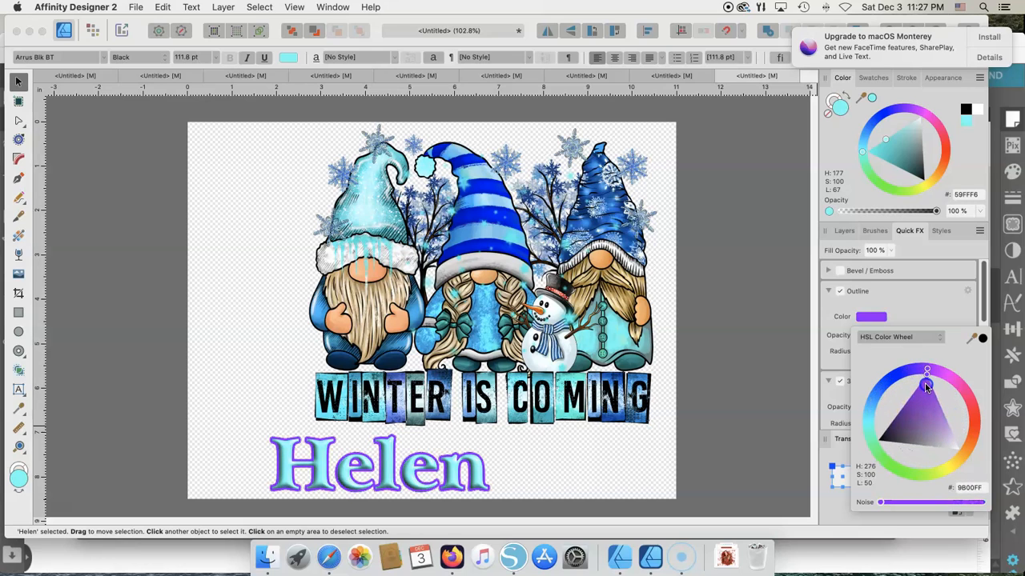
left_click(943, 402)
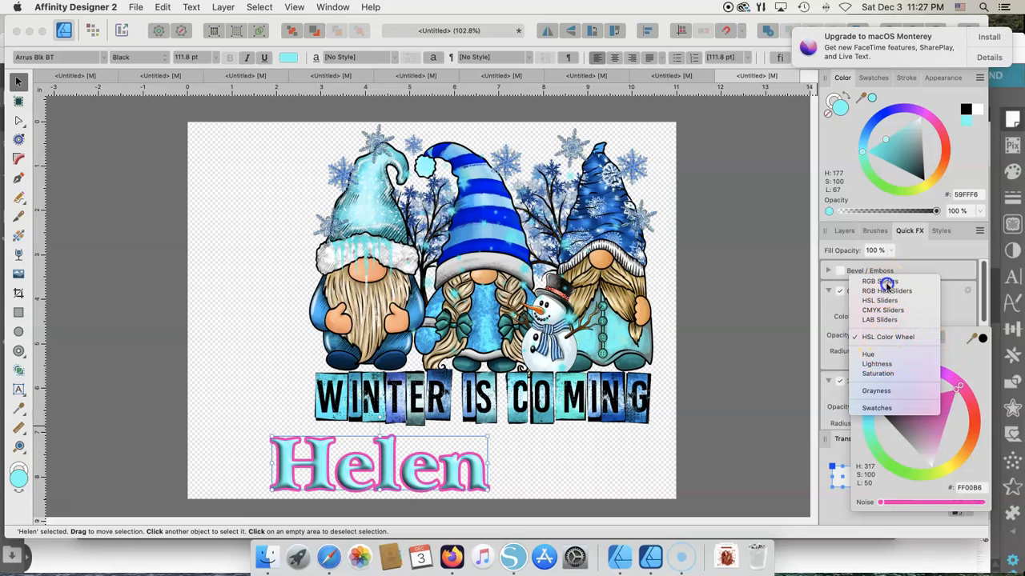
left_click(887, 290)
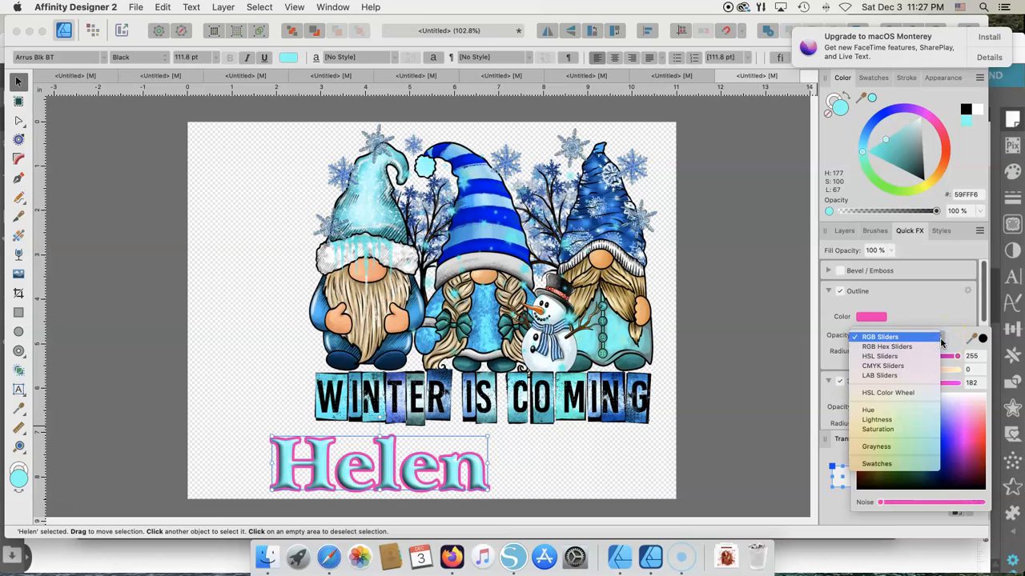
mouse_move(888, 392)
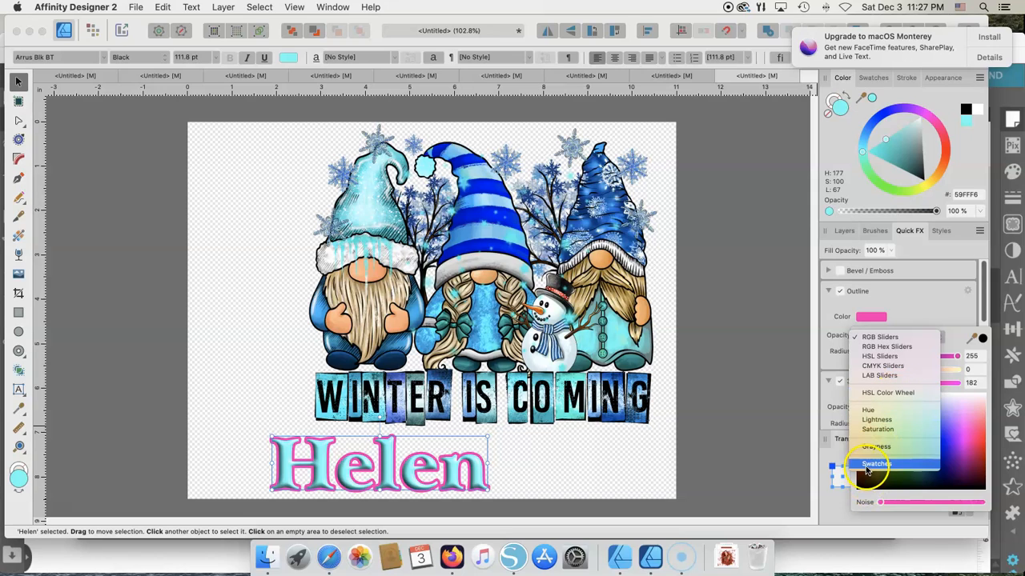
left_click(874, 464)
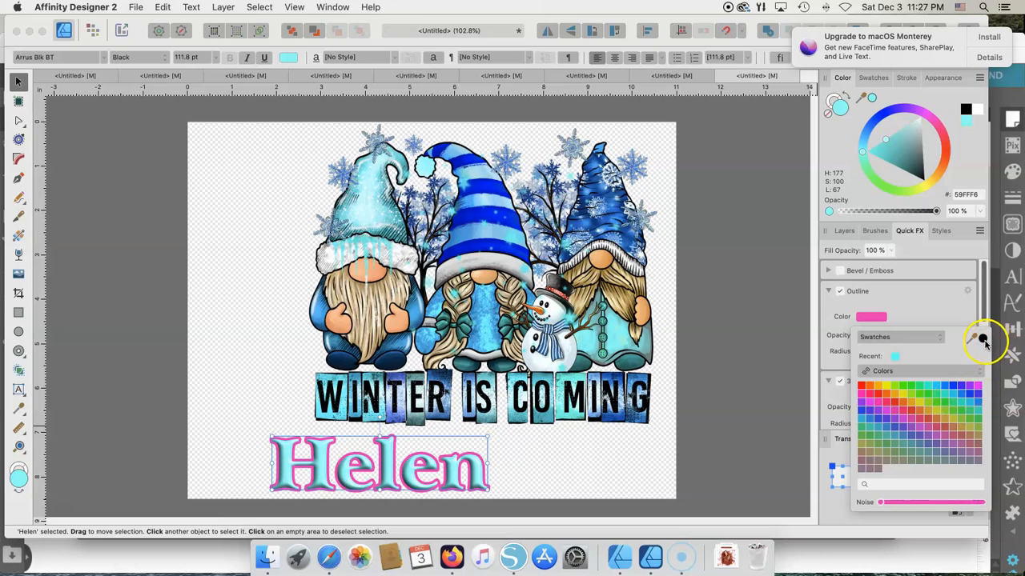
left_click(983, 338)
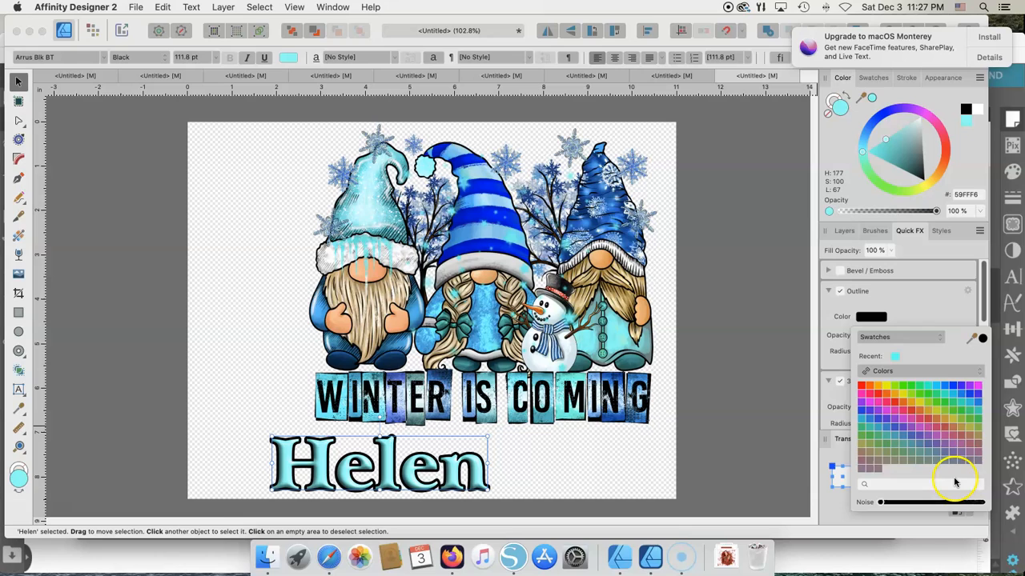
left_click(739, 332)
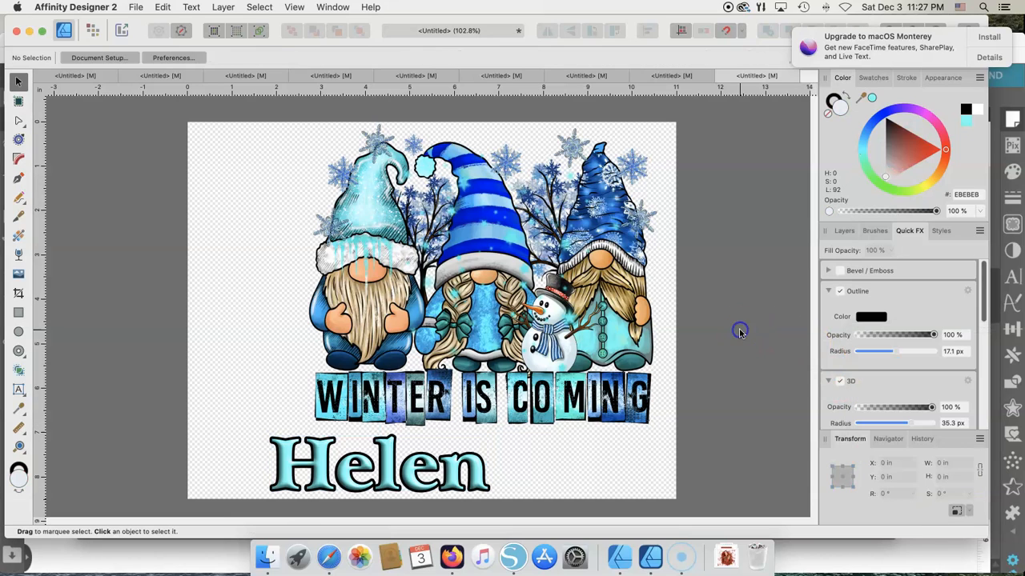
mouse_move(986, 312)
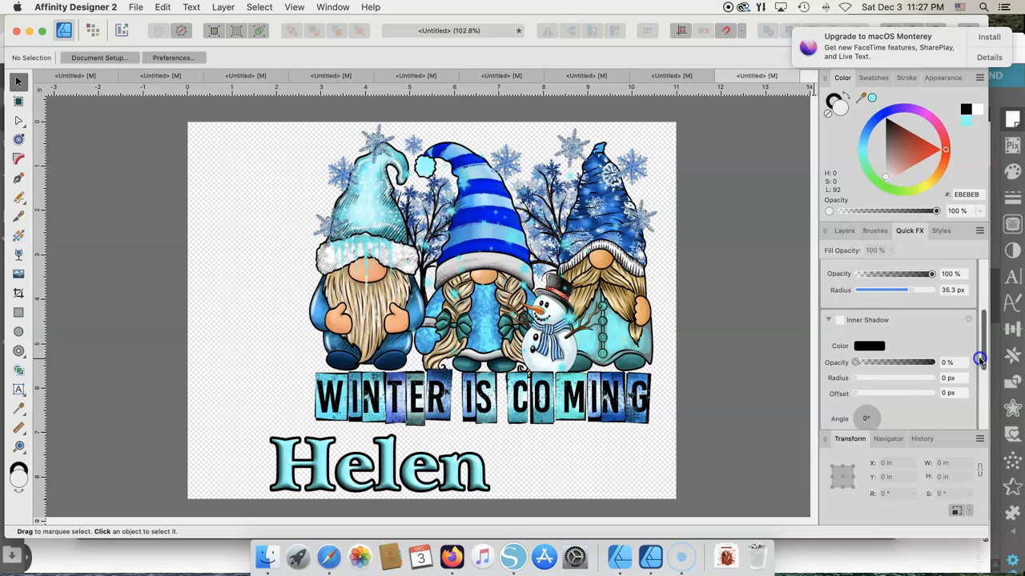
scroll("down", 3)
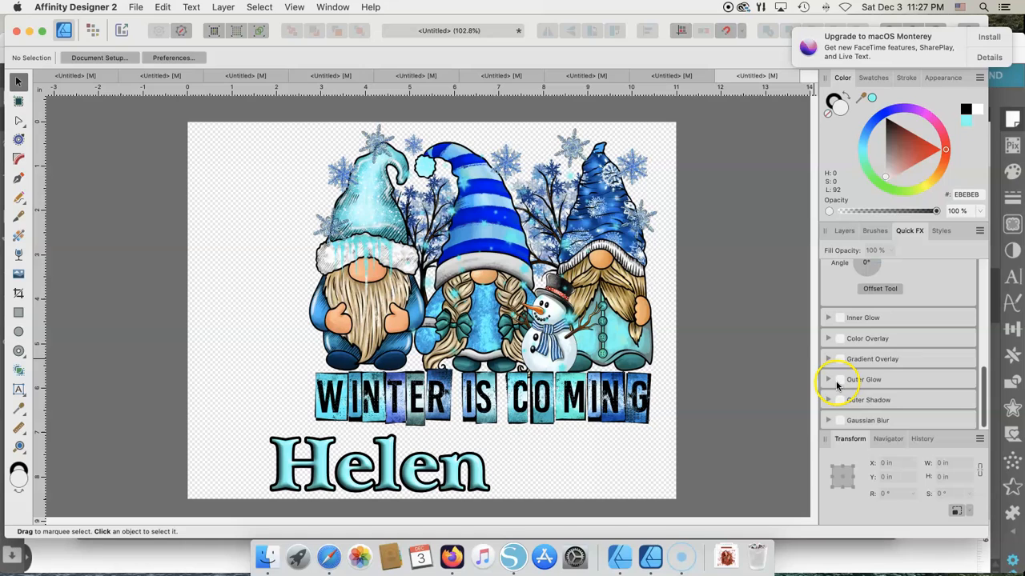
mouse_move(959, 408)
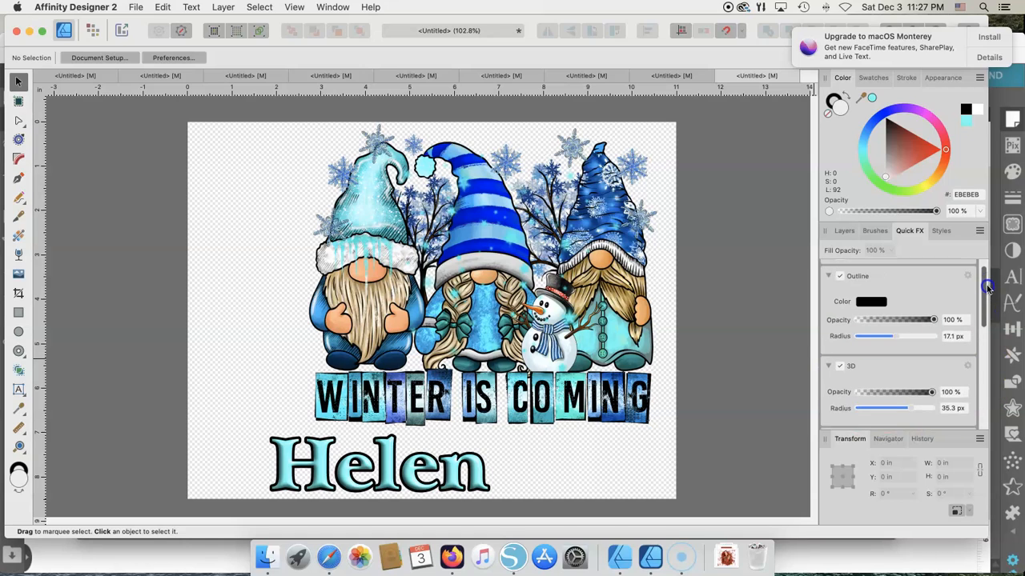
scroll("down", 3)
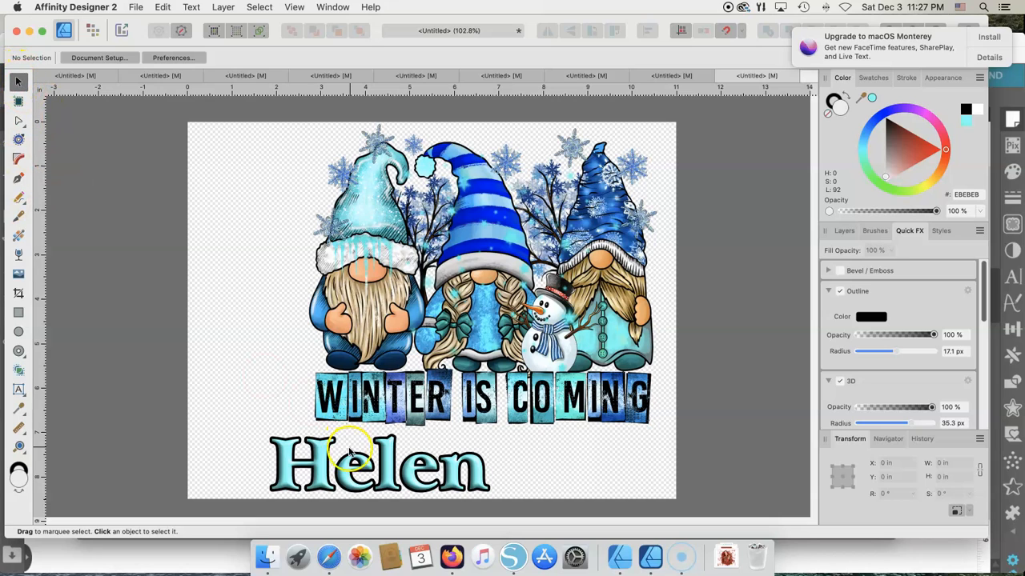
- Scale the Helen text down, place it under WINTER IS COMING, and deselect
left_click(388, 463)
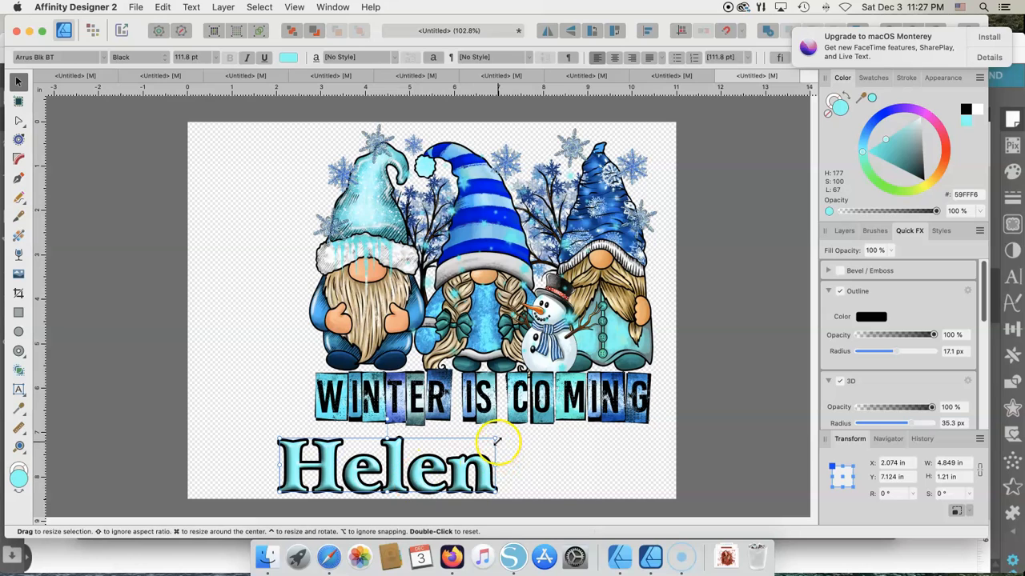
left_click_drag(496, 441, 446, 471)
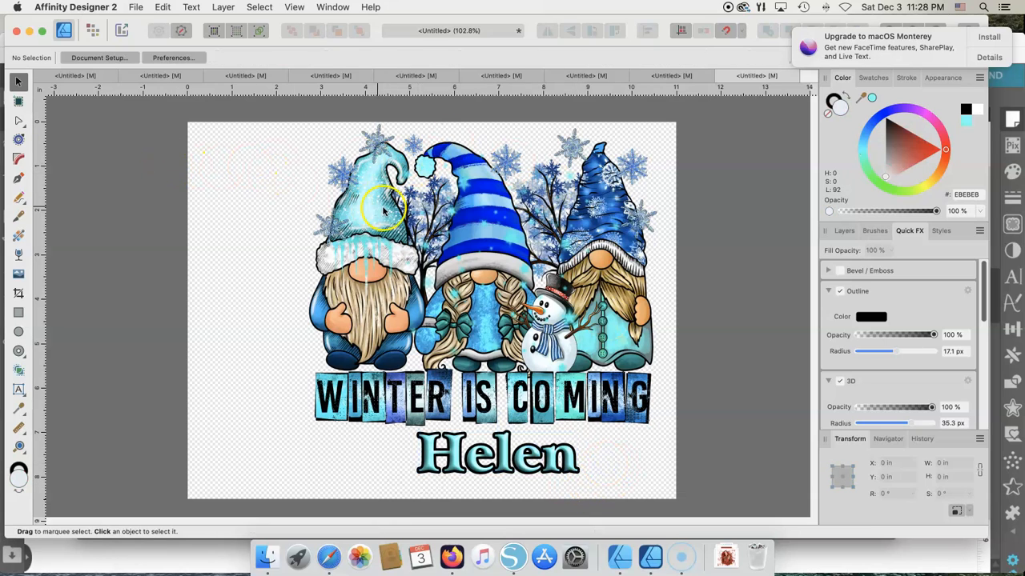
left_click(384, 224)
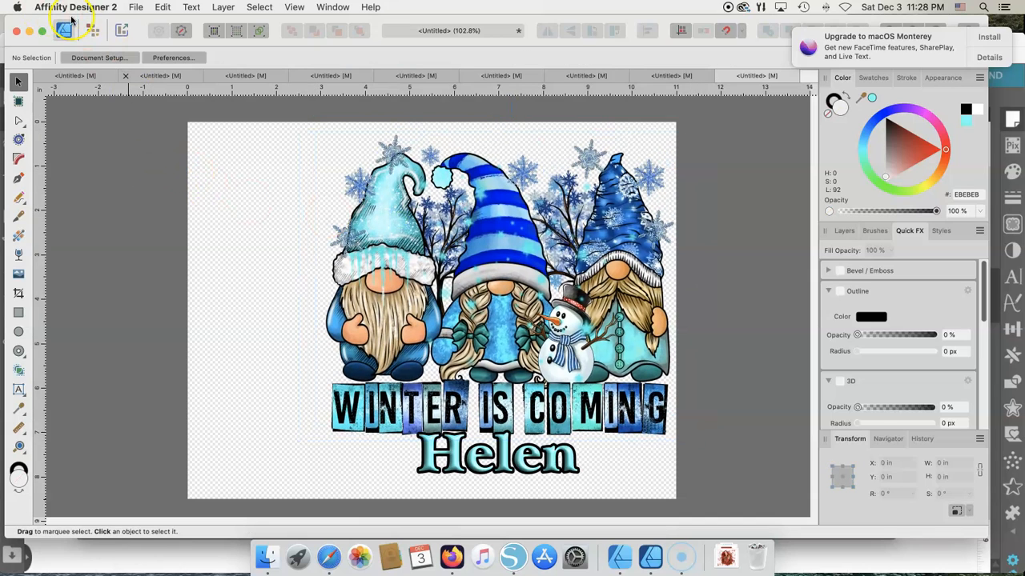
- Choose Man's Best Friend Elements (5).png from the Graphics folder via File > Place
left_click(137, 6)
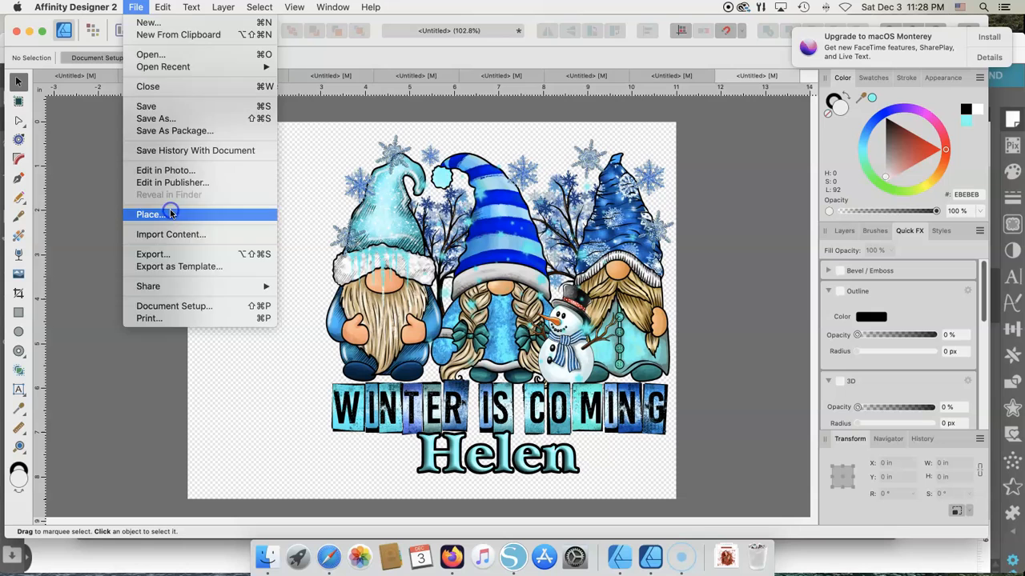
left_click(152, 214)
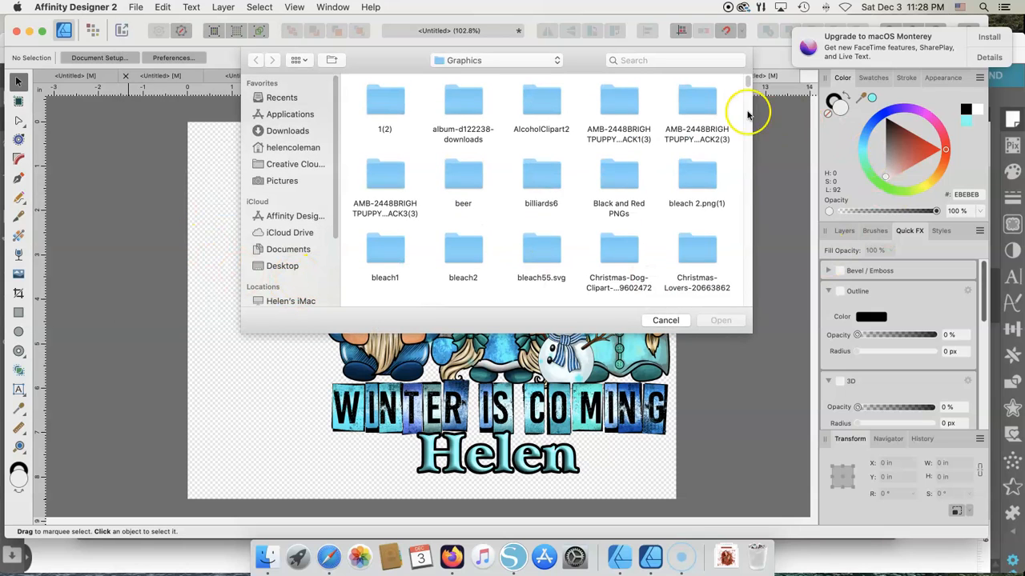
scroll("down", 3)
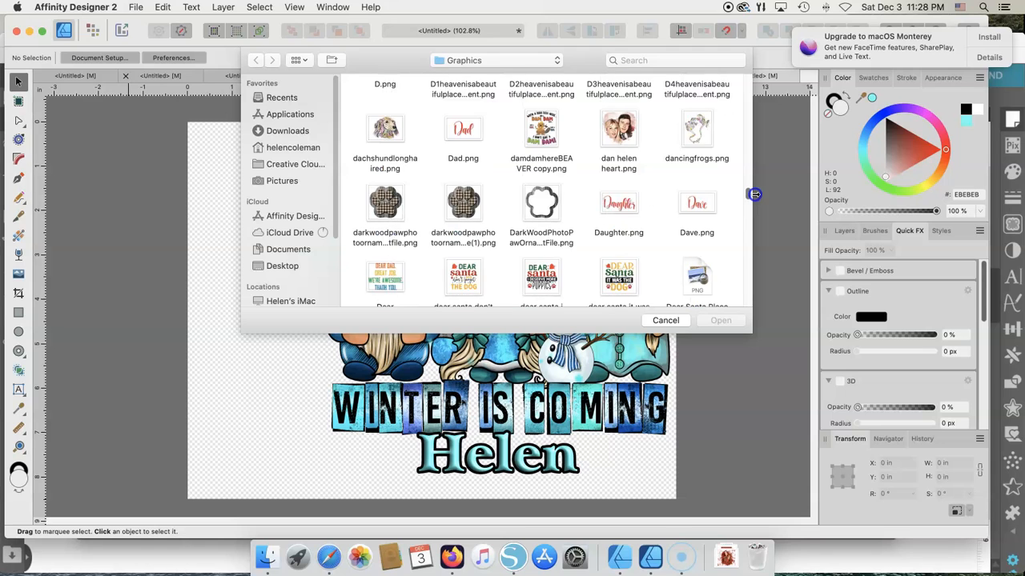
scroll("down", 3)
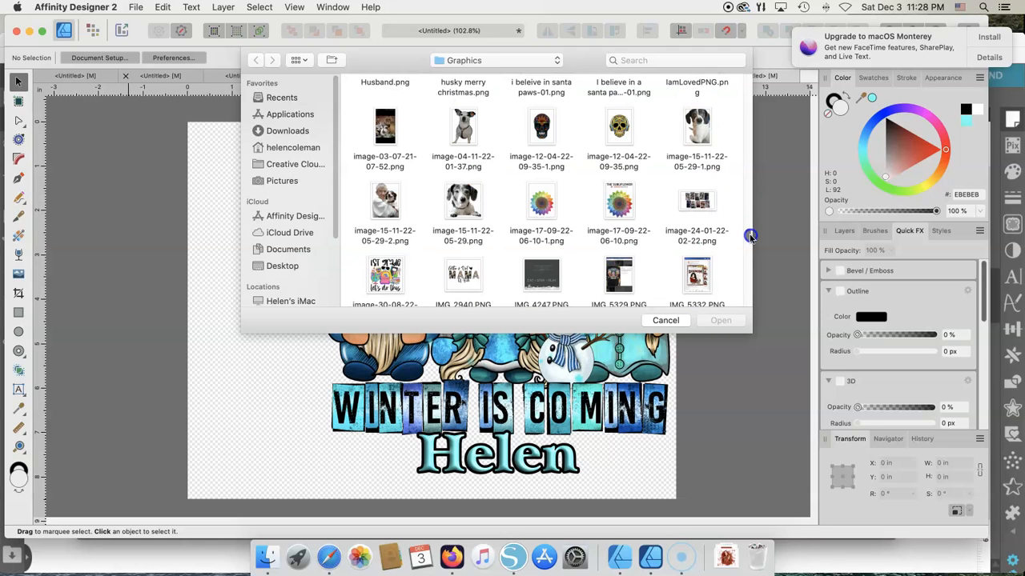
scroll("down", 3)
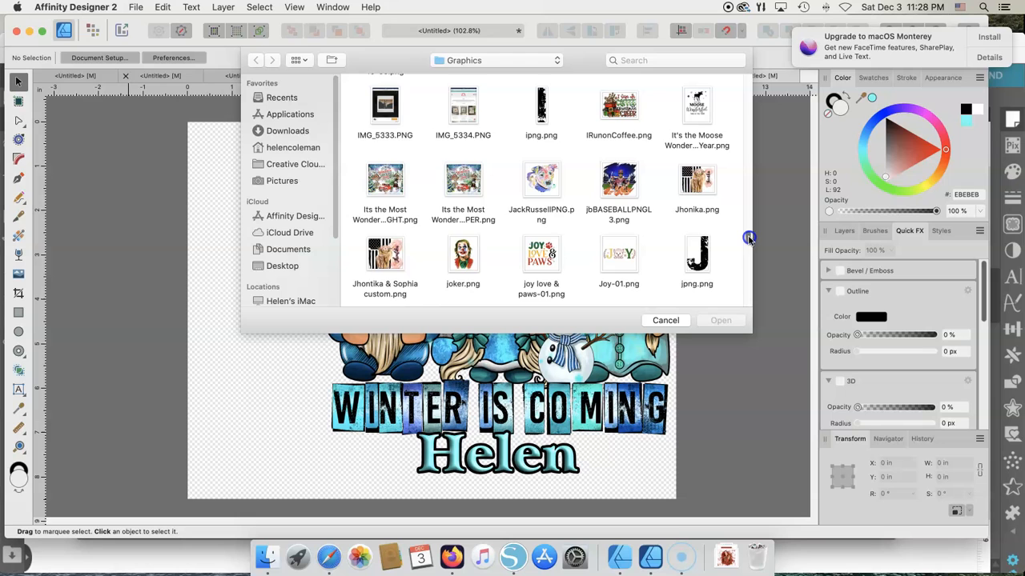
scroll("down", 3)
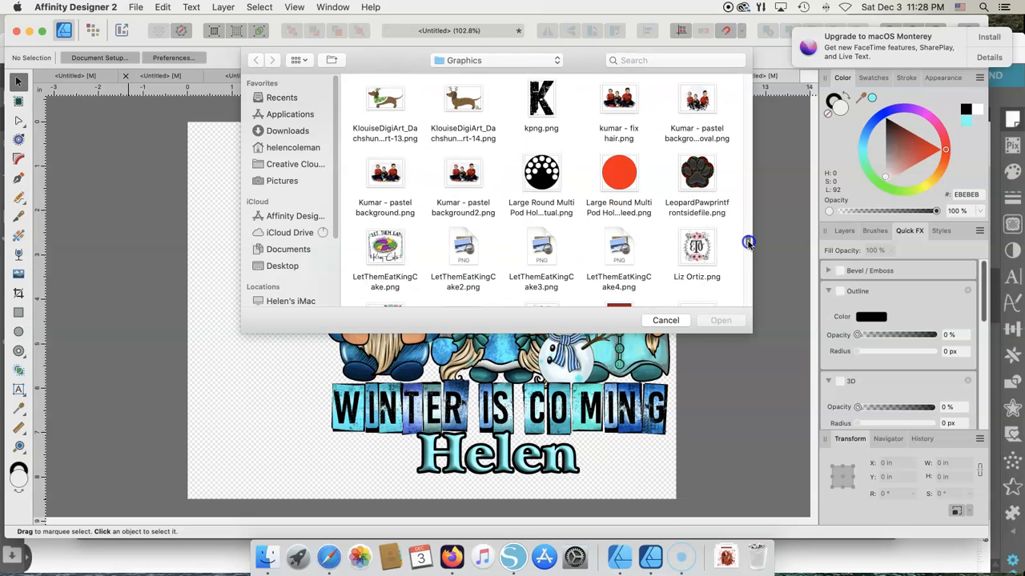
scroll("down", 3)
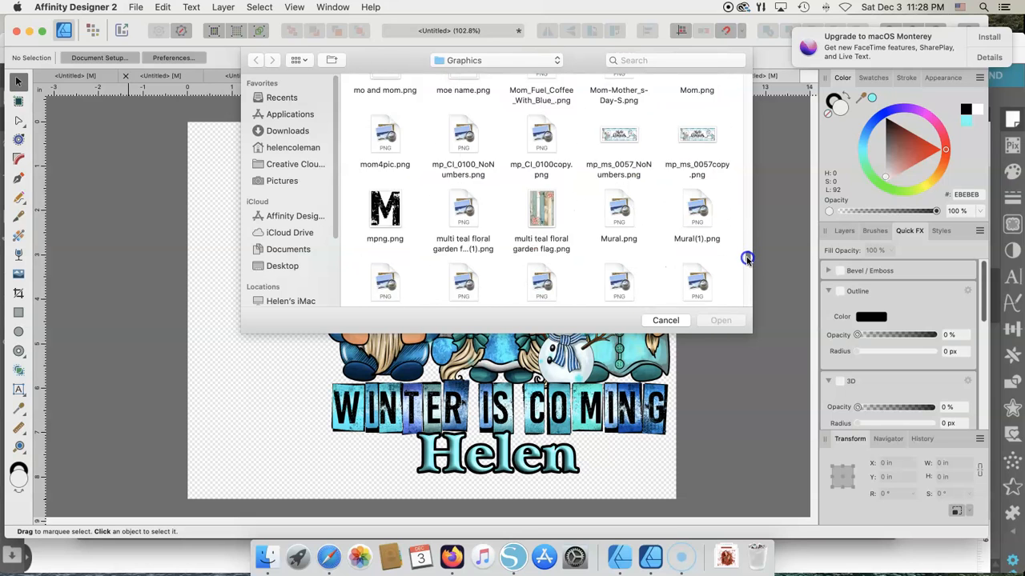
scroll("down", 3)
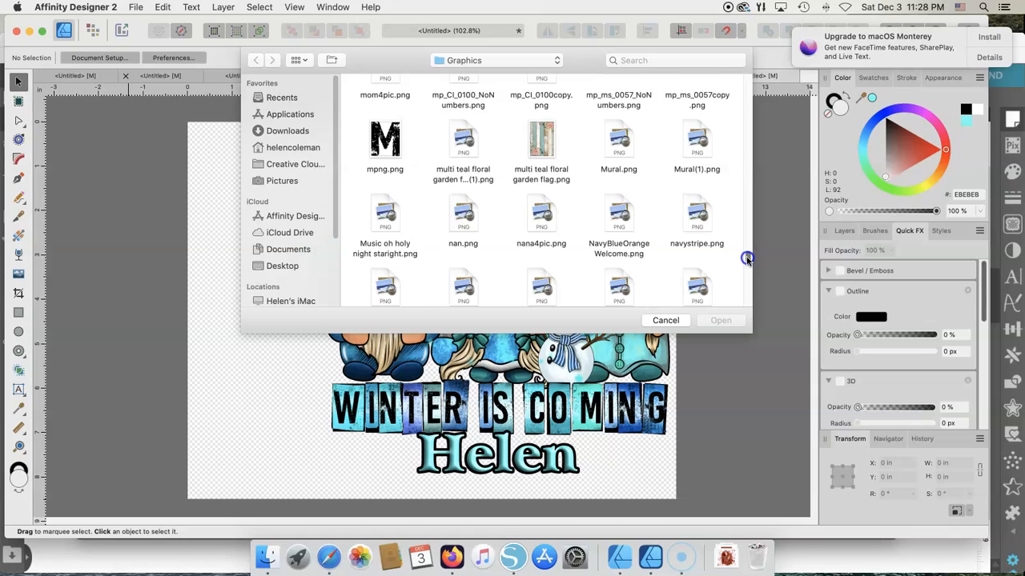
mouse_move(440, 157)
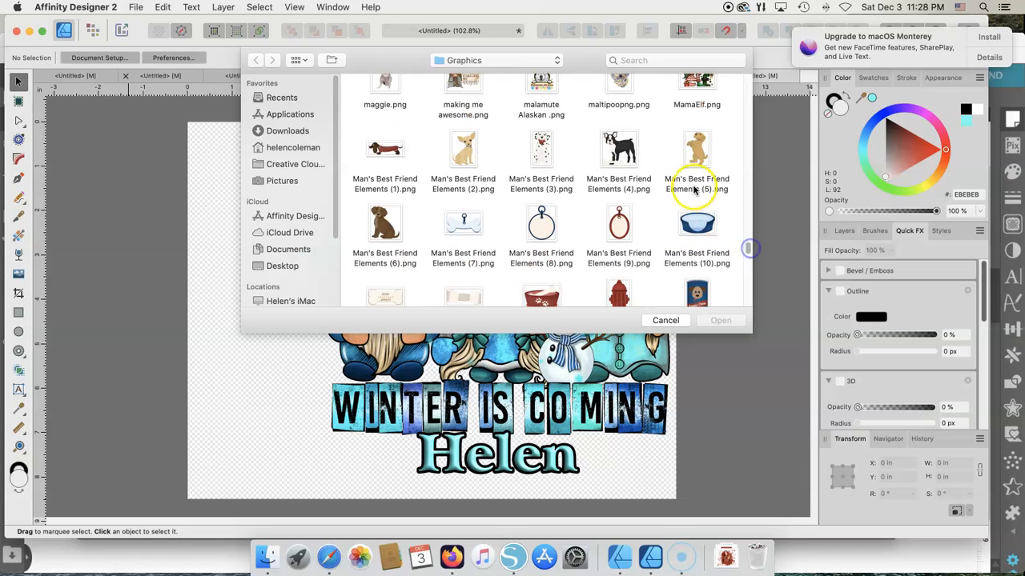
left_click(696, 148)
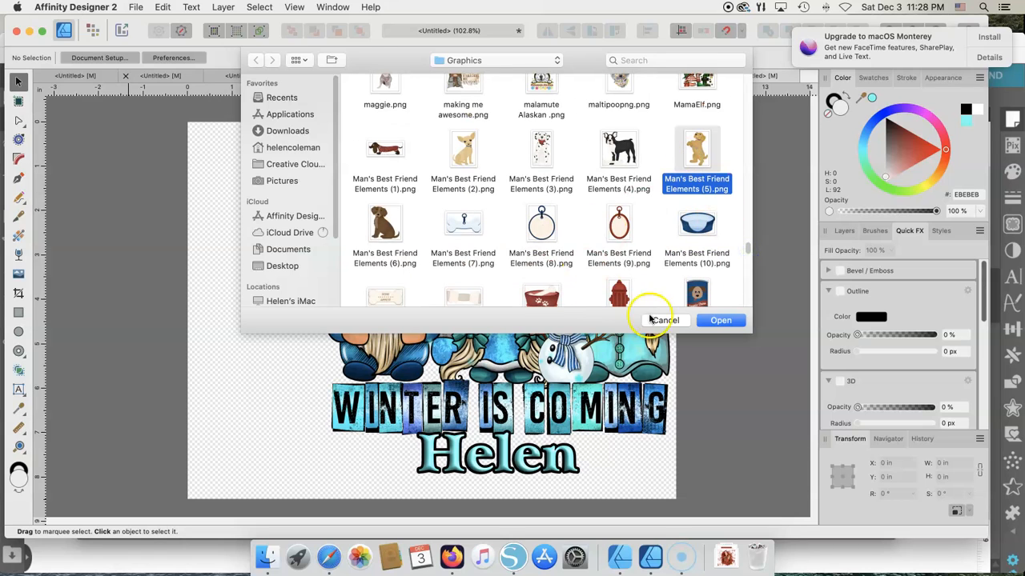
left_click(720, 320)
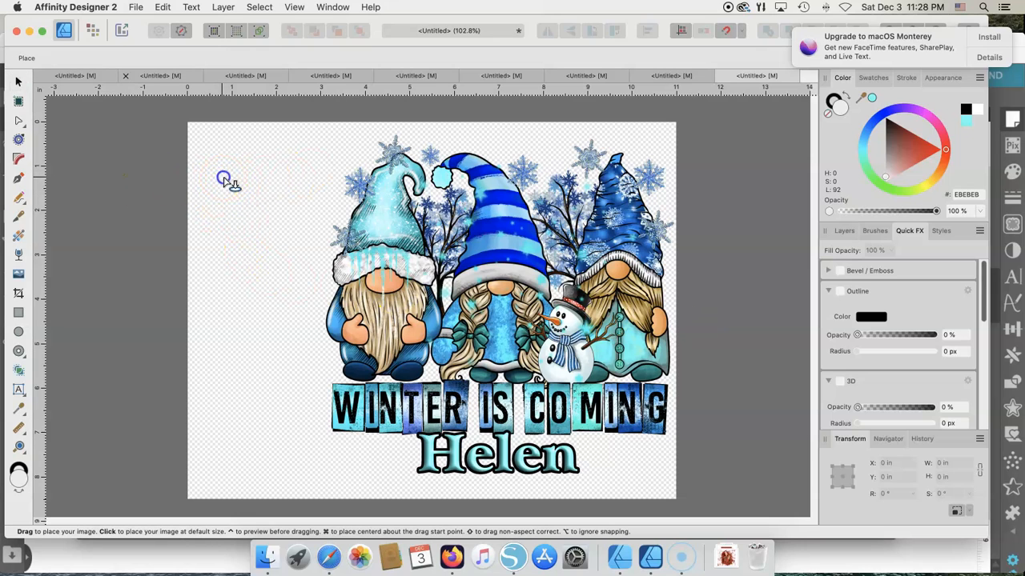
- Place the dog image, send it behind the gnome artwork, and move it to the left edge
left_click(274, 299)
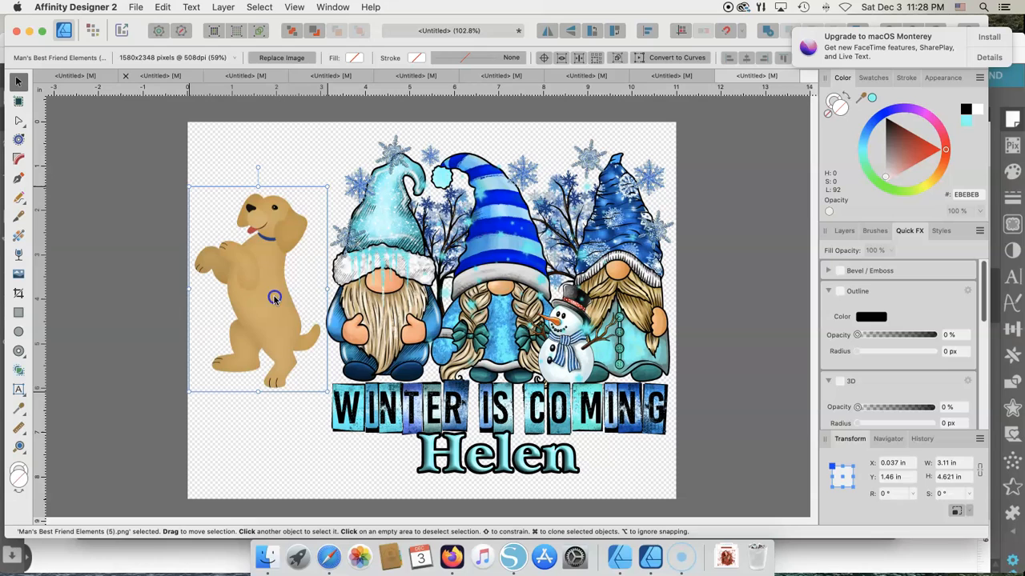
left_click_drag(274, 298, 290, 289)
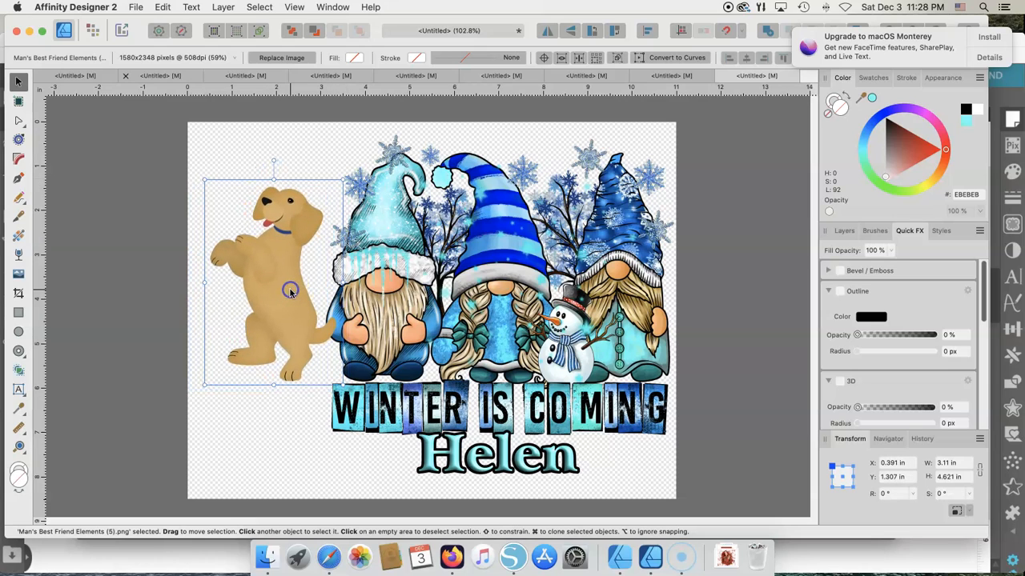
right_click(290, 291)
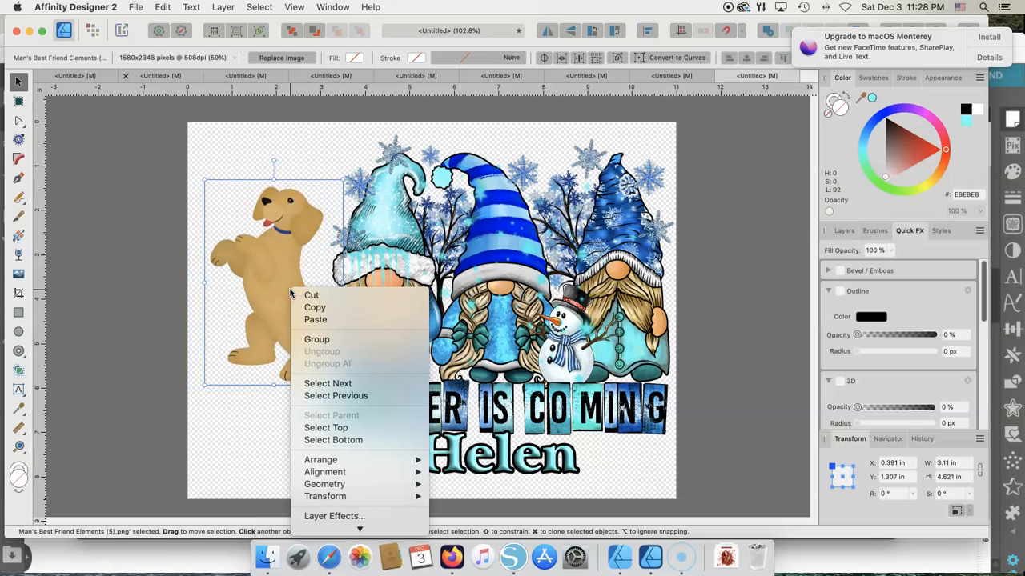
mouse_move(320, 459)
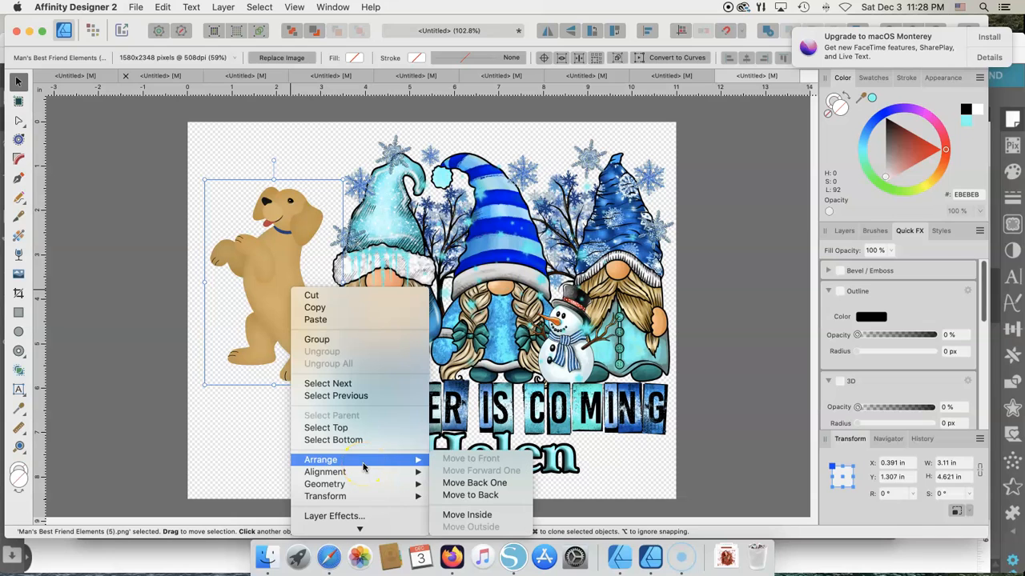
mouse_move(475, 483)
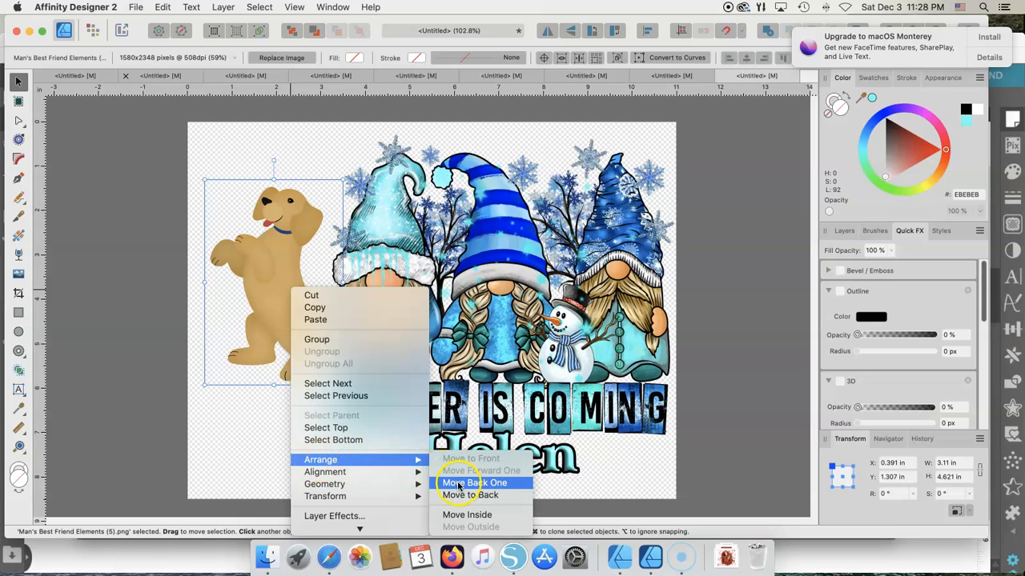
left_click(475, 483)
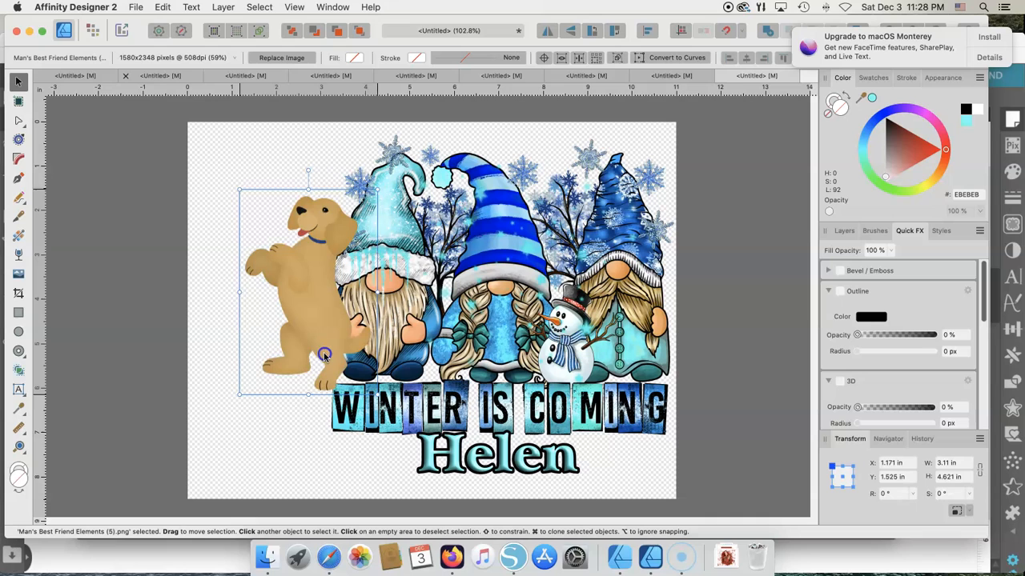
right_click(324, 356)
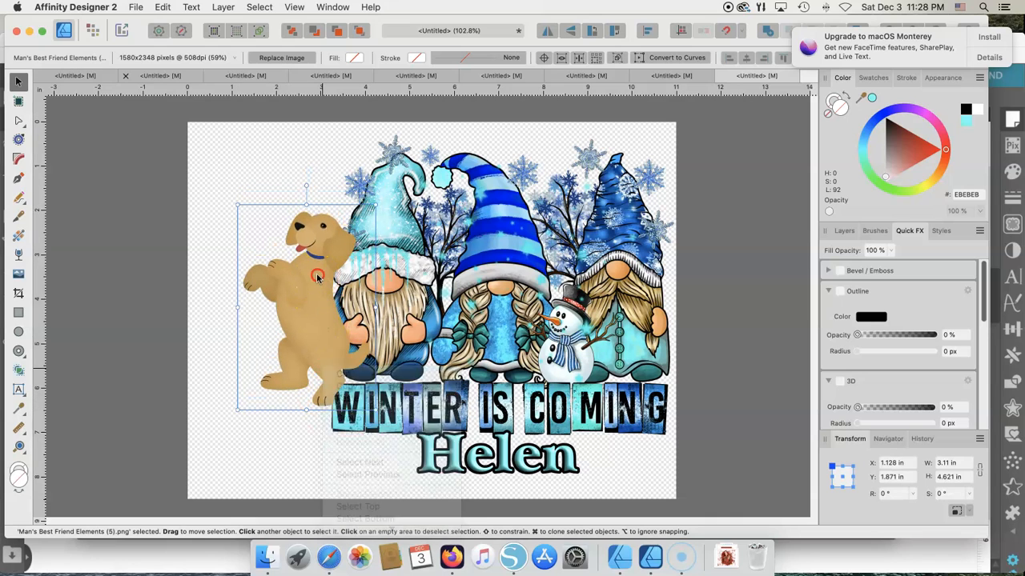
right_click(319, 277)
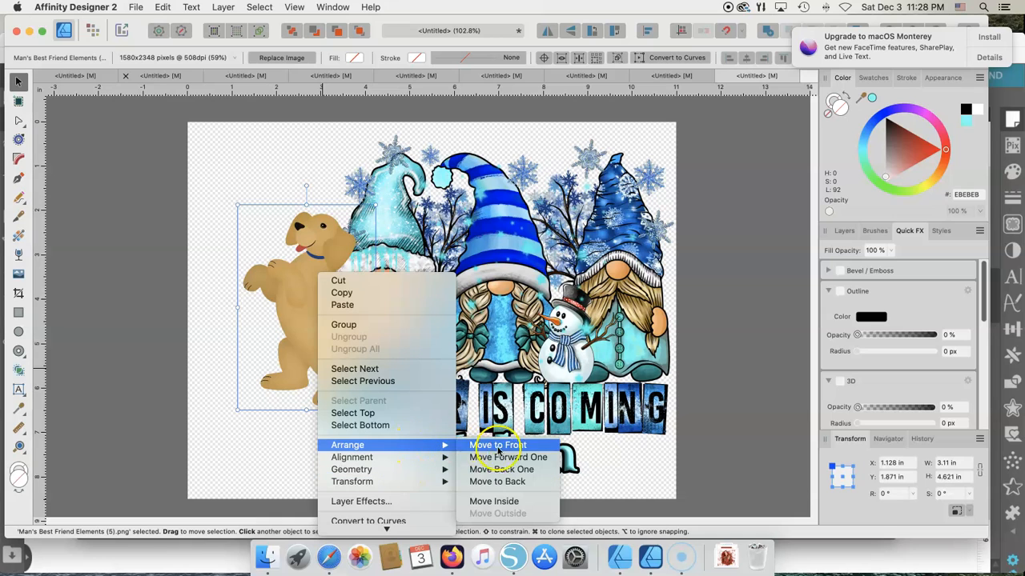
mouse_move(497, 481)
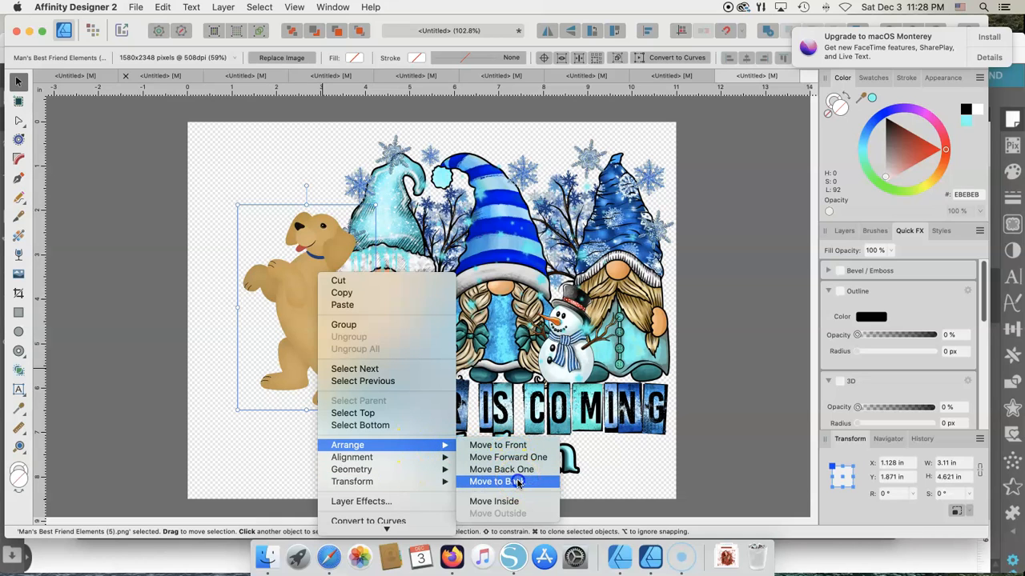
left_click(501, 481)
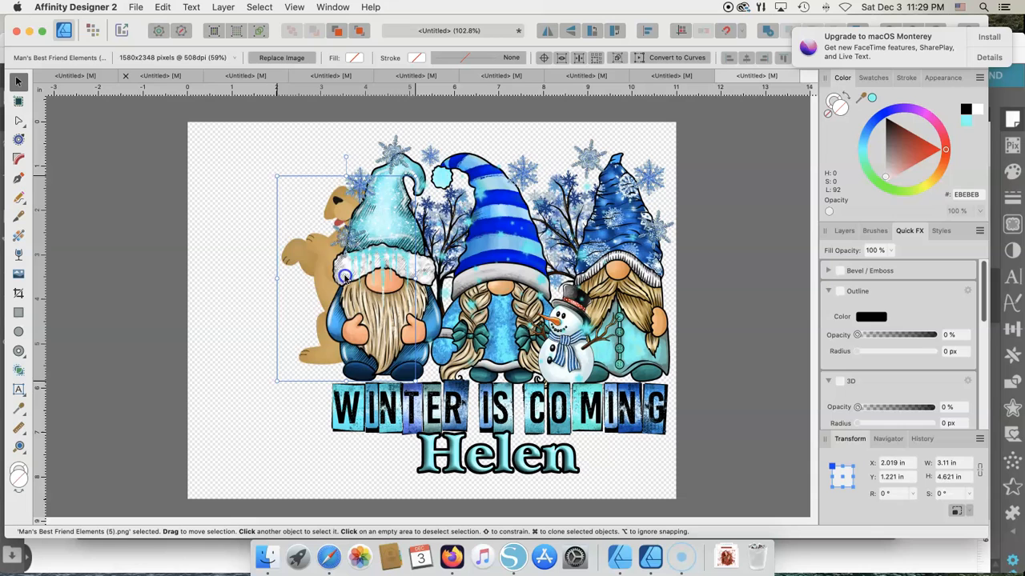
left_click_drag(344, 276, 255, 308)
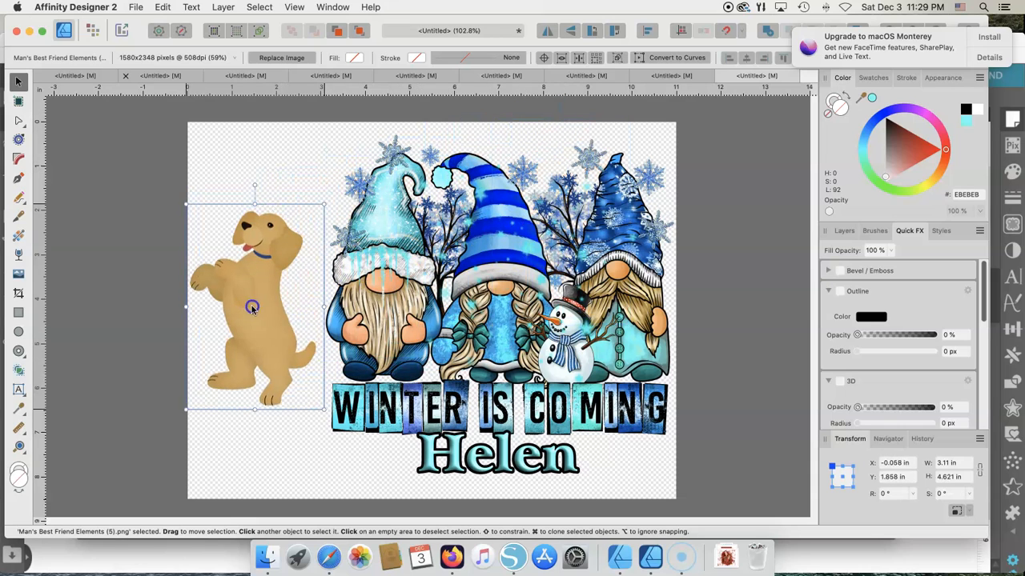
- Centre the dog horizontally, then move it back beside the first gnome
right_click(252, 308)
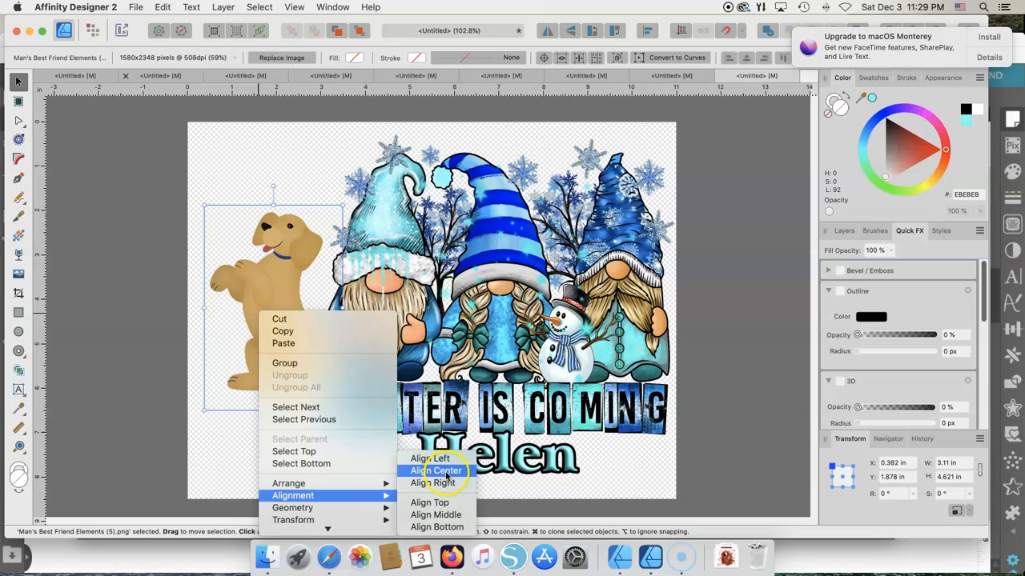
left_click(435, 471)
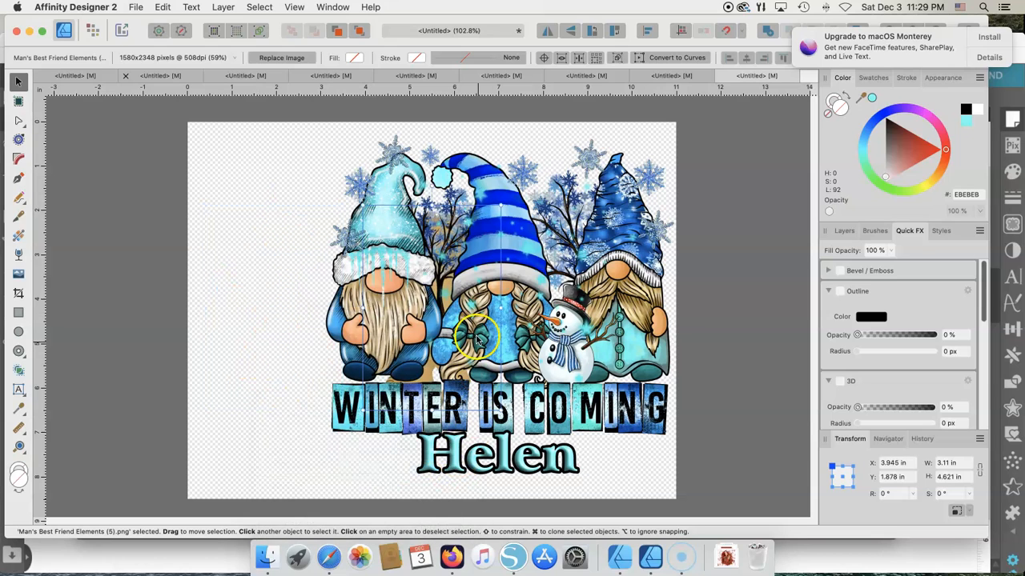
mouse_move(444, 284)
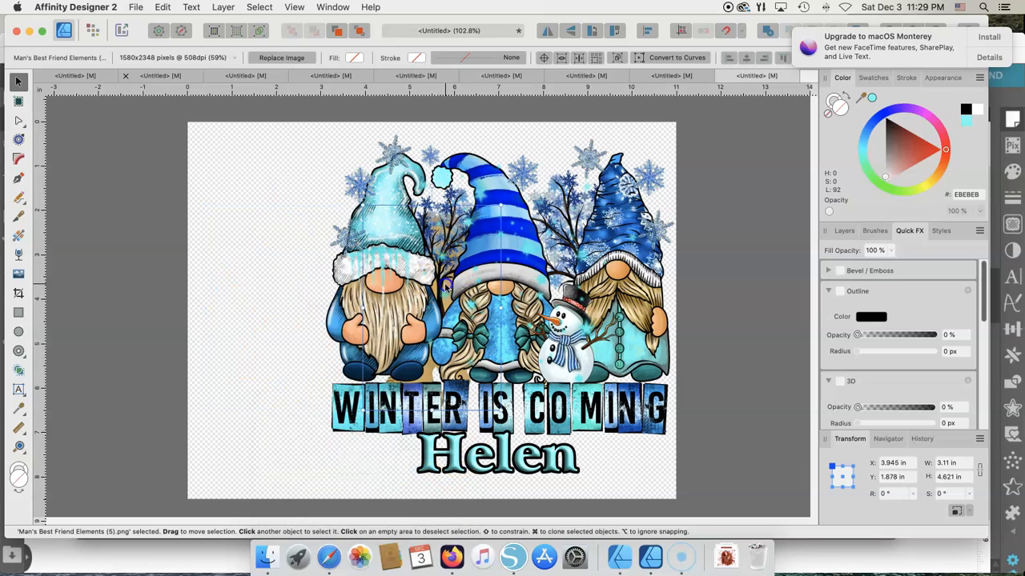
left_click_drag(448, 297, 304, 296)
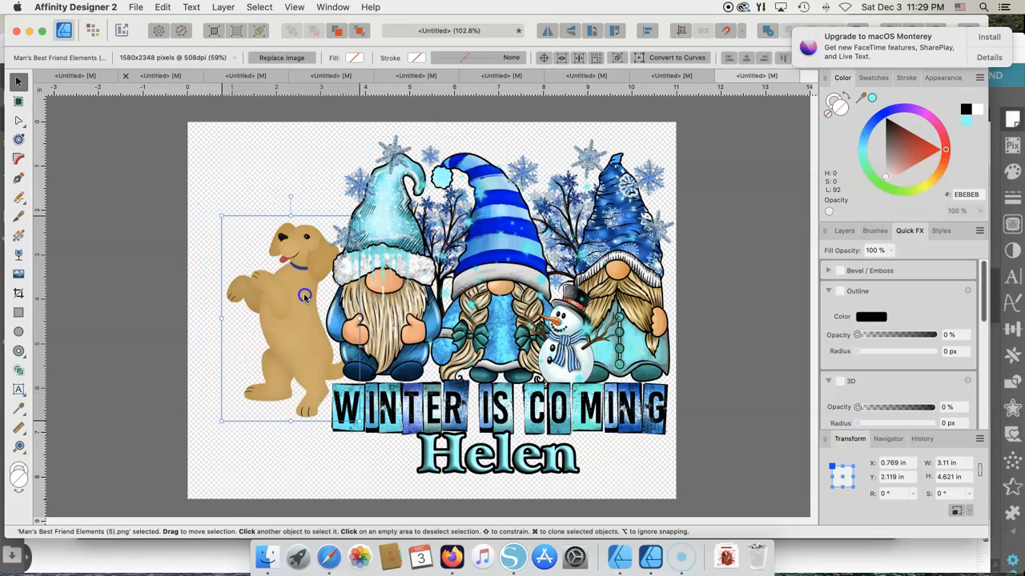
- Open the Layer Effects settings for the dog image
right_click(304, 294)
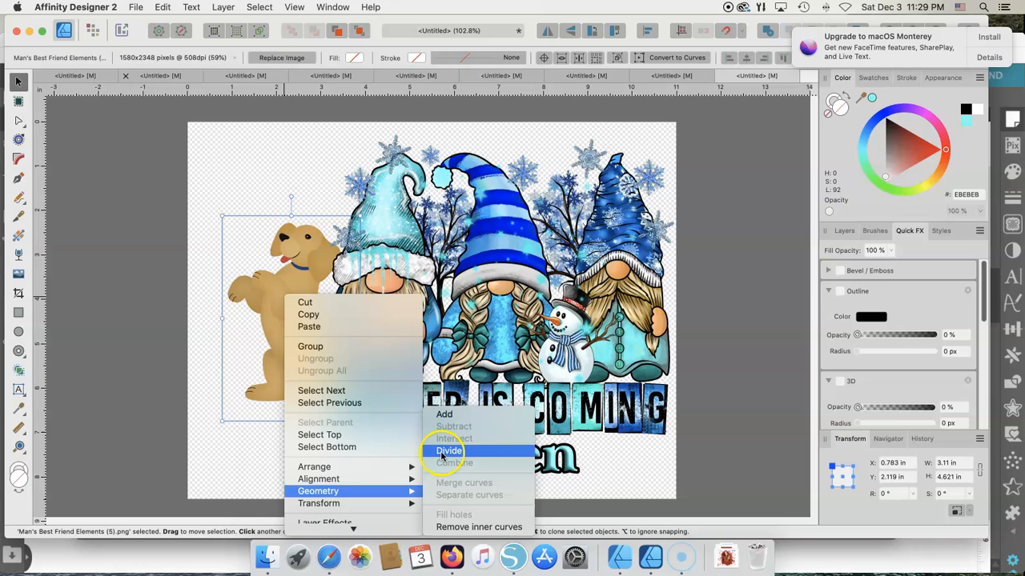
mouse_move(356, 491)
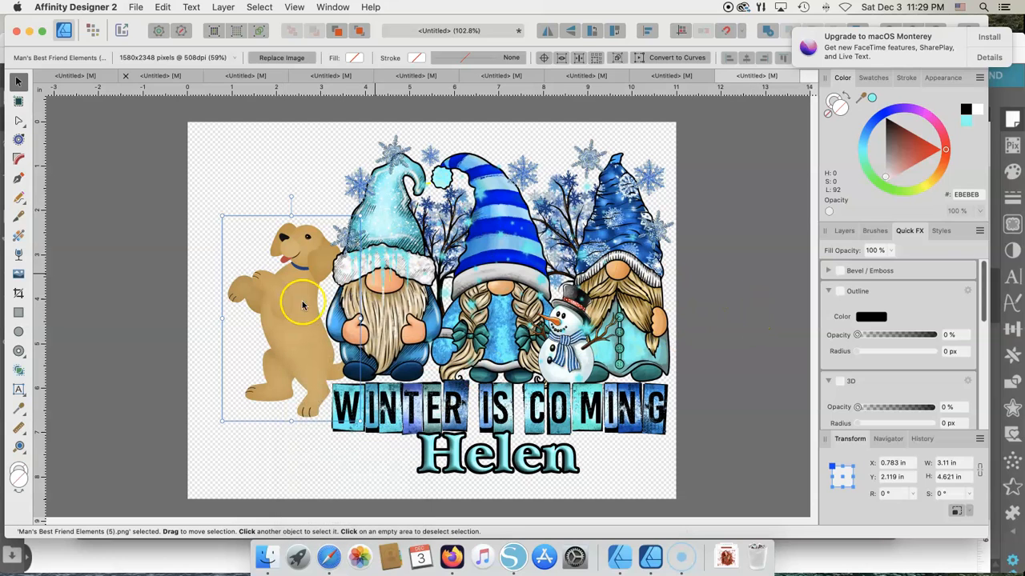
right_click(302, 307)
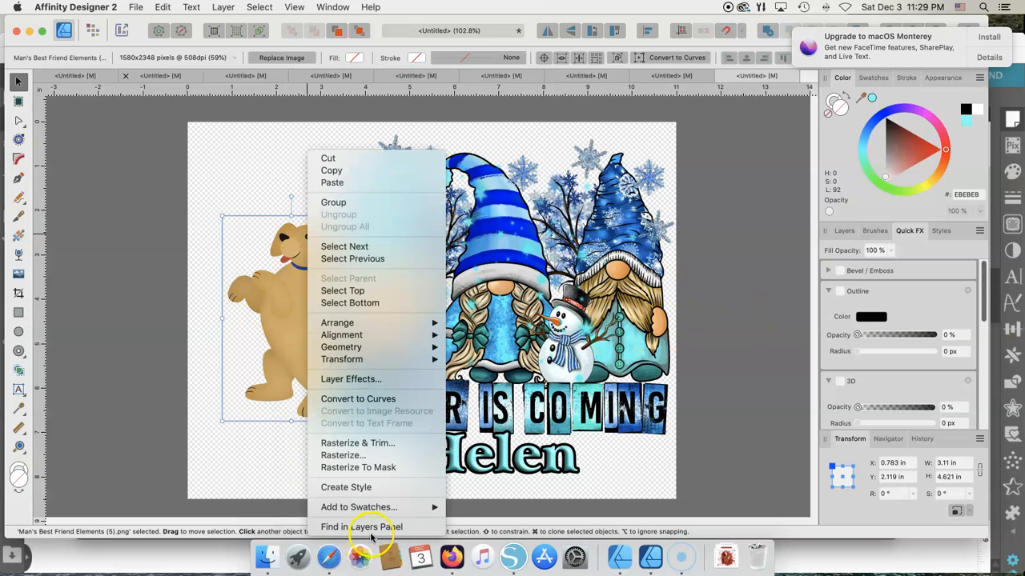
mouse_move(361, 526)
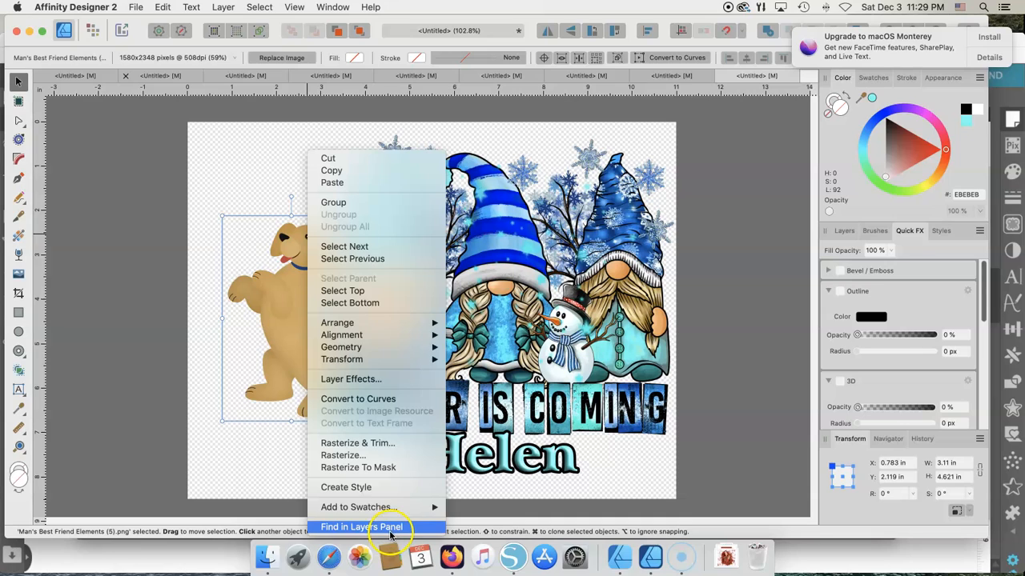
mouse_move(358, 507)
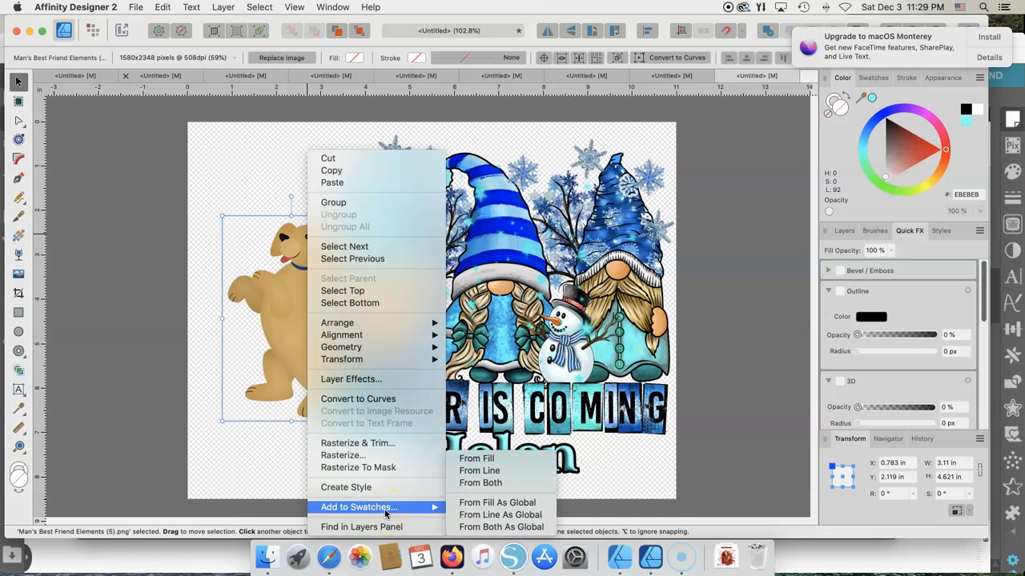
mouse_move(349, 379)
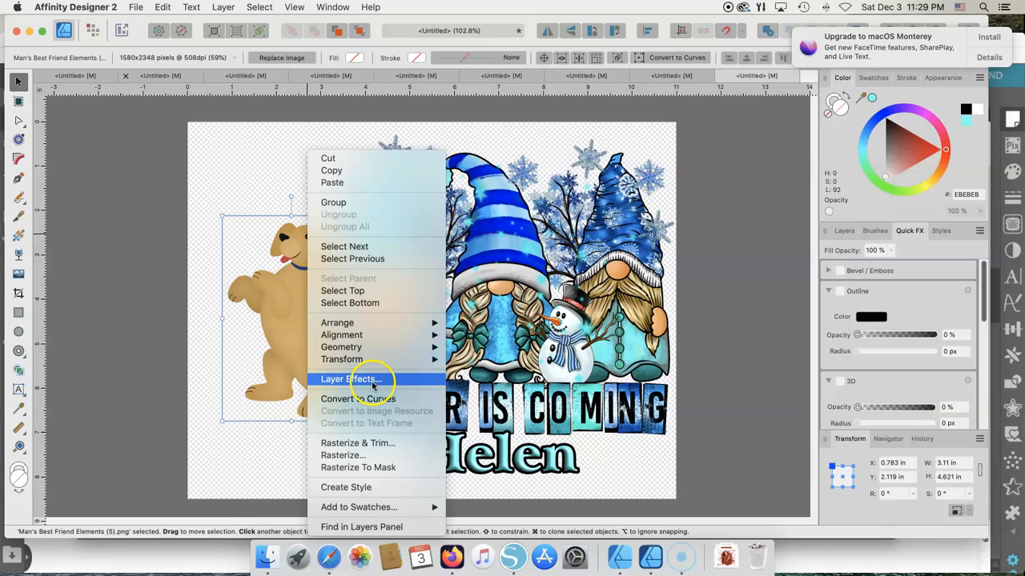
left_click(349, 379)
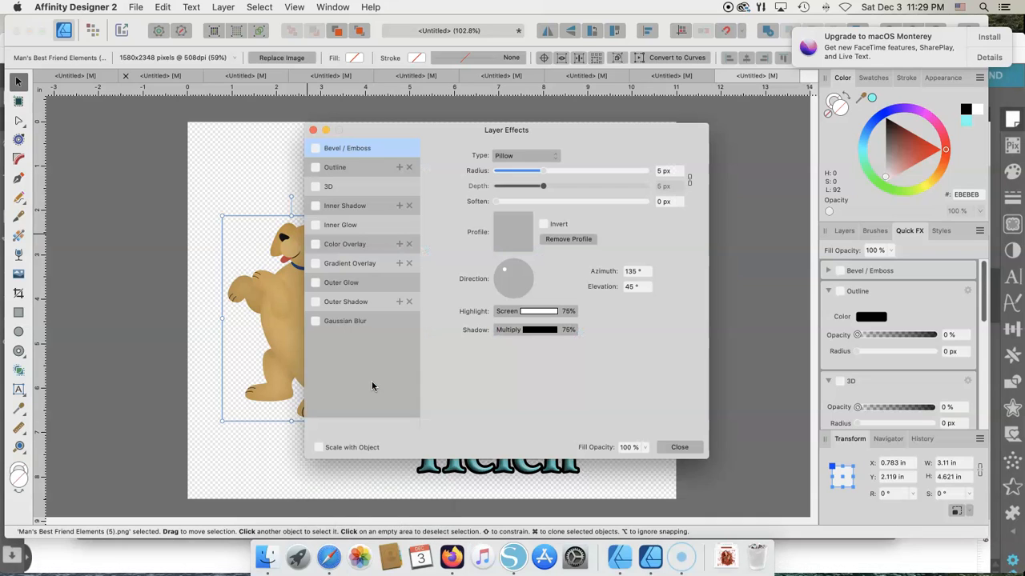
- Apply Bevel/Emboss, 3D, Inner Shadow and Outline to the dog, close the dialog, and deselect
left_click(315, 149)
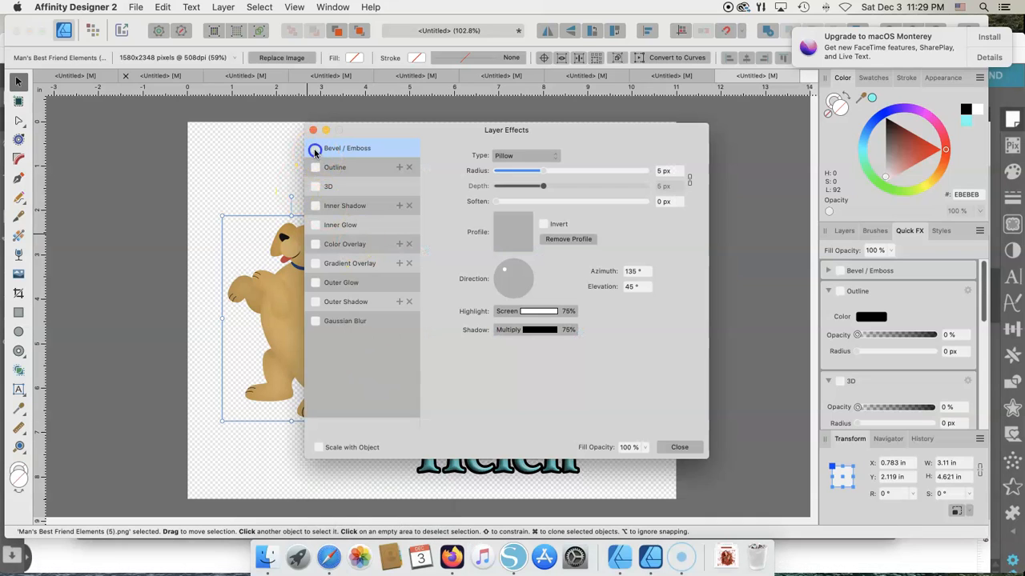
left_click(315, 148)
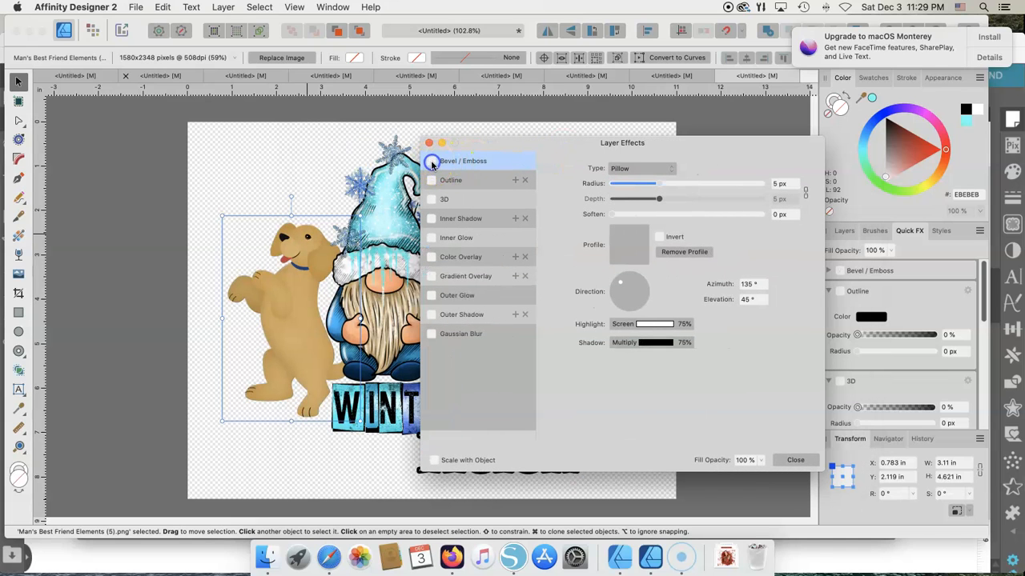
left_click(431, 161)
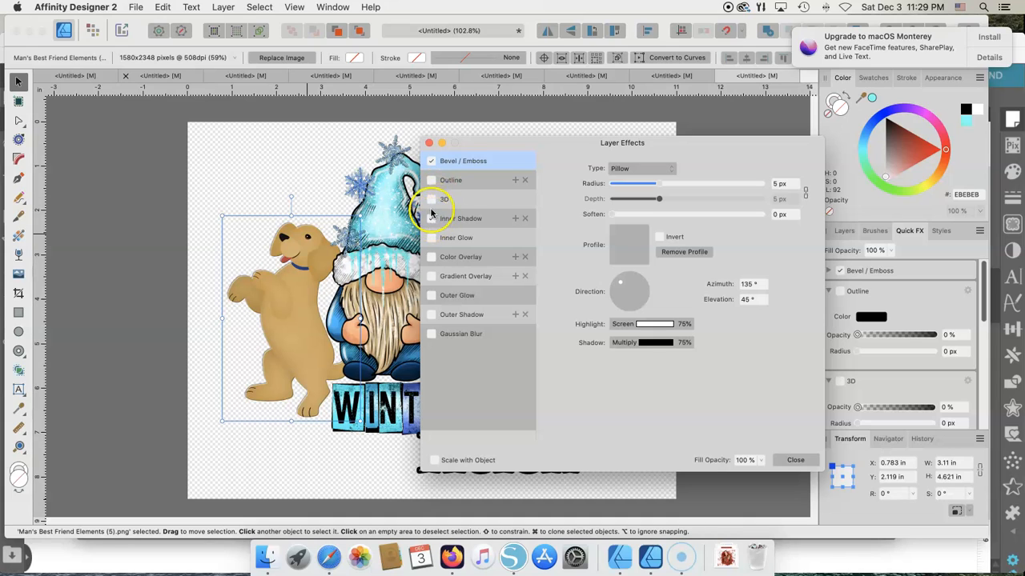
left_click(431, 198)
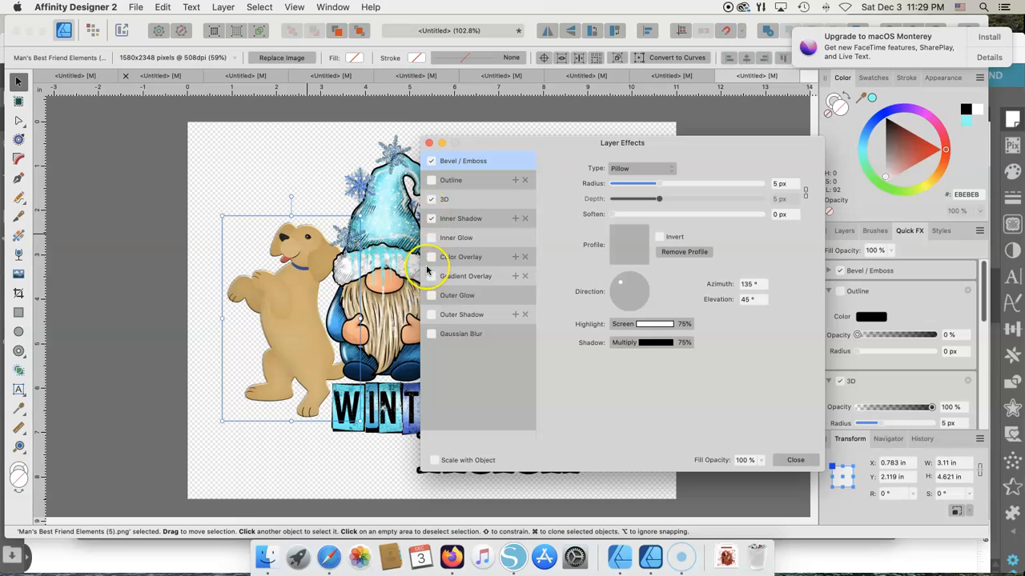
mouse_move(438, 343)
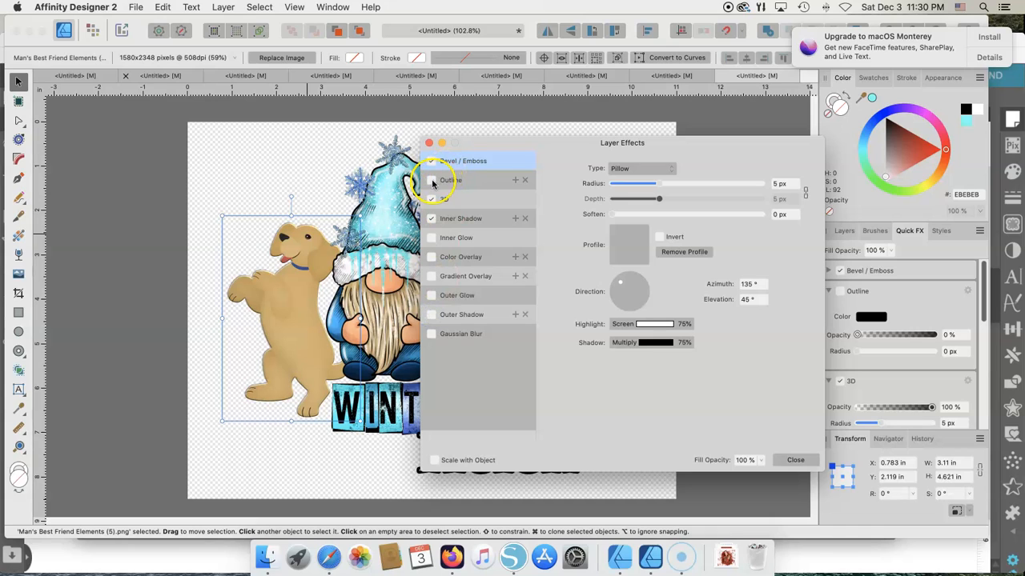
left_click(430, 179)
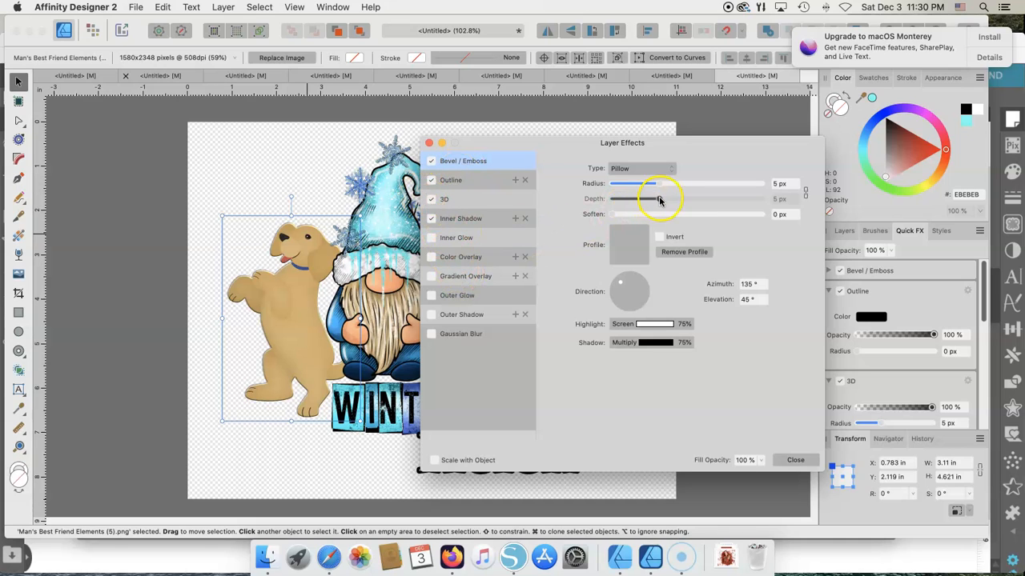
left_click_drag(661, 198, 647, 198)
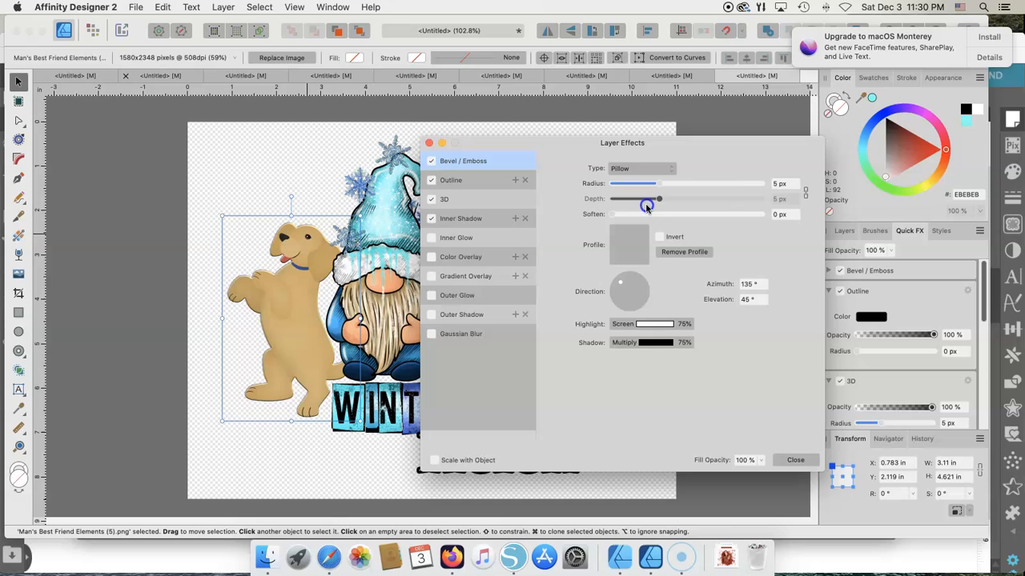
left_click_drag(646, 198, 661, 199)
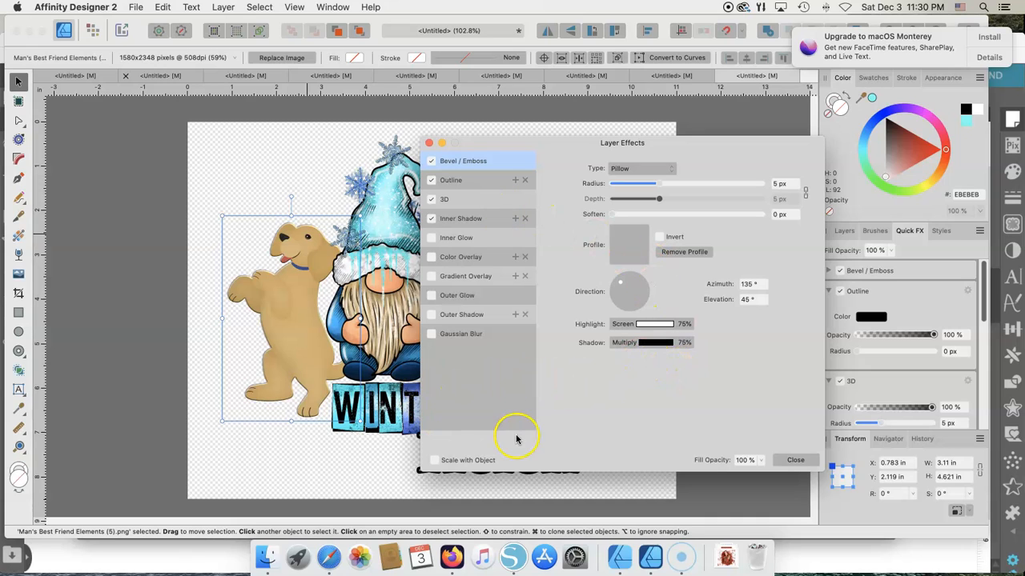
left_click(431, 161)
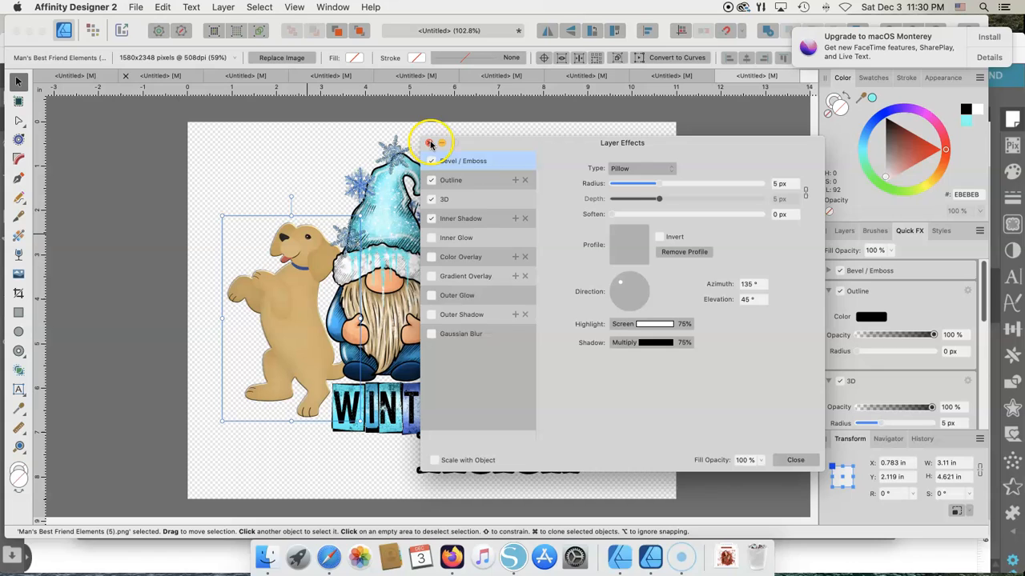
left_click(794, 460)
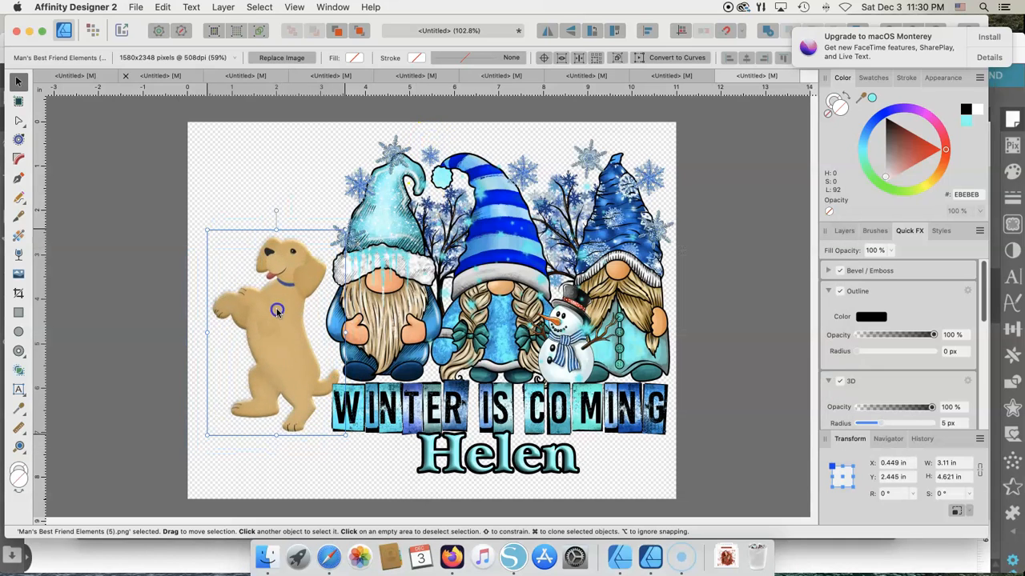
left_click(277, 148)
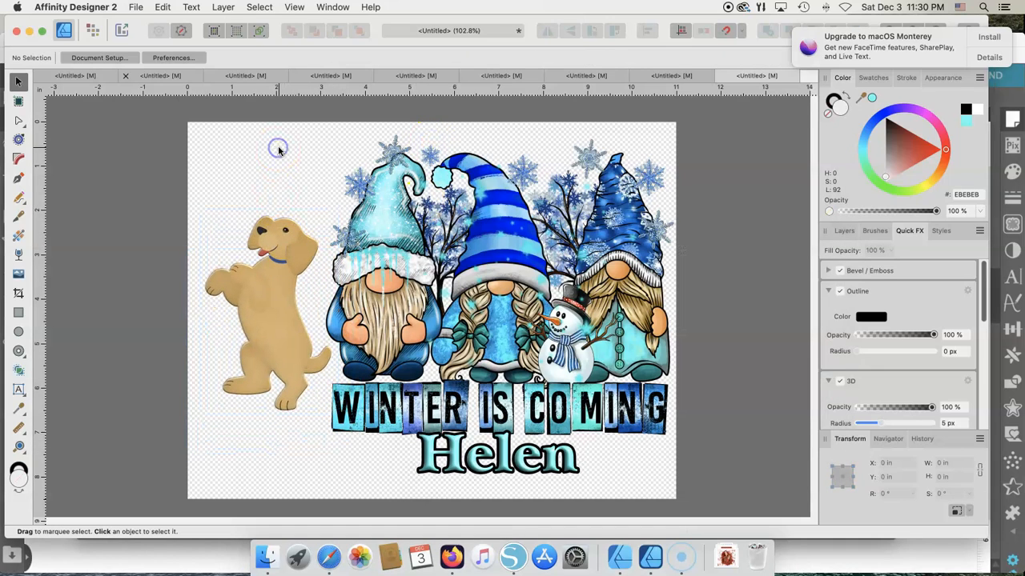
mouse_move(296, 336)
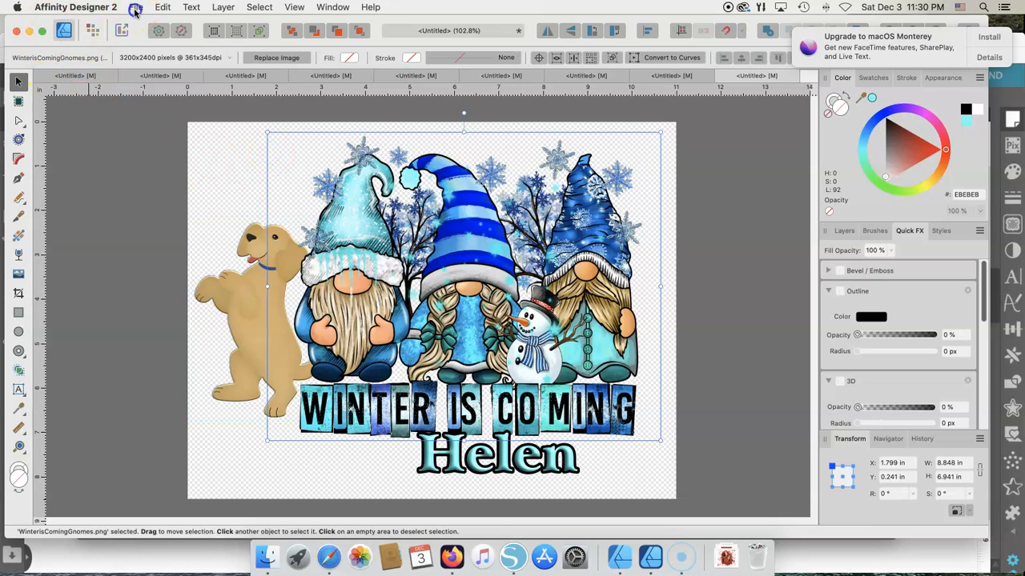
- Open the File menu with the gnome artwork selected
left_click(135, 7)
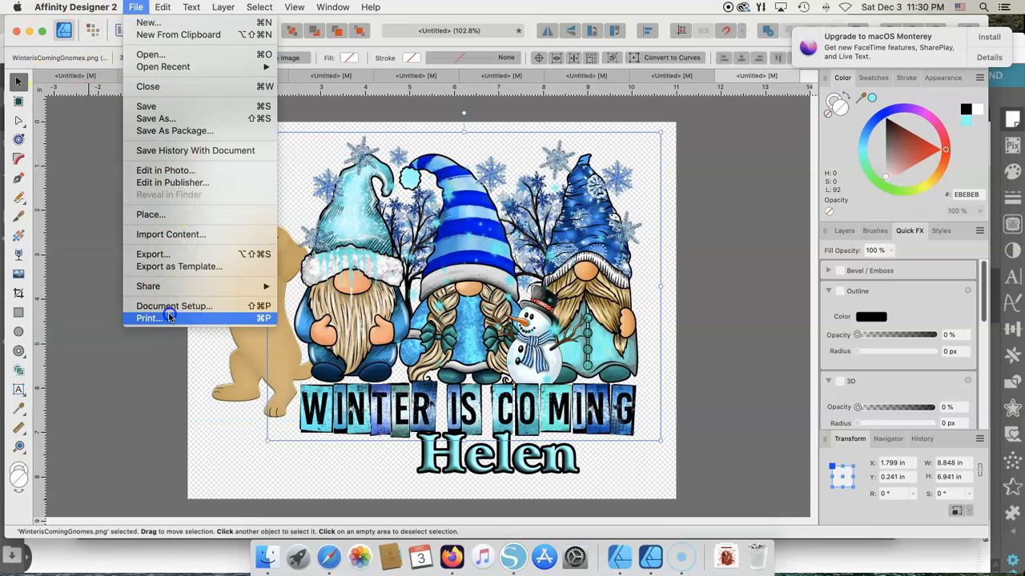
- Open Print for the Epson F170 Sub, keeping US Letter paper with Fit to Printable
left_click(148, 318)
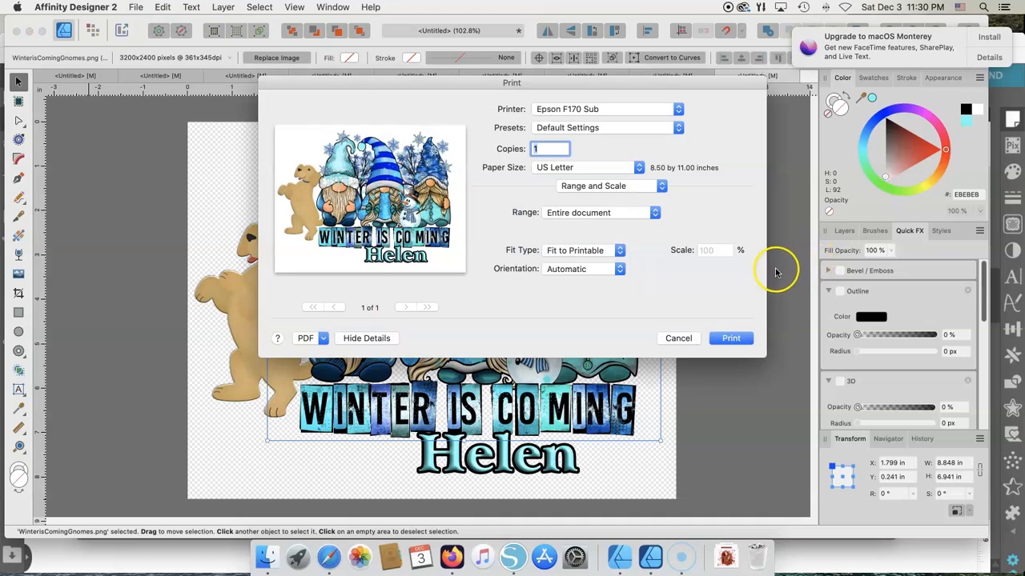
mouse_move(606, 233)
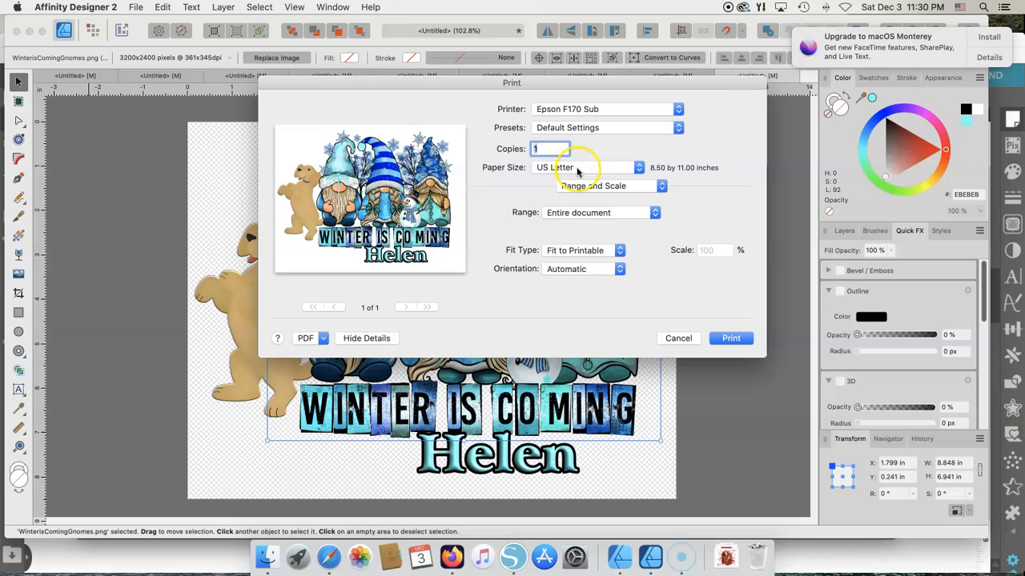
left_click(593, 167)
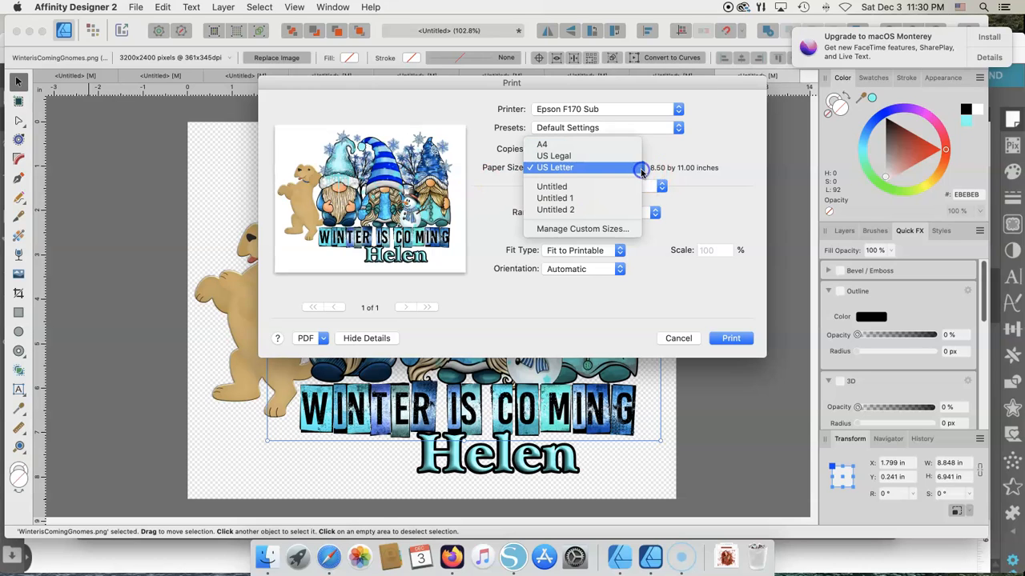
left_click(555, 167)
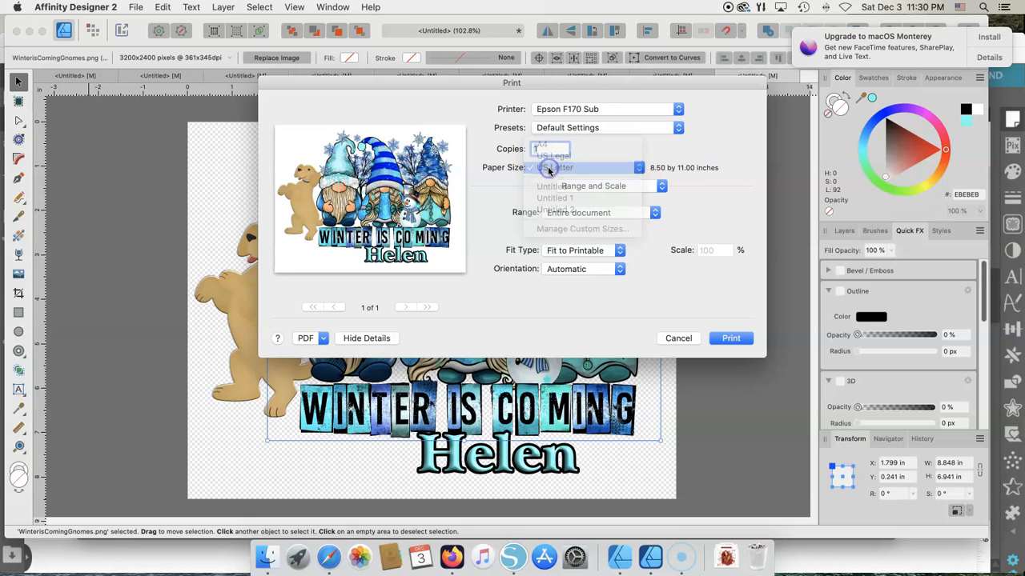
left_click(555, 167)
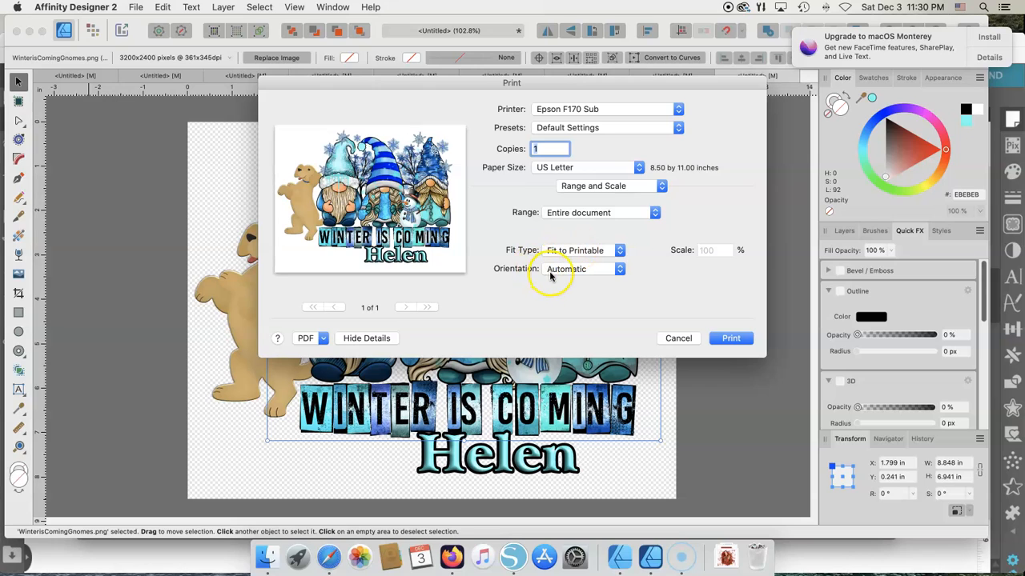
mouse_move(602, 235)
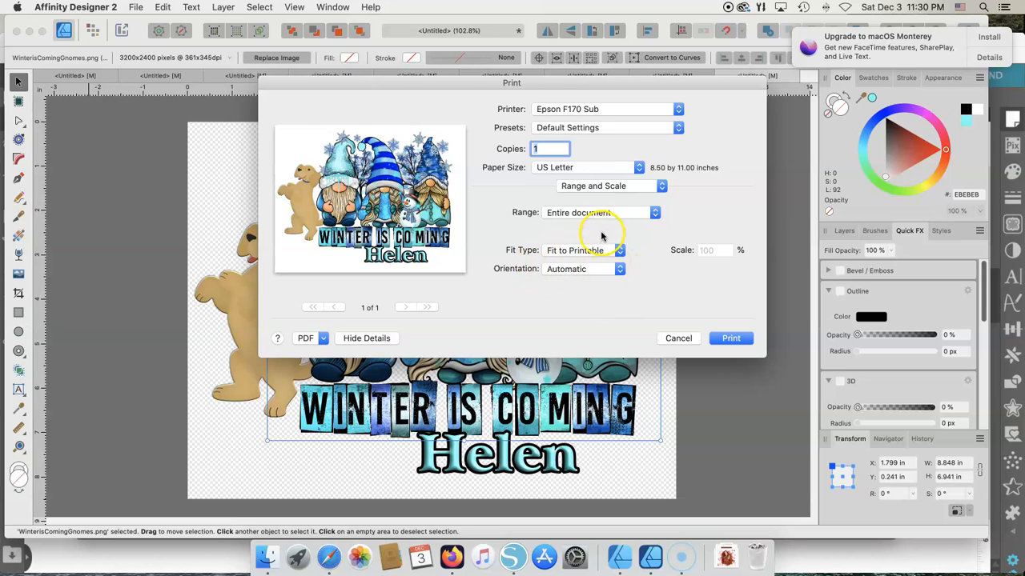
- Review the Document Layout, Bleed and Marks, and Layout print pages, leaving bleed and marks off
left_click(612, 186)
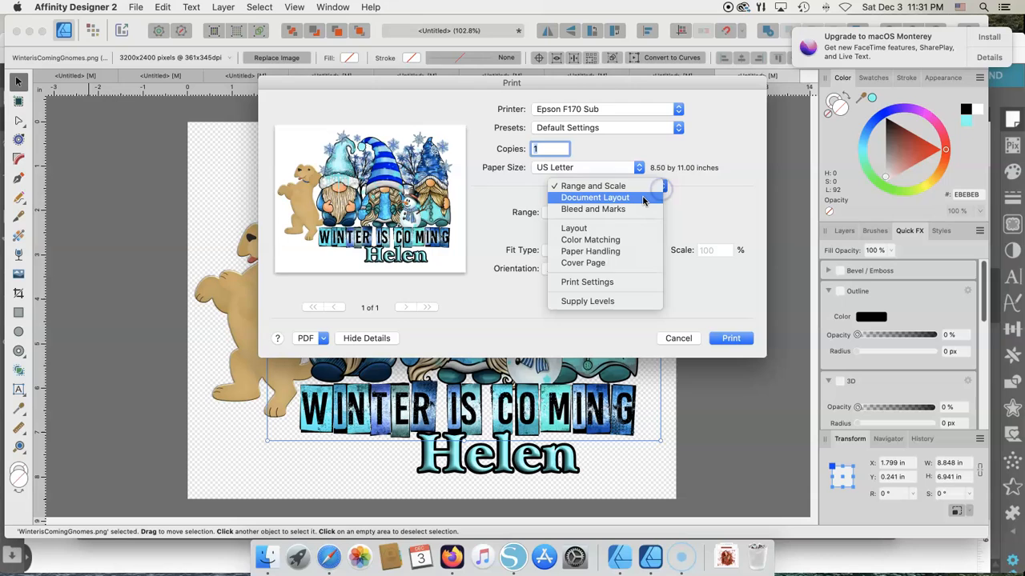
left_click(595, 197)
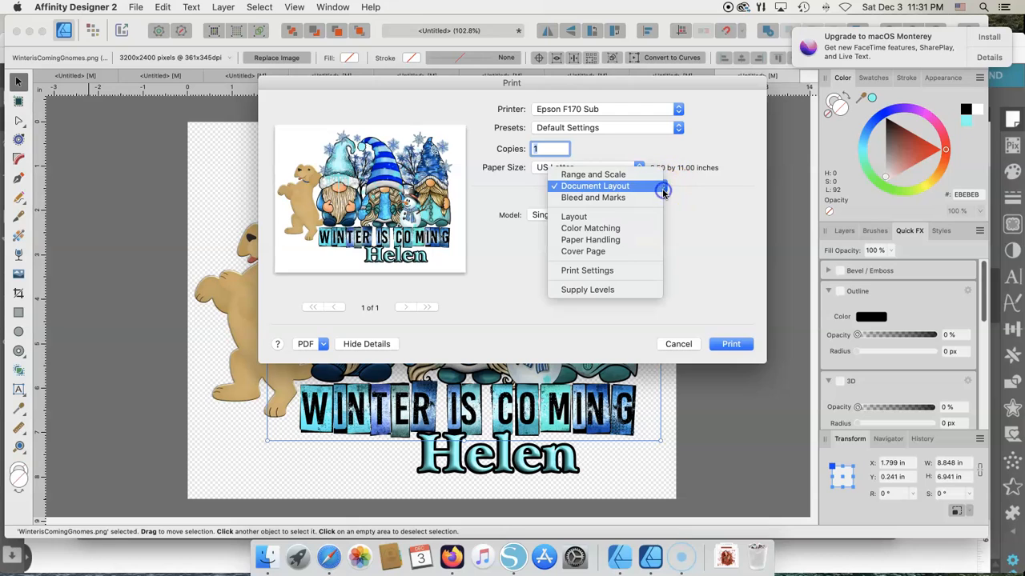
left_click(592, 197)
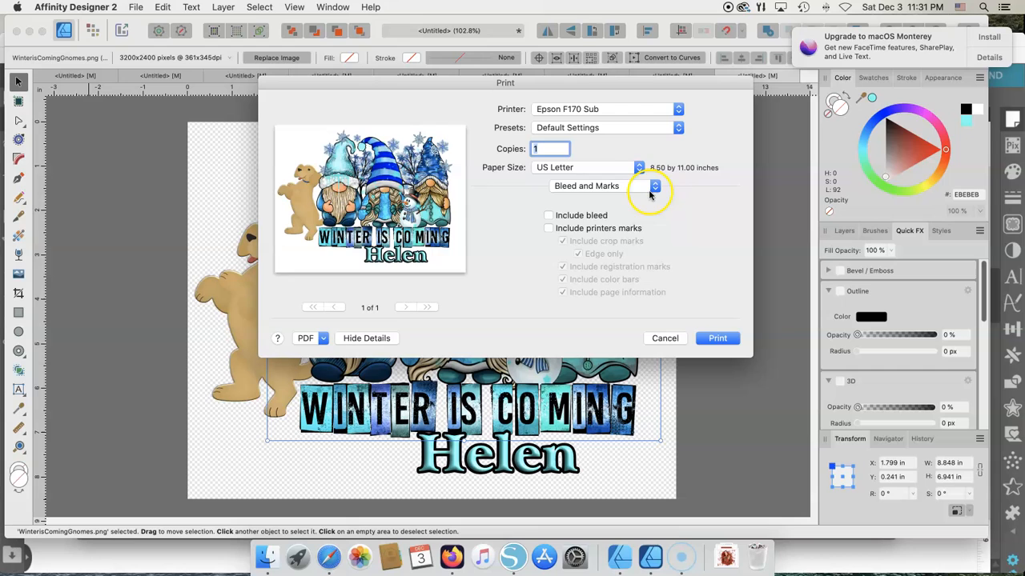
left_click(655, 186)
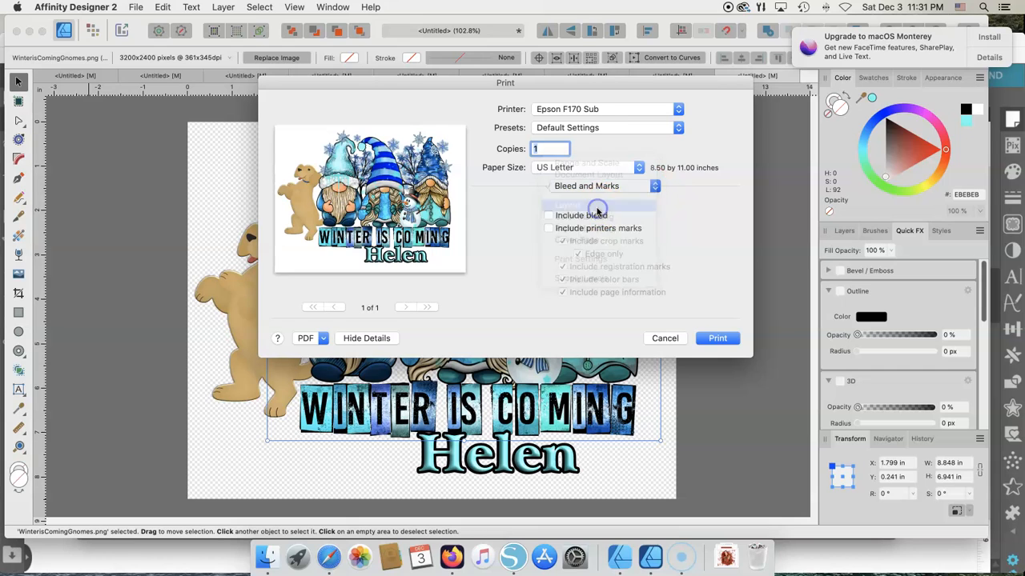
left_click(604, 186)
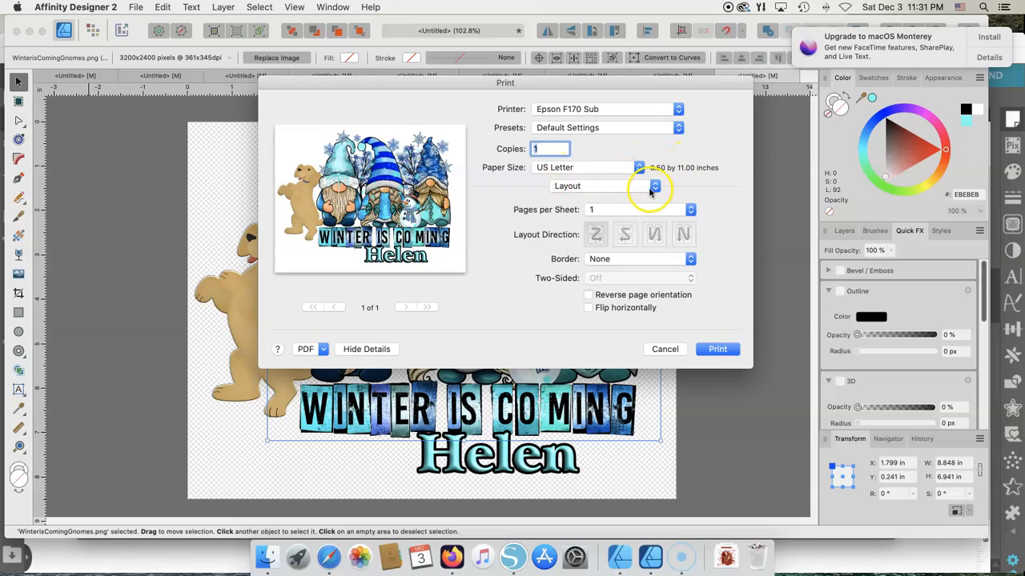
left_click(632, 185)
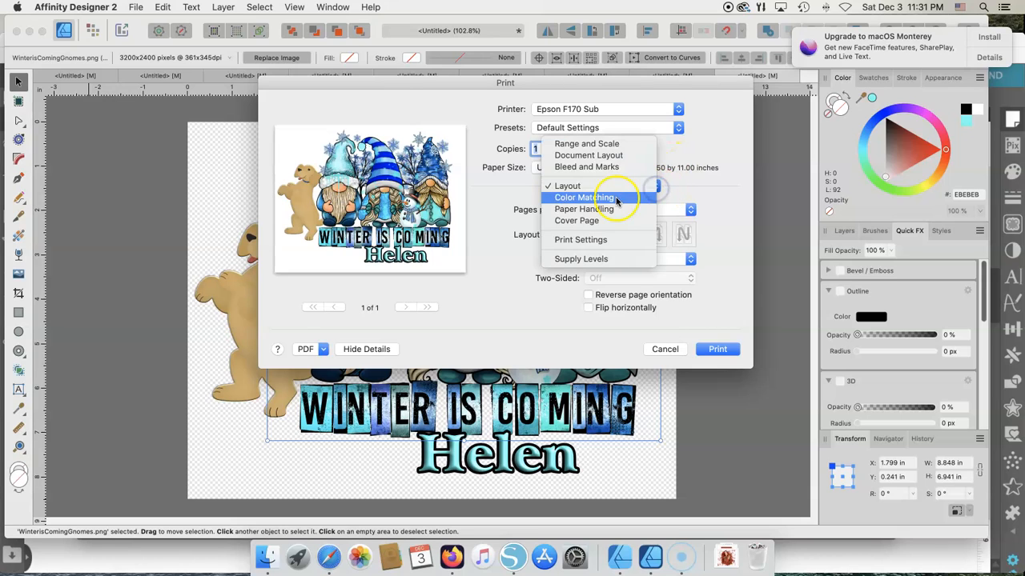
- Set Color Matching to ColorSync with the Epson SC-F100 GeneralPurpose(Textile) profile instead of EPSON Color Controls
left_click(583, 197)
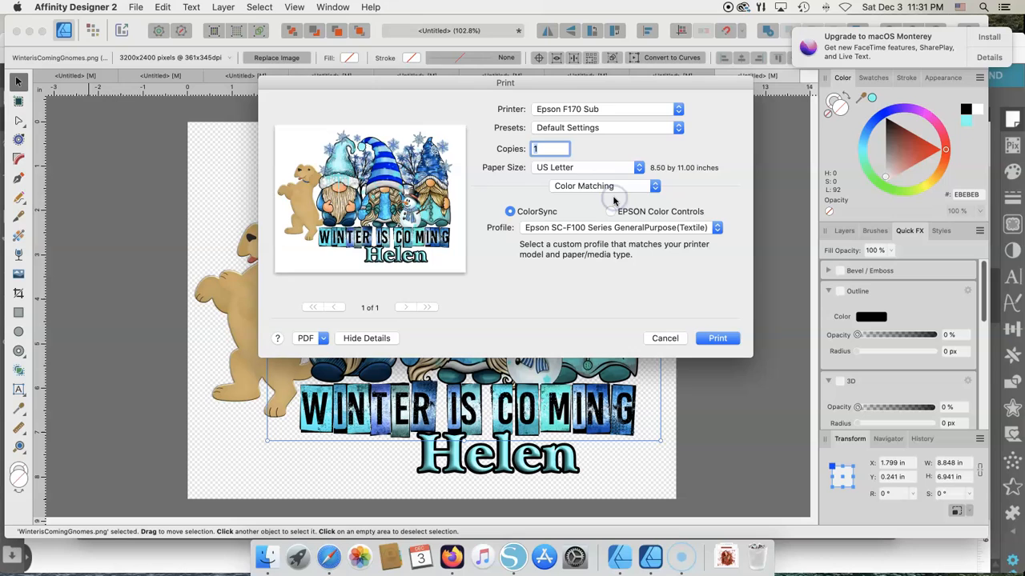
left_click(604, 185)
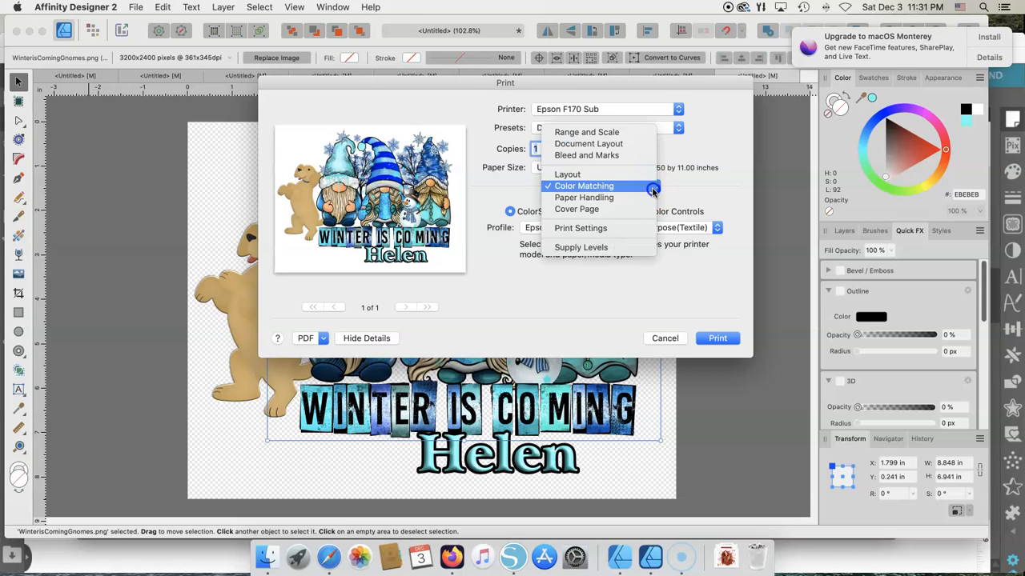
mouse_move(587, 132)
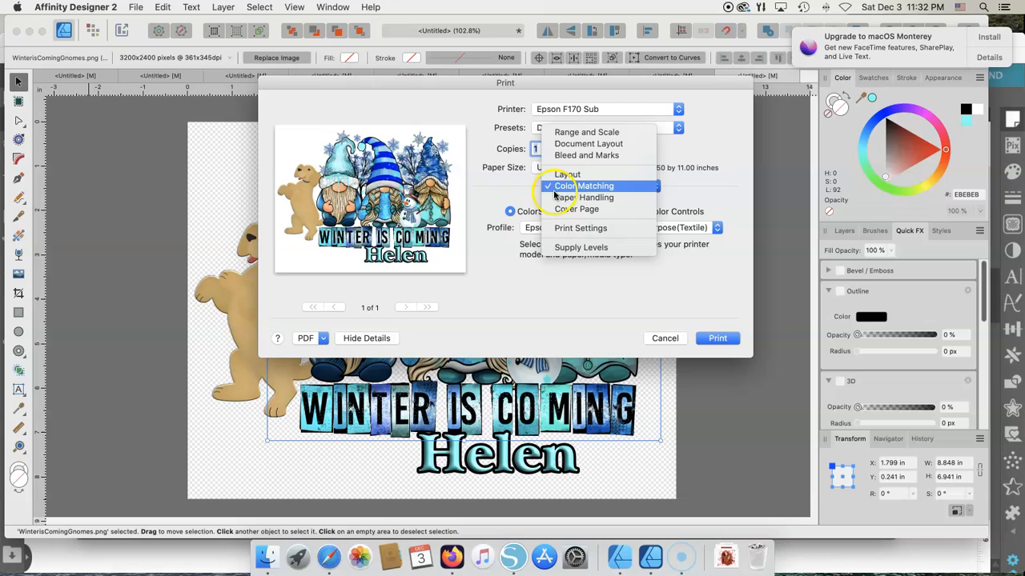
left_click(595, 185)
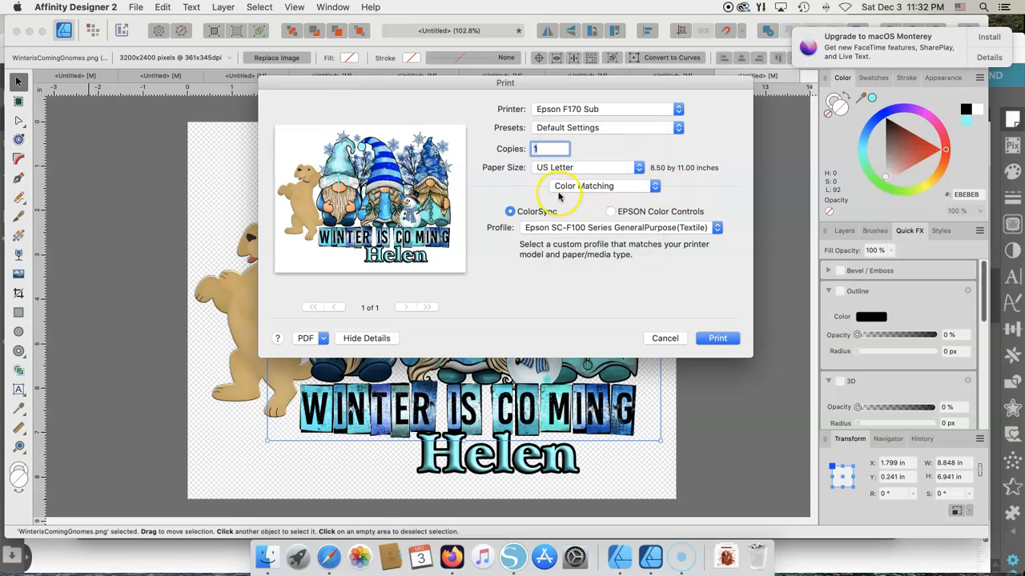
left_click(610, 212)
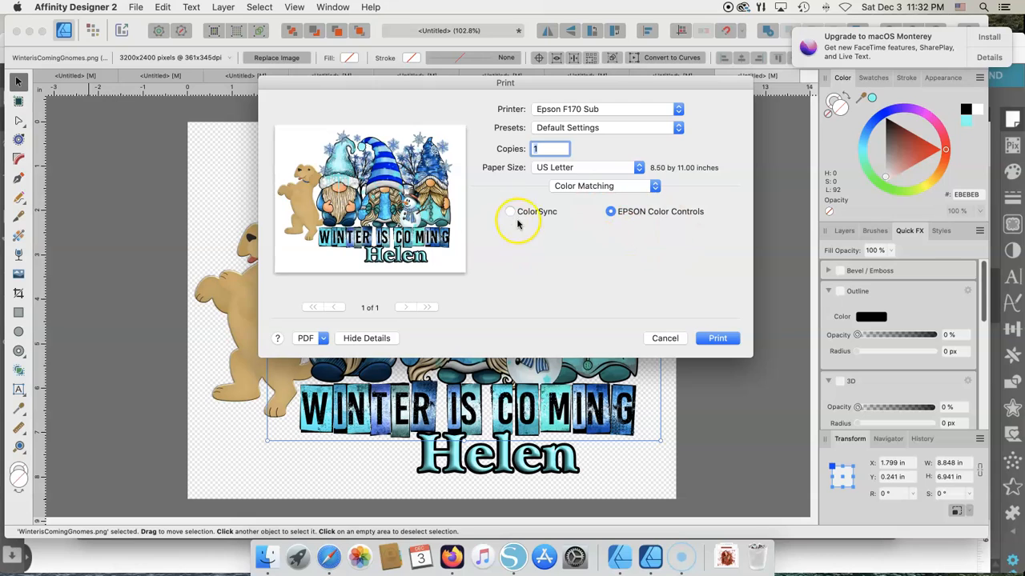
left_click(510, 211)
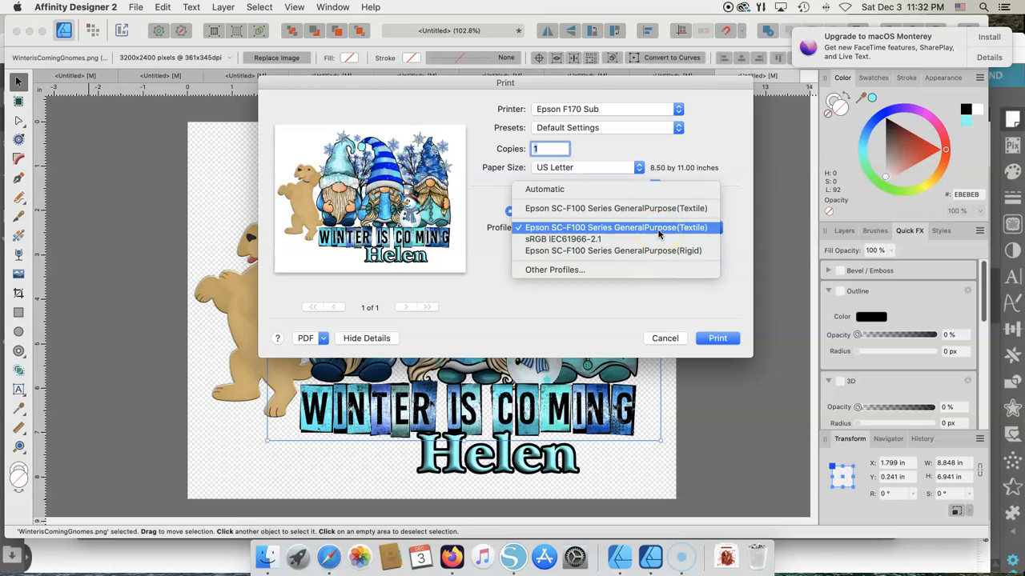
left_click(615, 228)
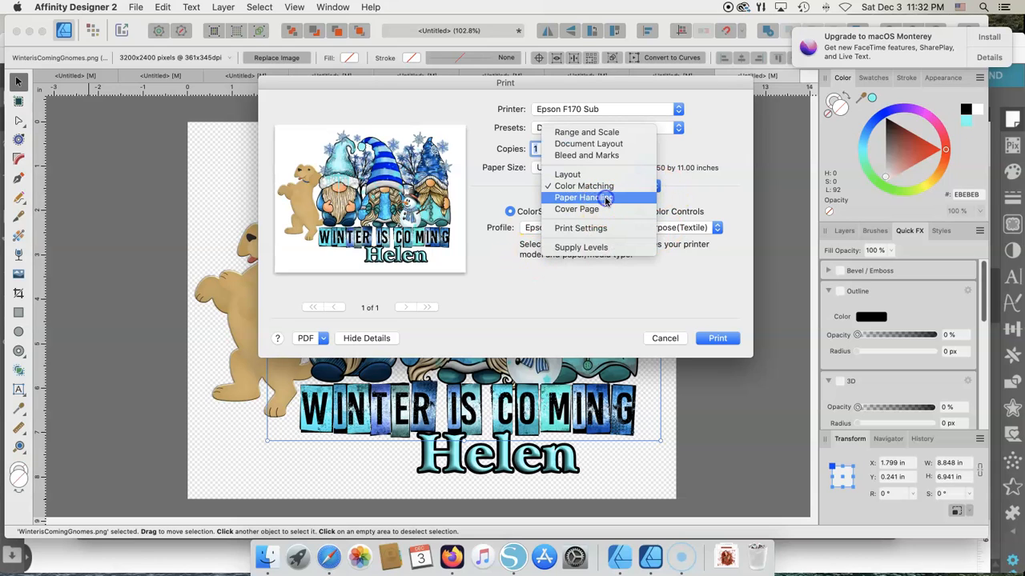
- In Print Settings choose DS Transfer Multi Use/Textile media and Fine quality, keeping Mirror Image on
left_click(583, 196)
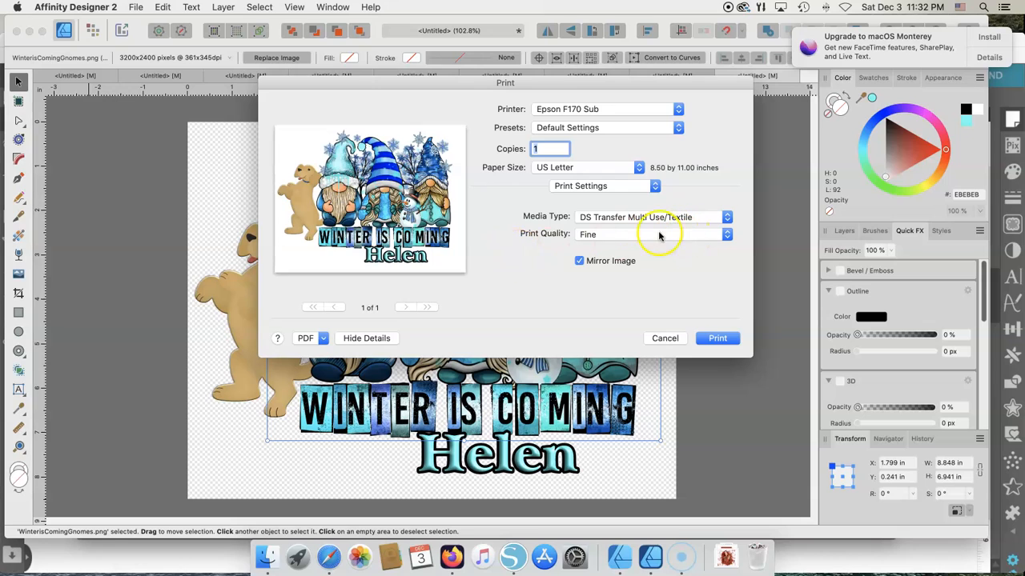
mouse_move(524, 226)
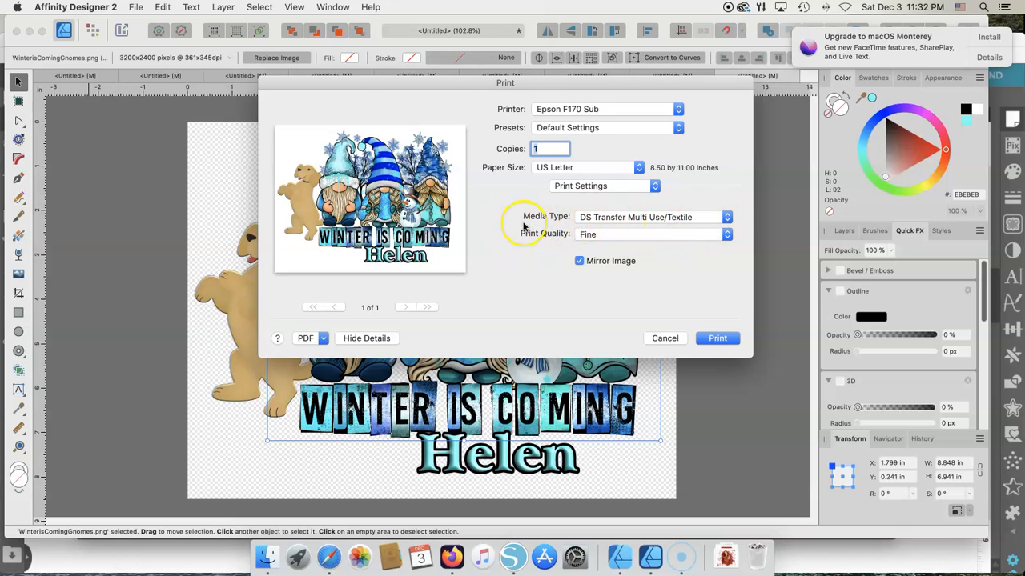
mouse_move(720, 224)
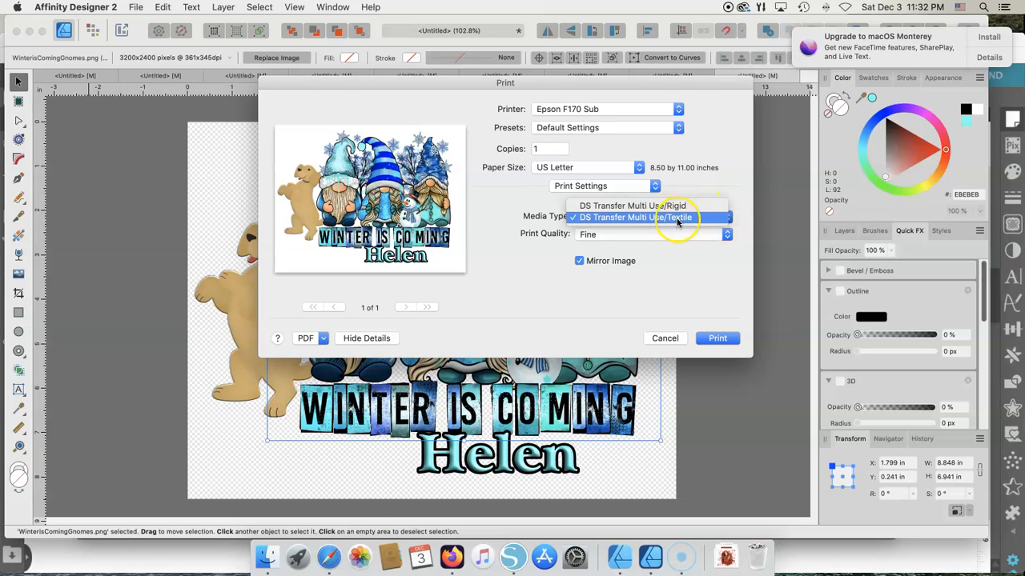
left_click(635, 217)
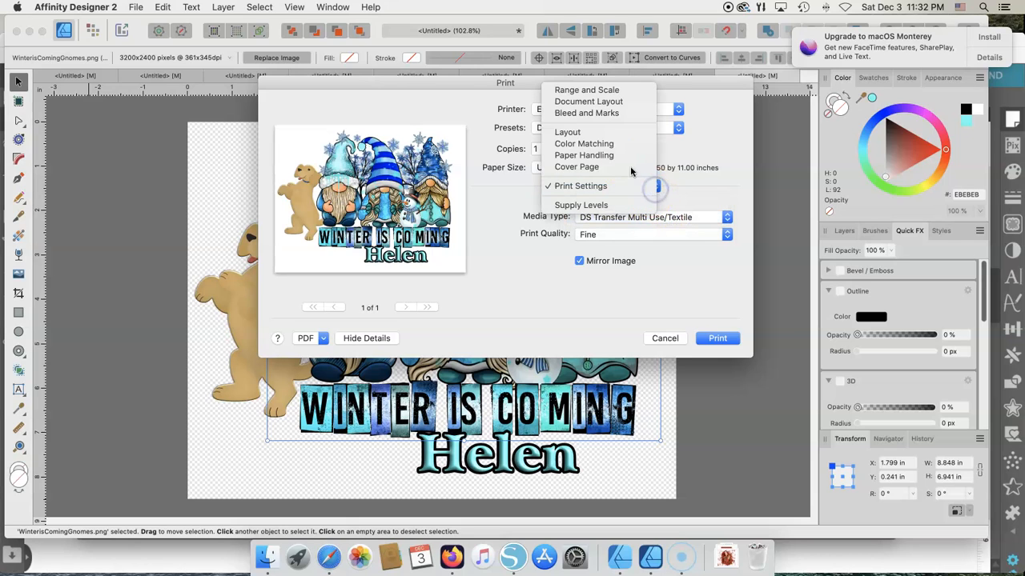
left_click(583, 143)
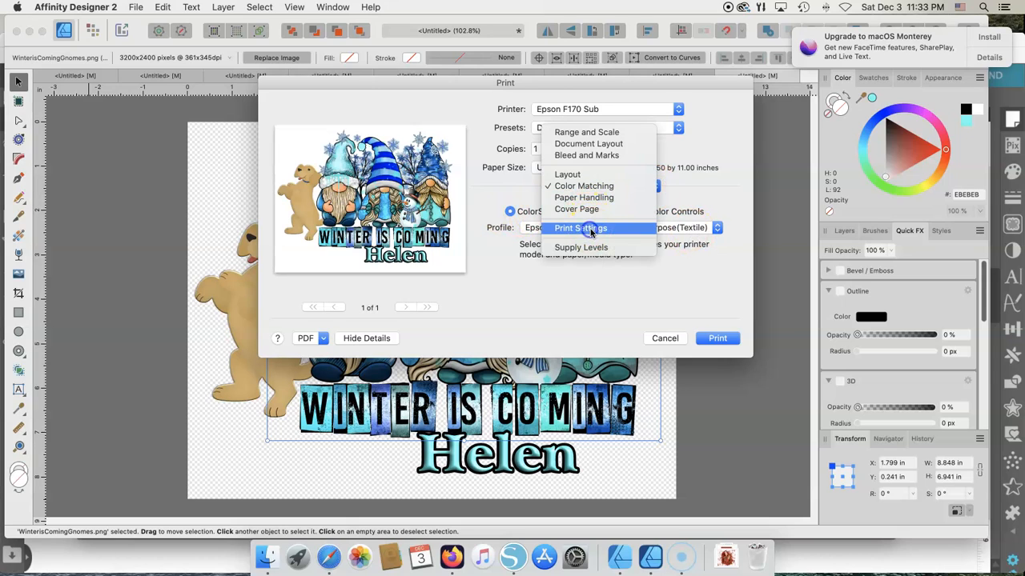
left_click(581, 228)
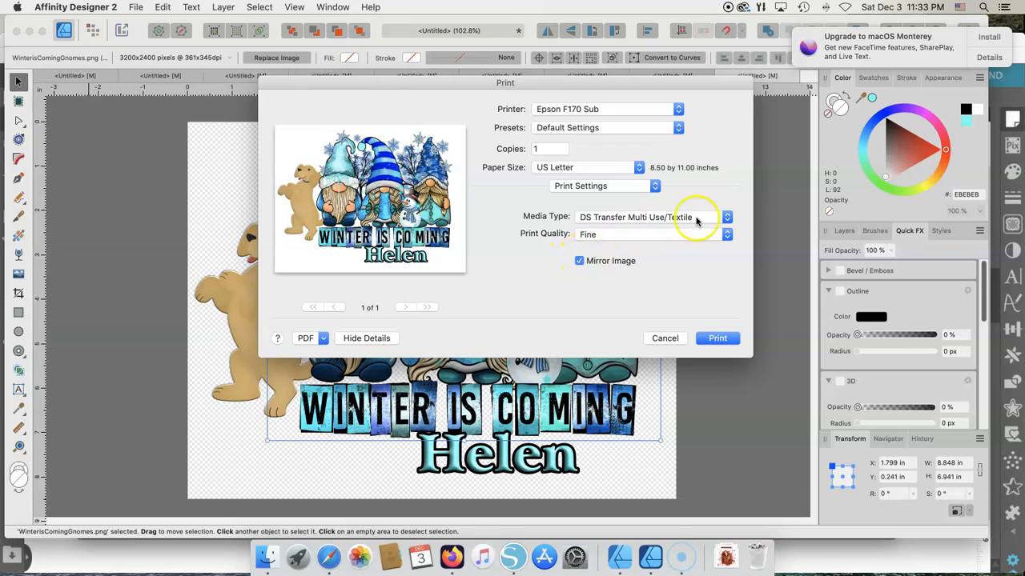
mouse_move(743, 240)
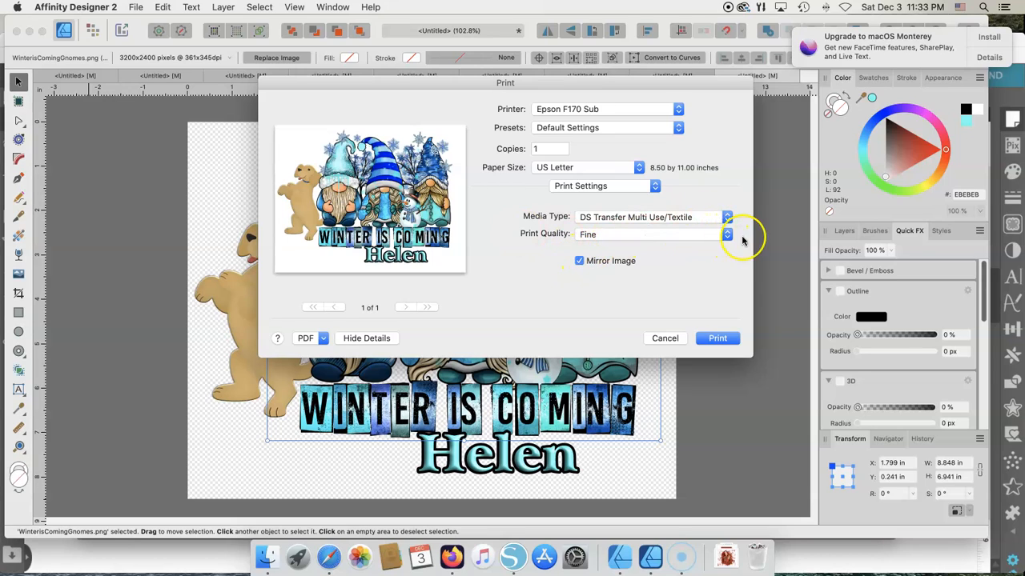
left_click(725, 234)
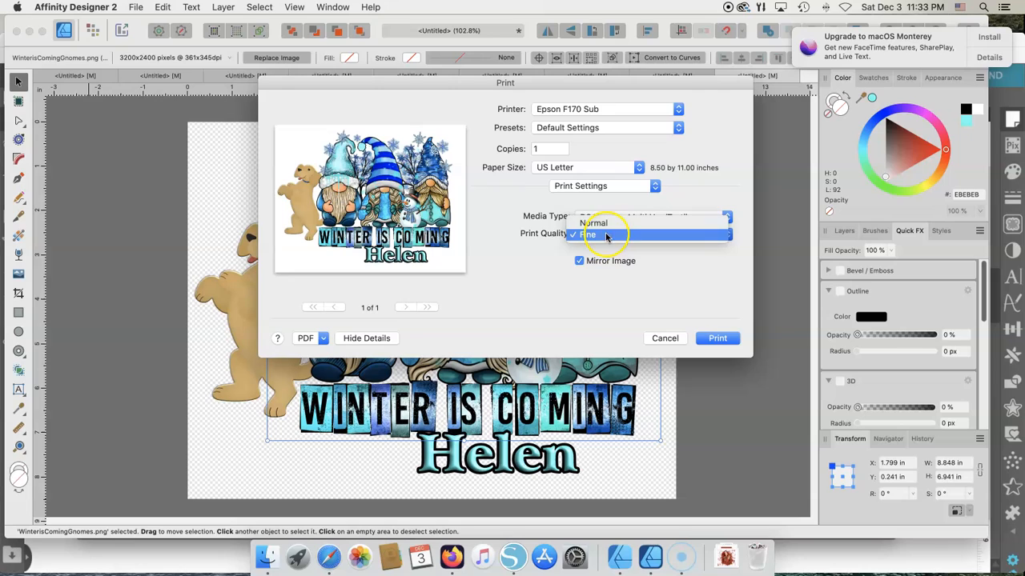
left_click(588, 234)
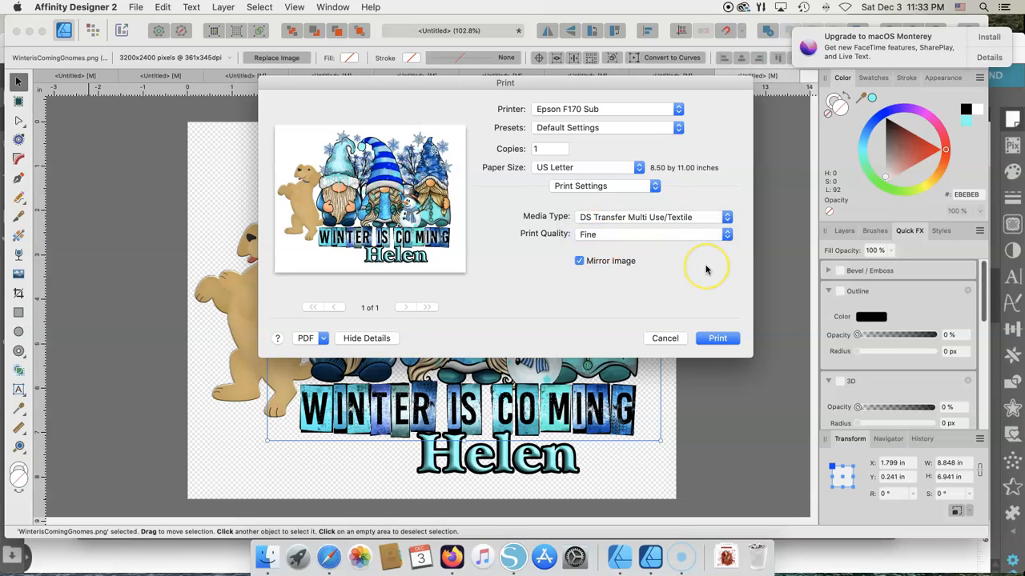
mouse_move(678, 281)
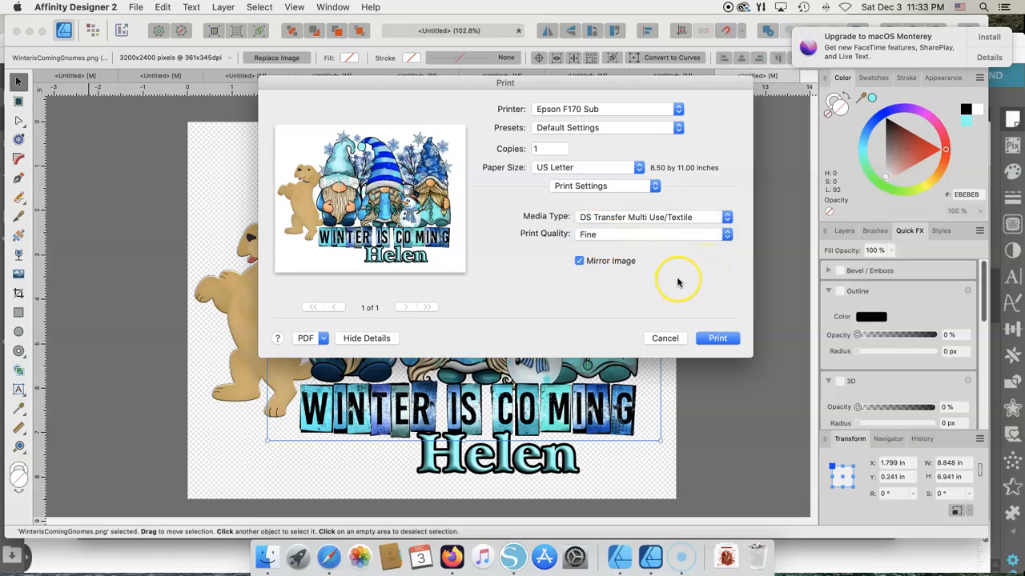
mouse_move(678, 280)
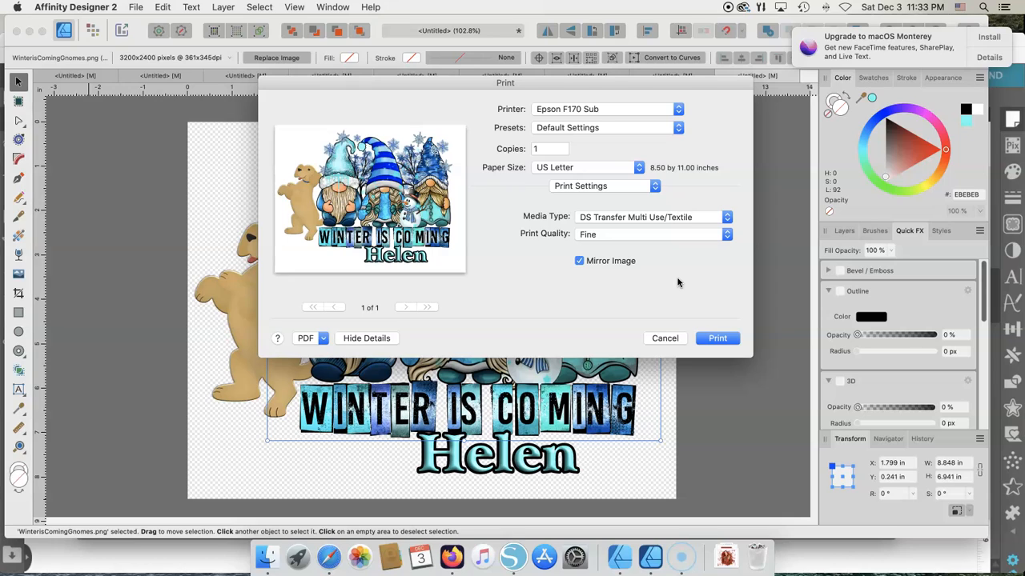
mouse_move(526, 265)
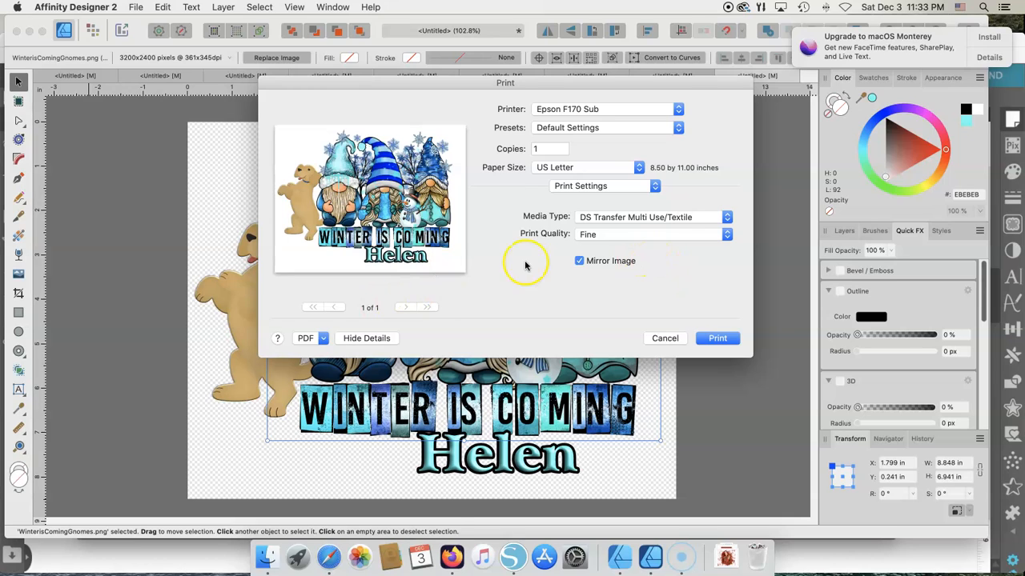
mouse_move(584, 276)
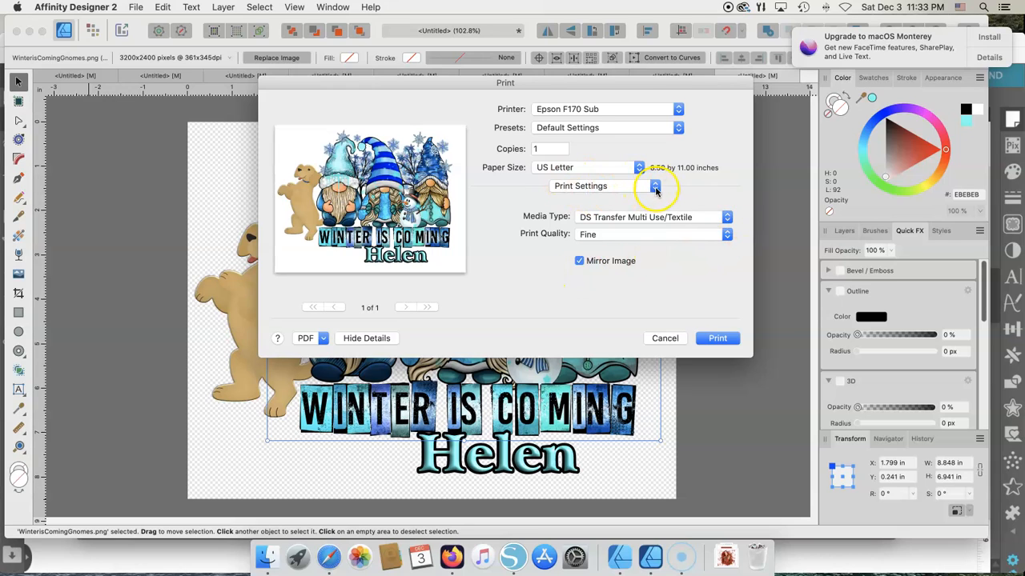
left_click(654, 186)
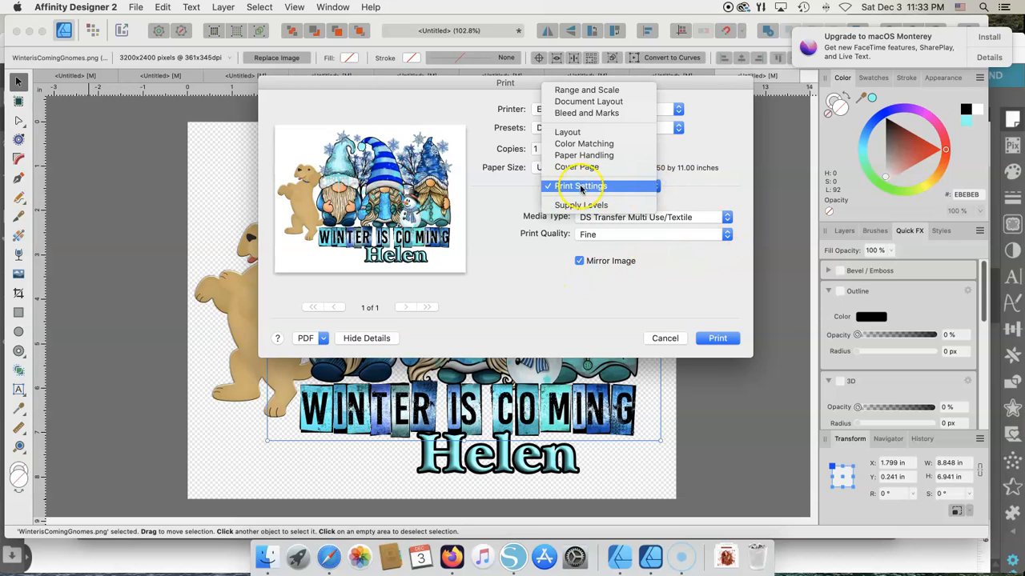
- Dismiss the panel menu and cancel the Print dialog, returning to the gnome design
left_click(581, 186)
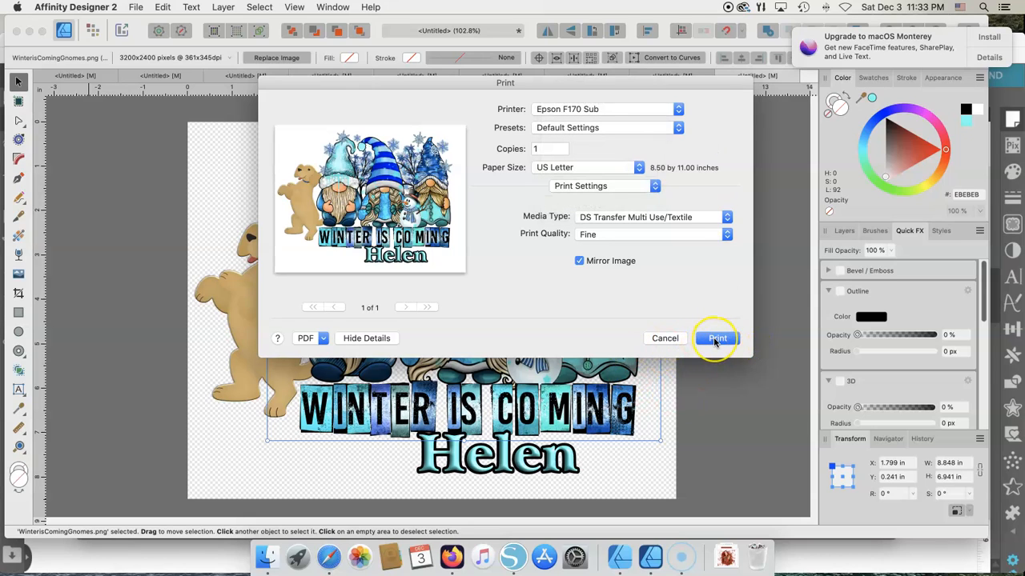
mouse_move(666, 343)
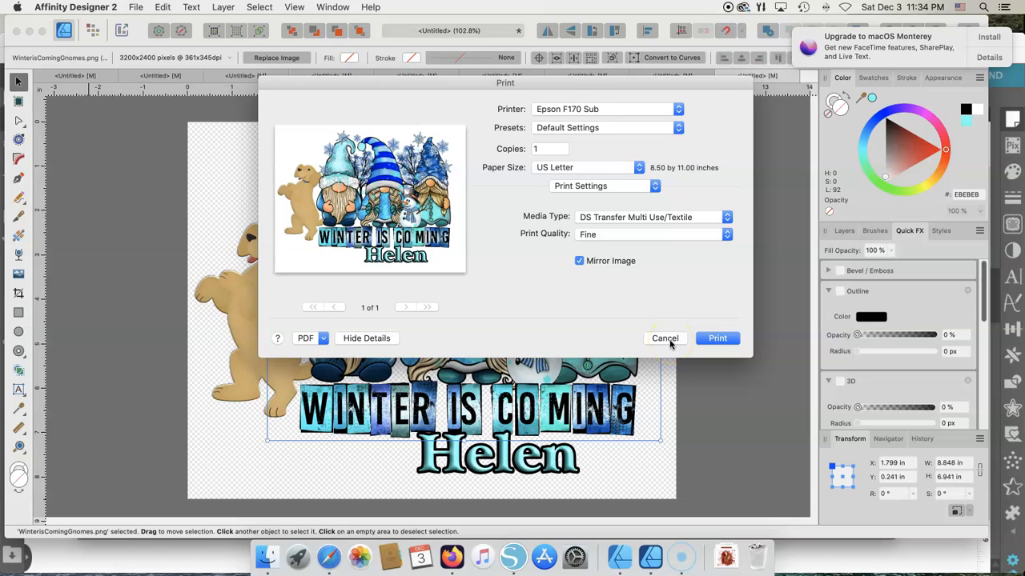
left_click(665, 338)
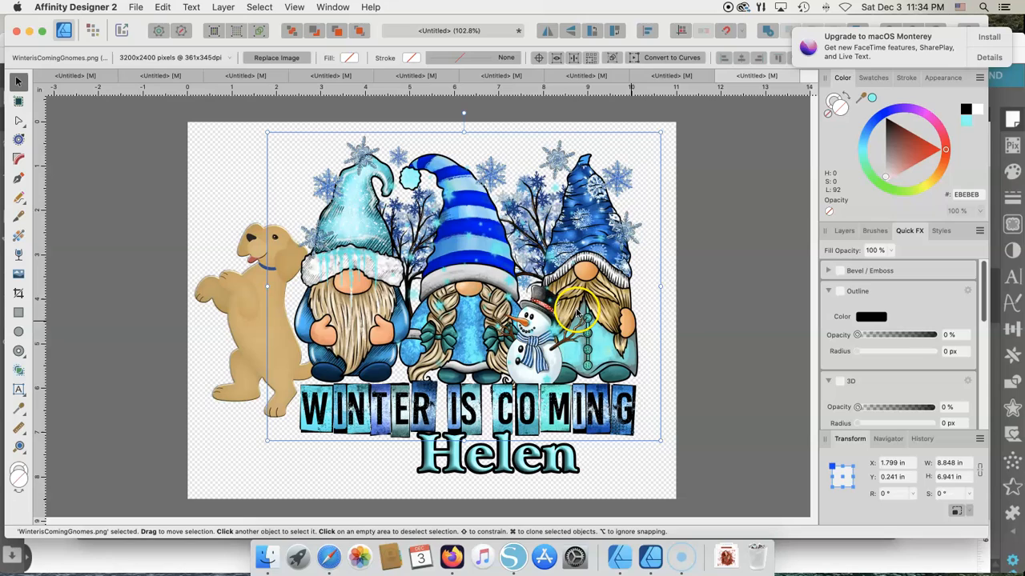
- Nudge the gnome artwork right, drag the dog image lower beside it, and deselect
left_click_drag(463, 280, 483, 289)
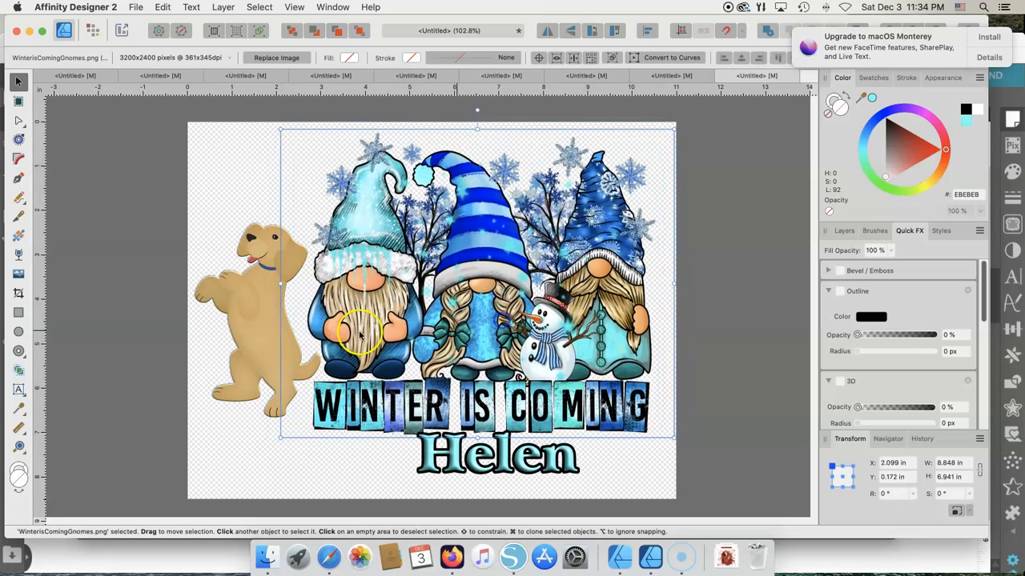
left_click(268, 280)
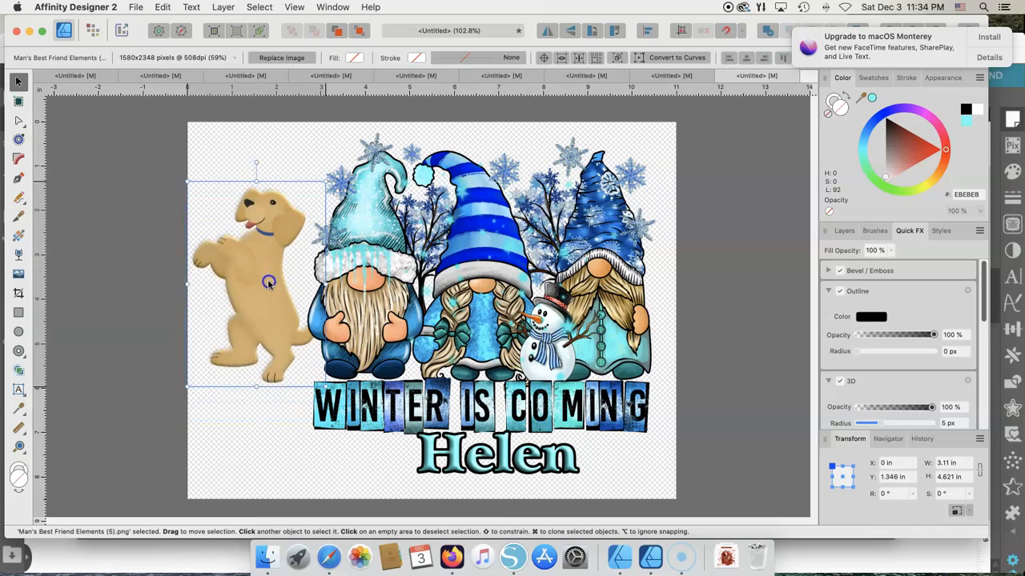
left_click_drag(268, 284, 268, 316)
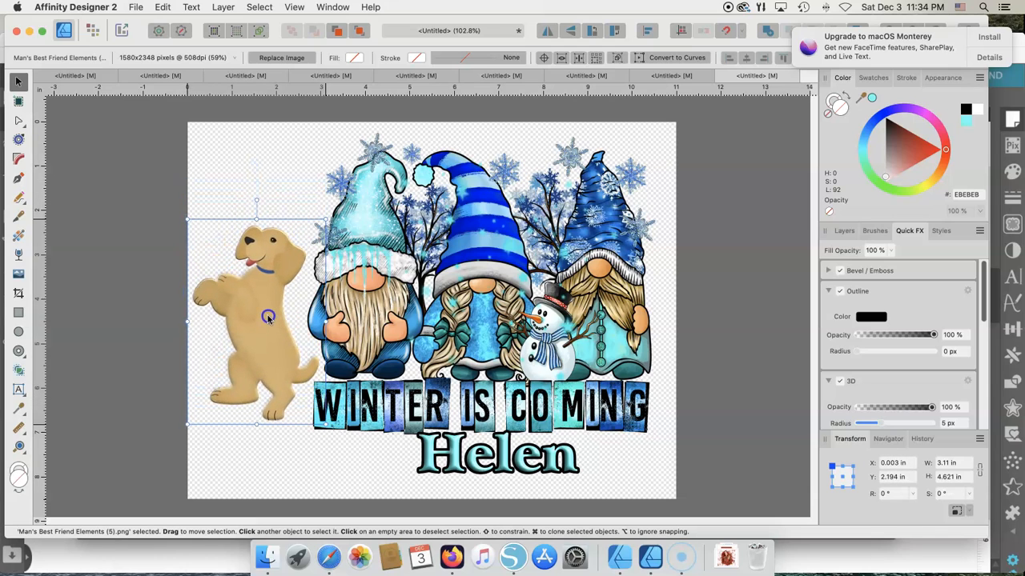
left_click(70, 359)
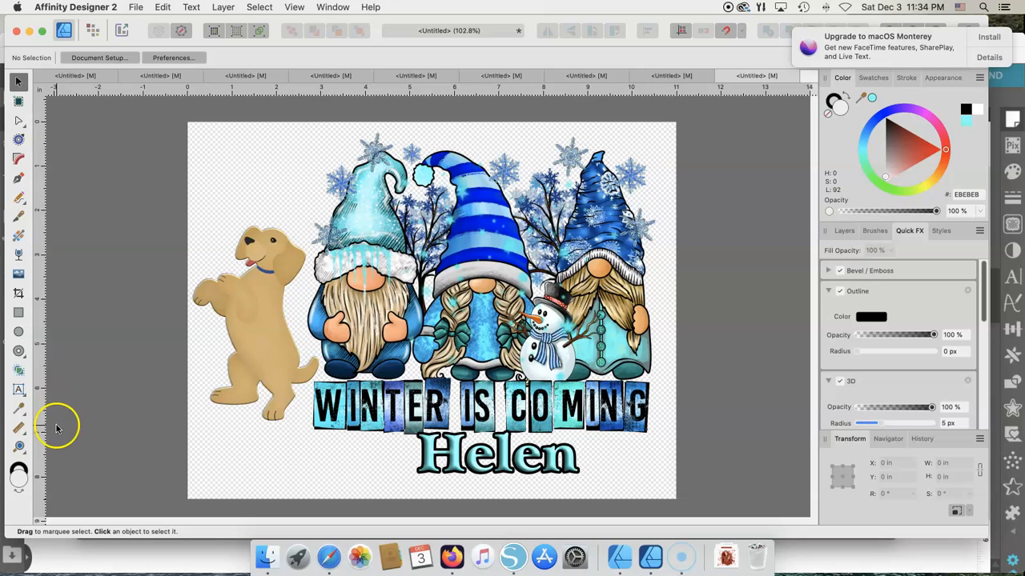
mouse_move(80, 512)
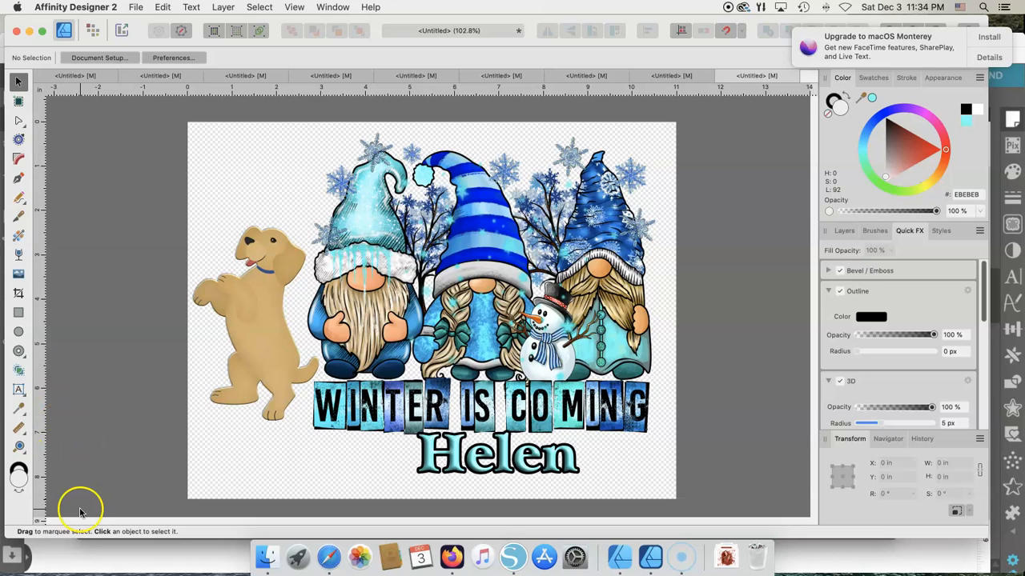